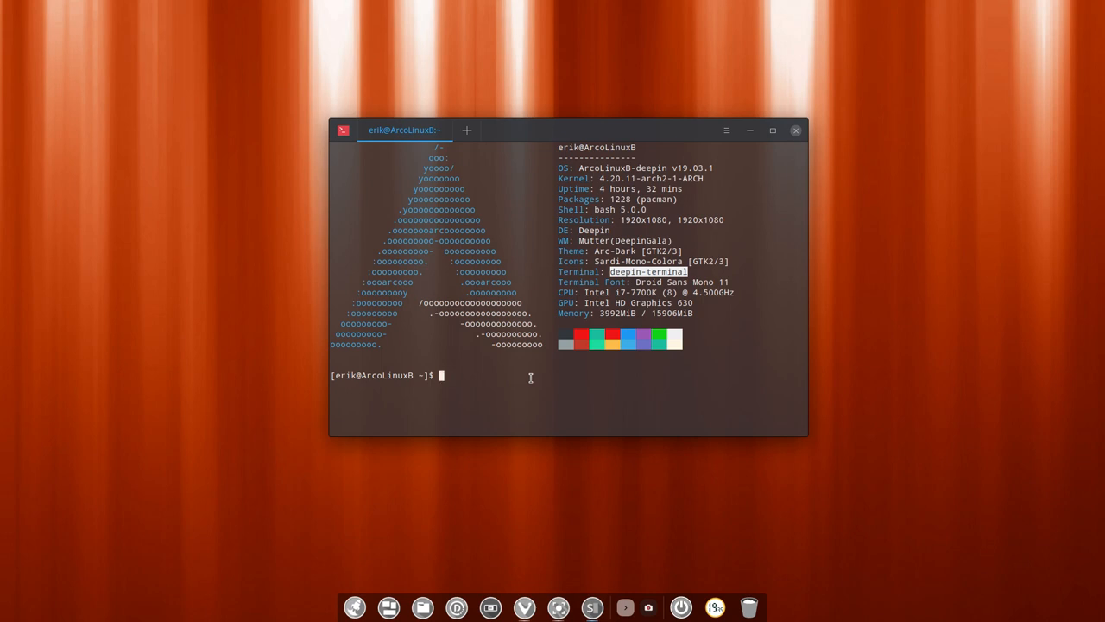
- List all deepin- command completions, then enter dde- at the prompt
type("deepin-")
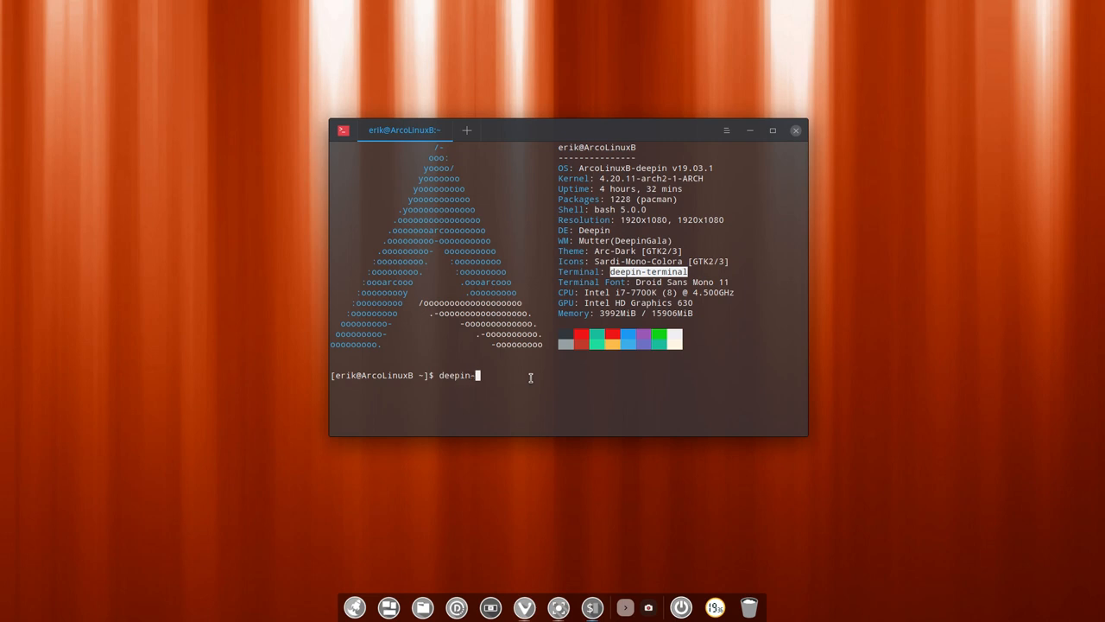
key("Tab")
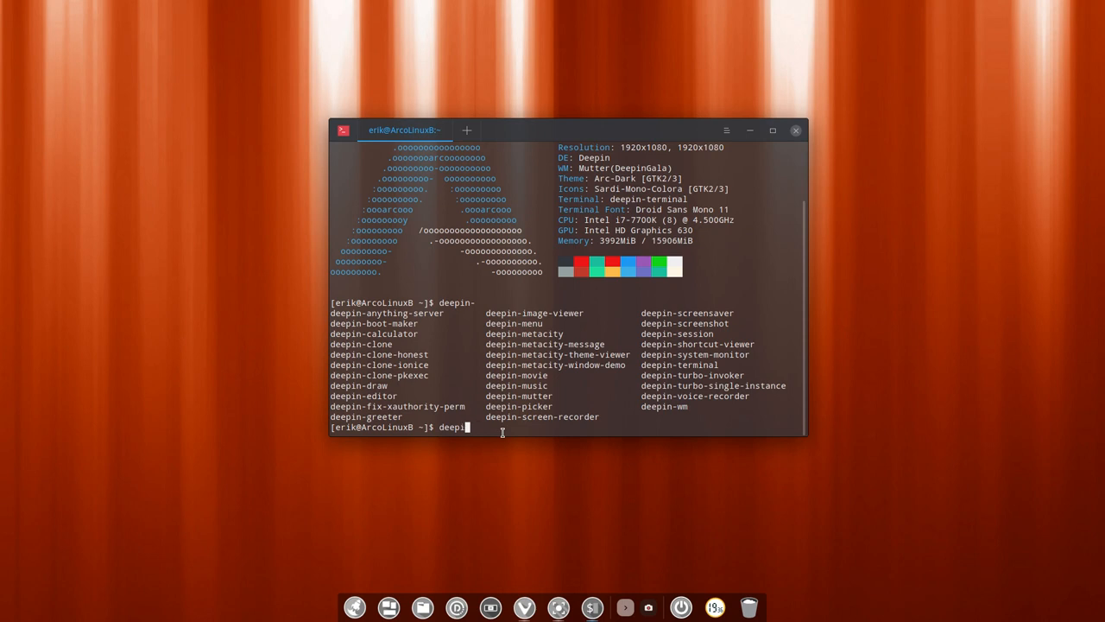
type("dde-")
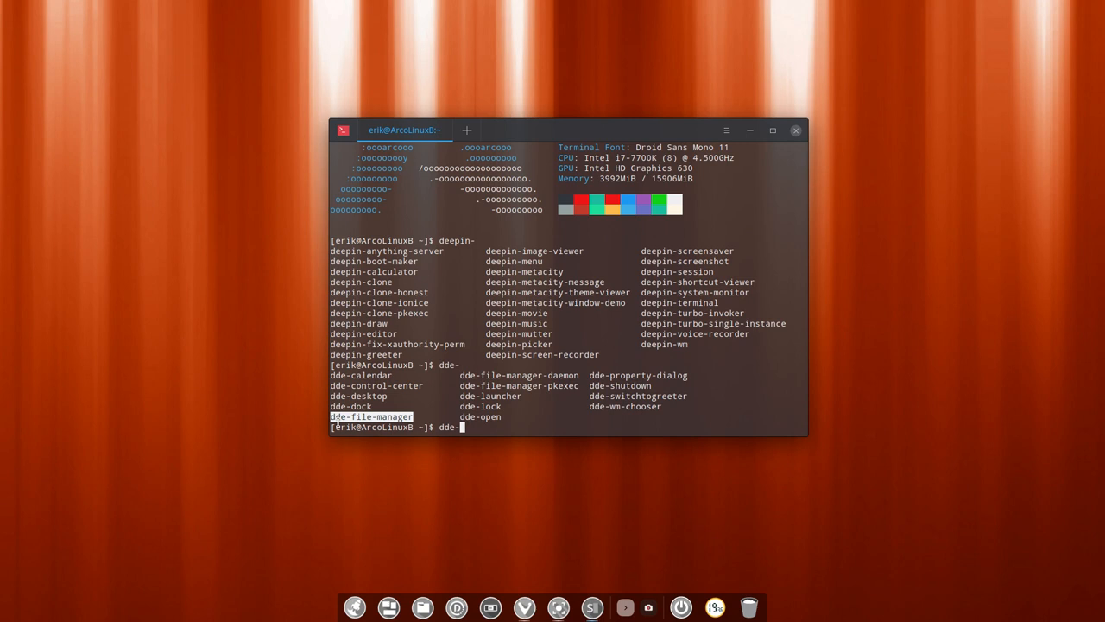
mouse_move(439, 178)
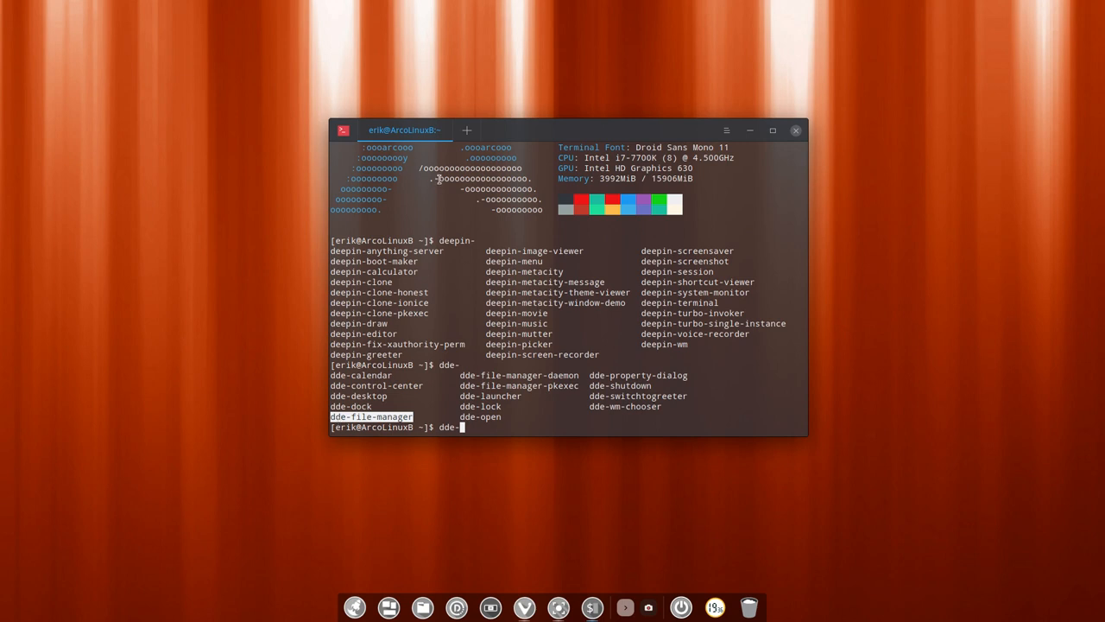
mouse_move(652, 302)
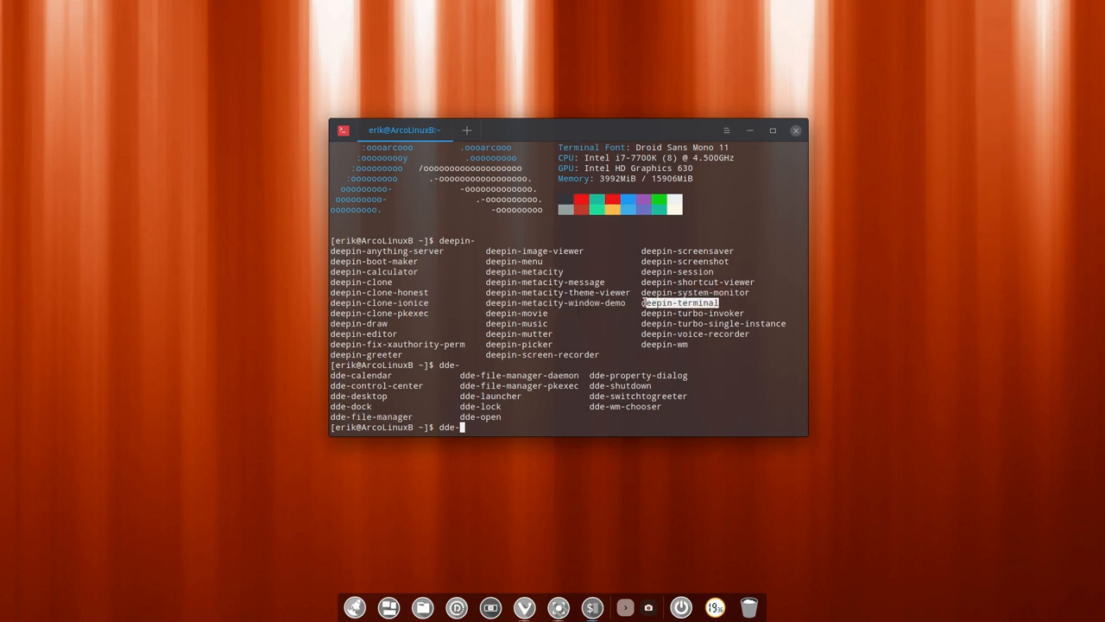
mouse_move(512, 130)
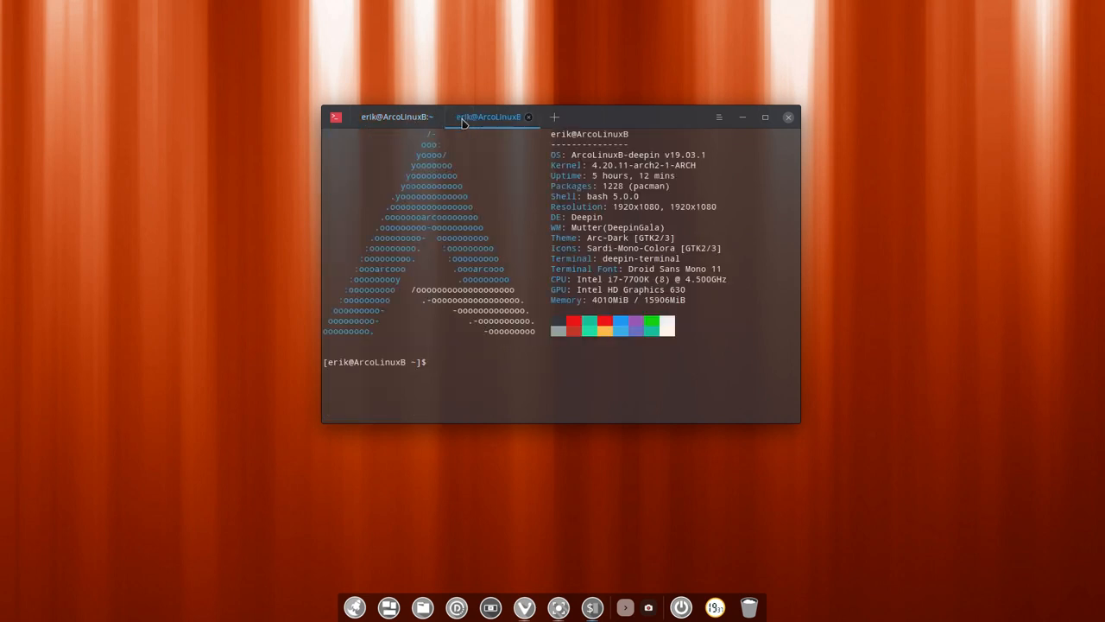
- Run ls in the new tab to list the home folder's contents
type("ls")
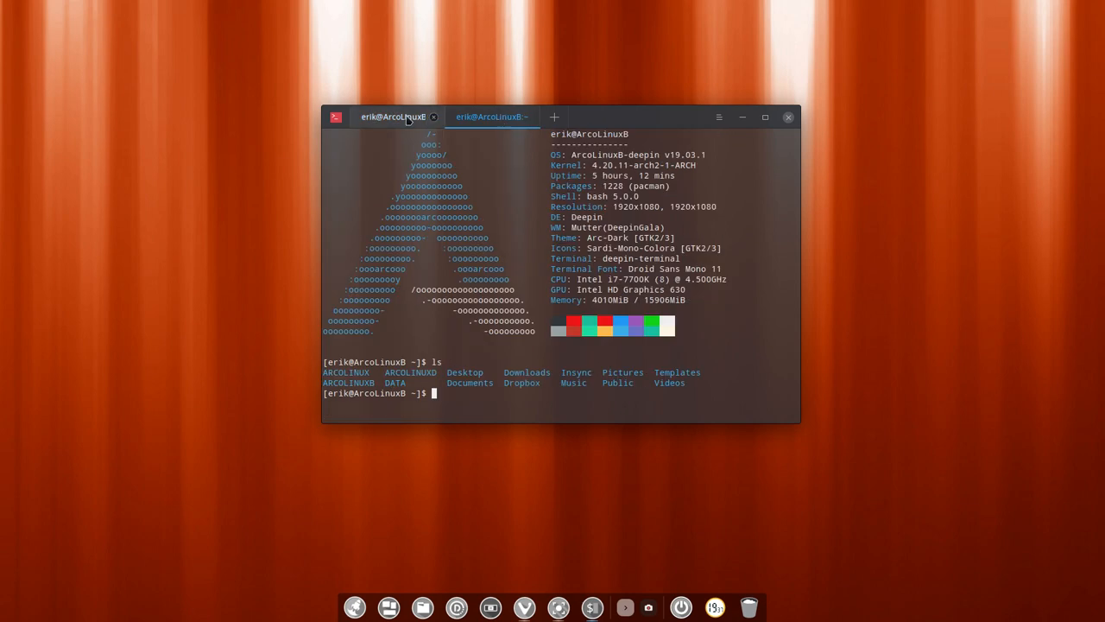
left_click(490, 116)
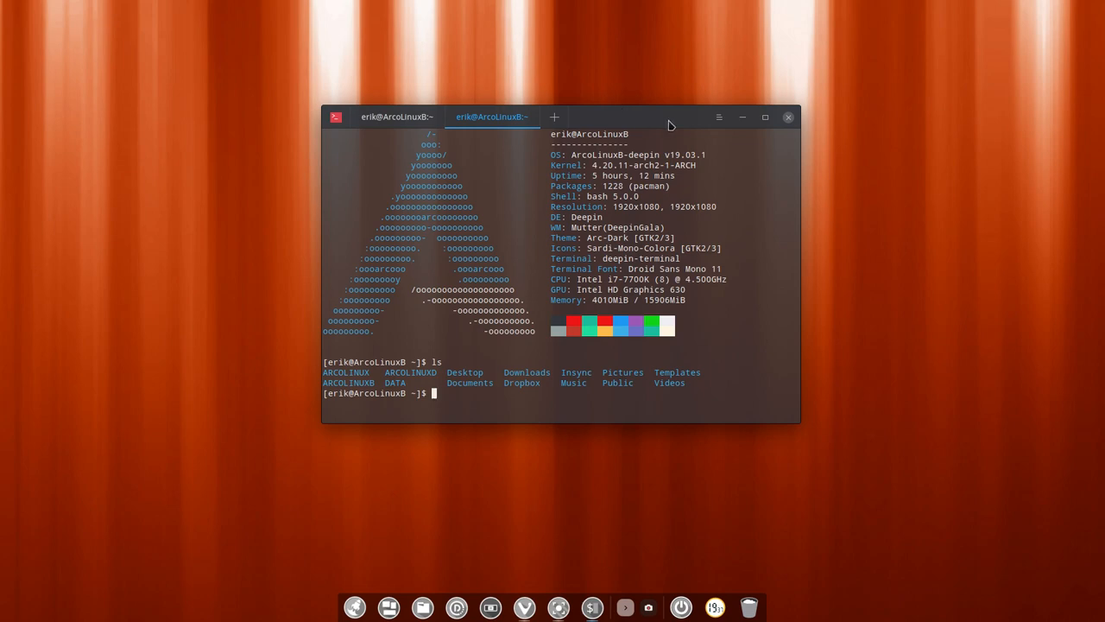
left_click(765, 116)
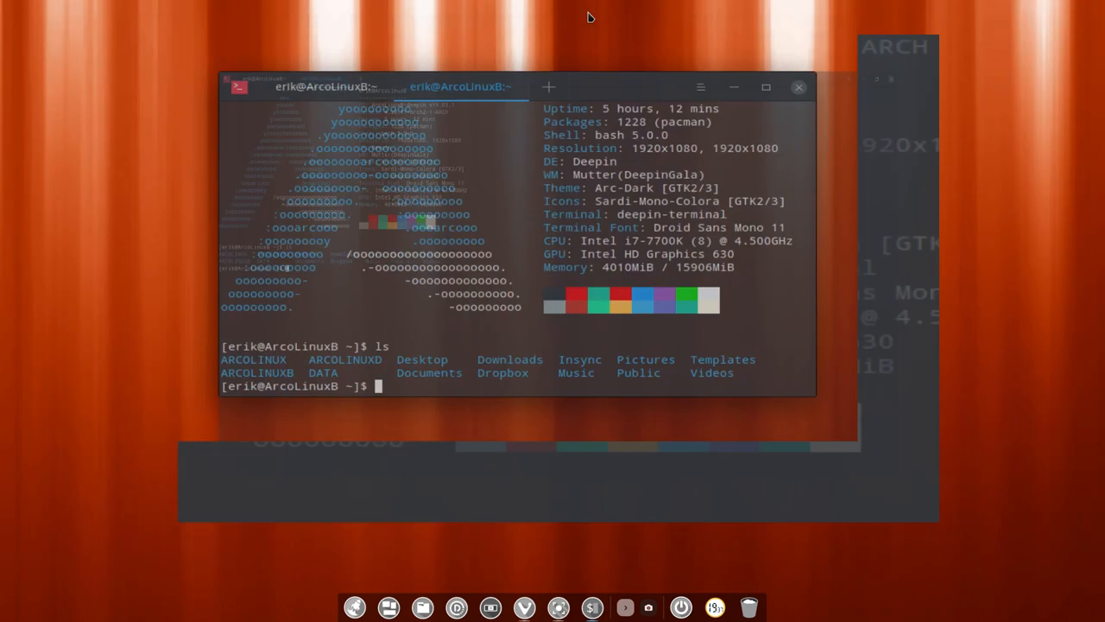
left_click(766, 86)
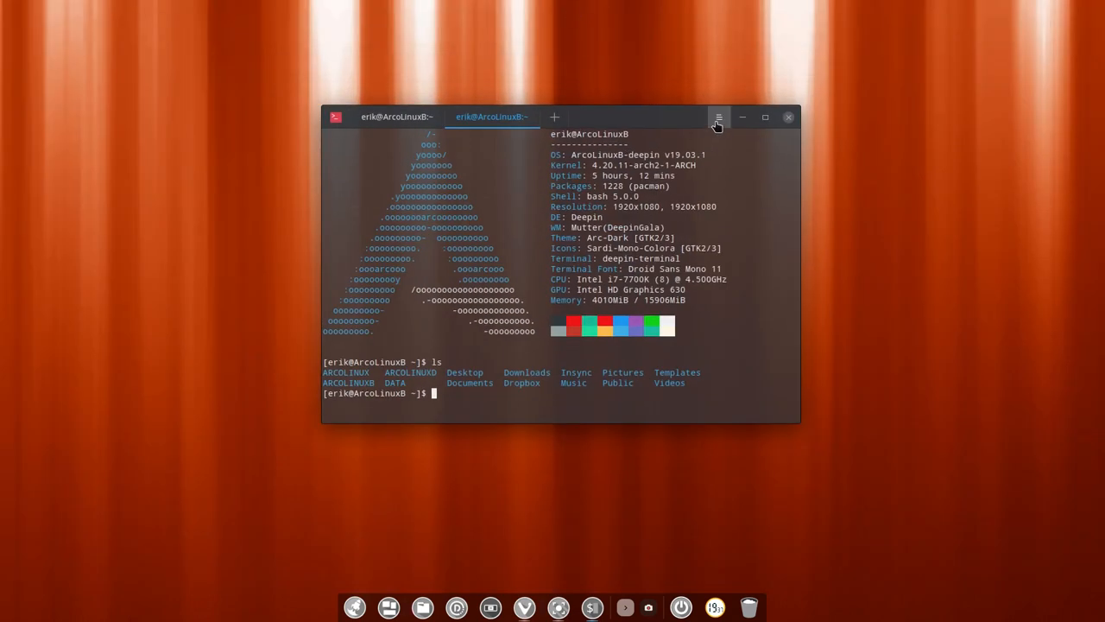
left_click(718, 116)
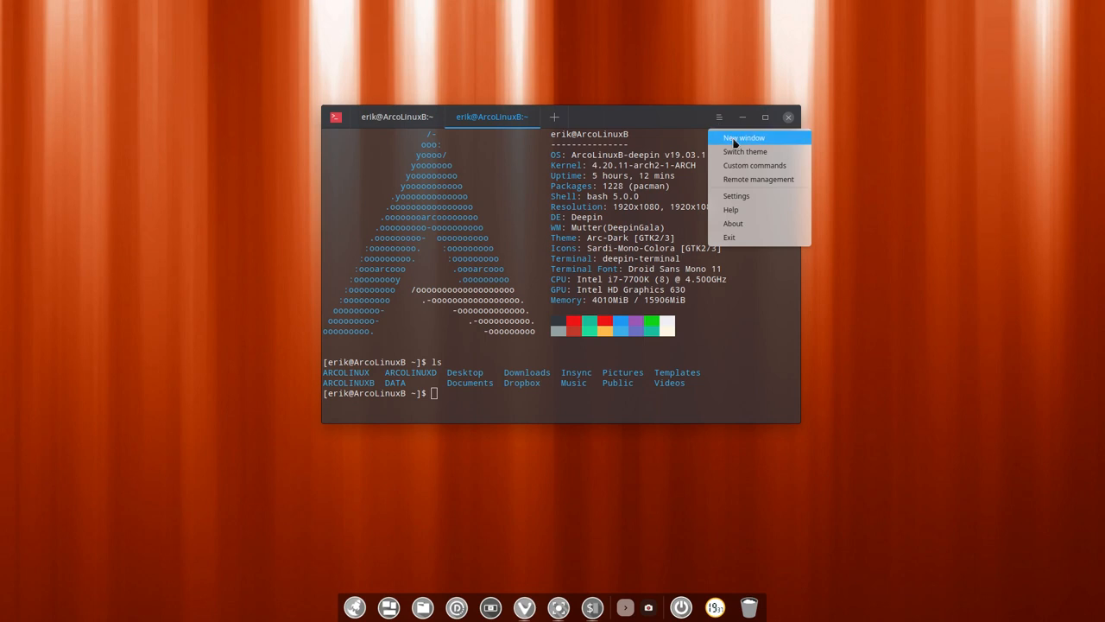
left_click(743, 137)
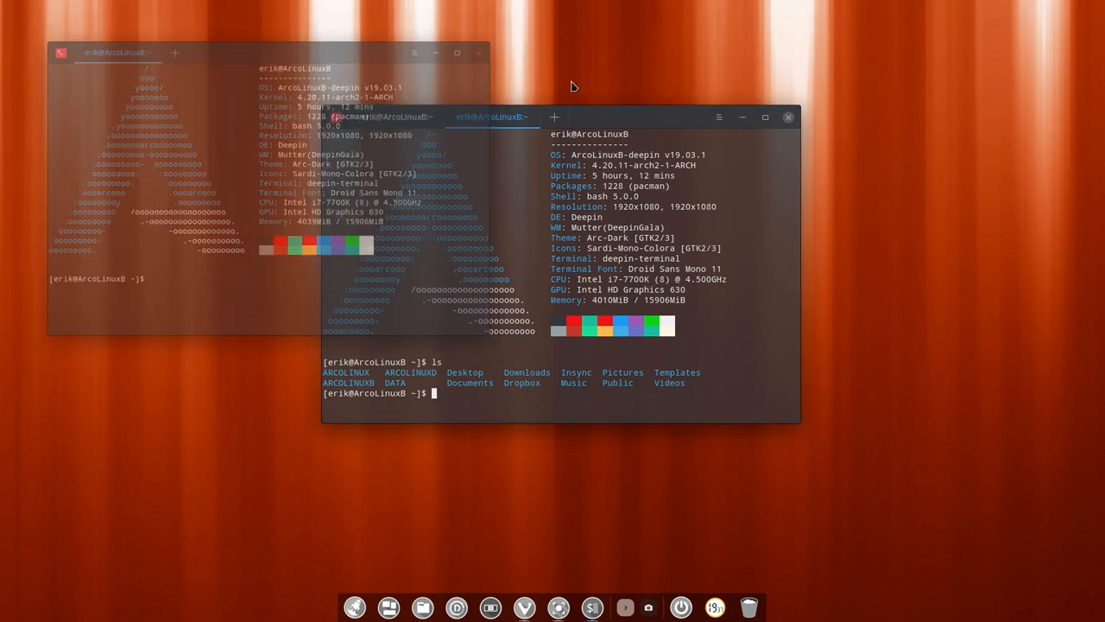
left_click(718, 117)
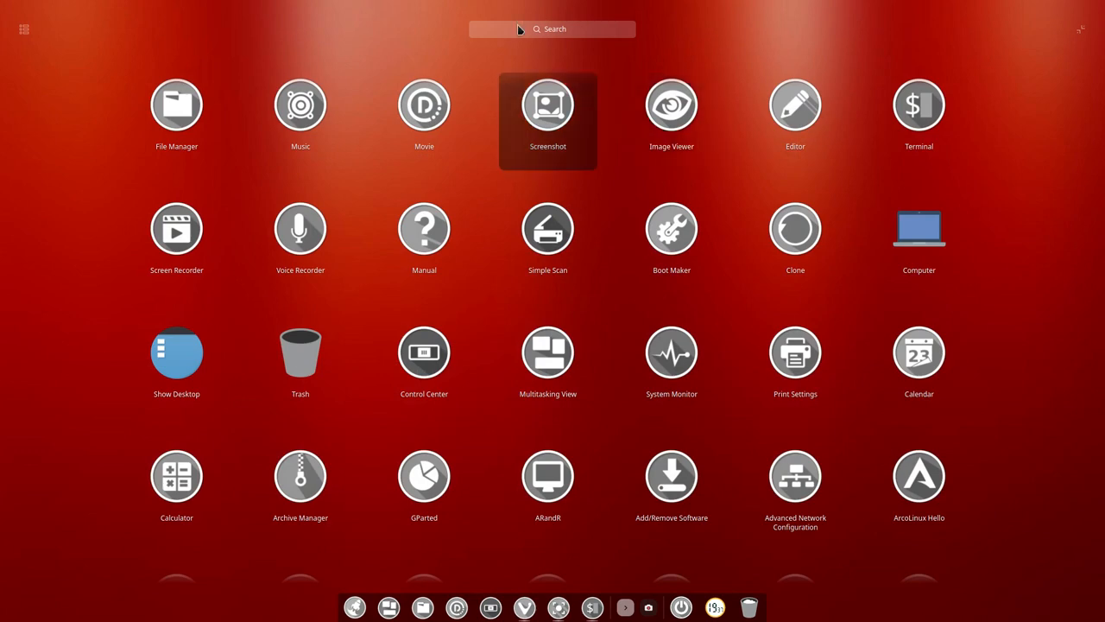
type("termite")
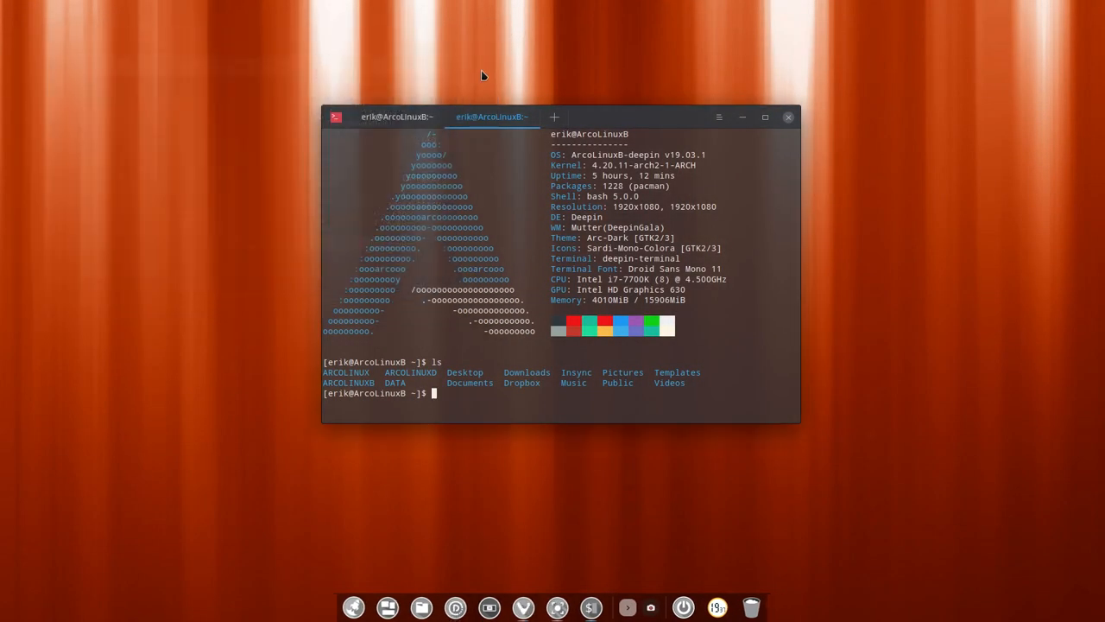
mouse_move(586, 120)
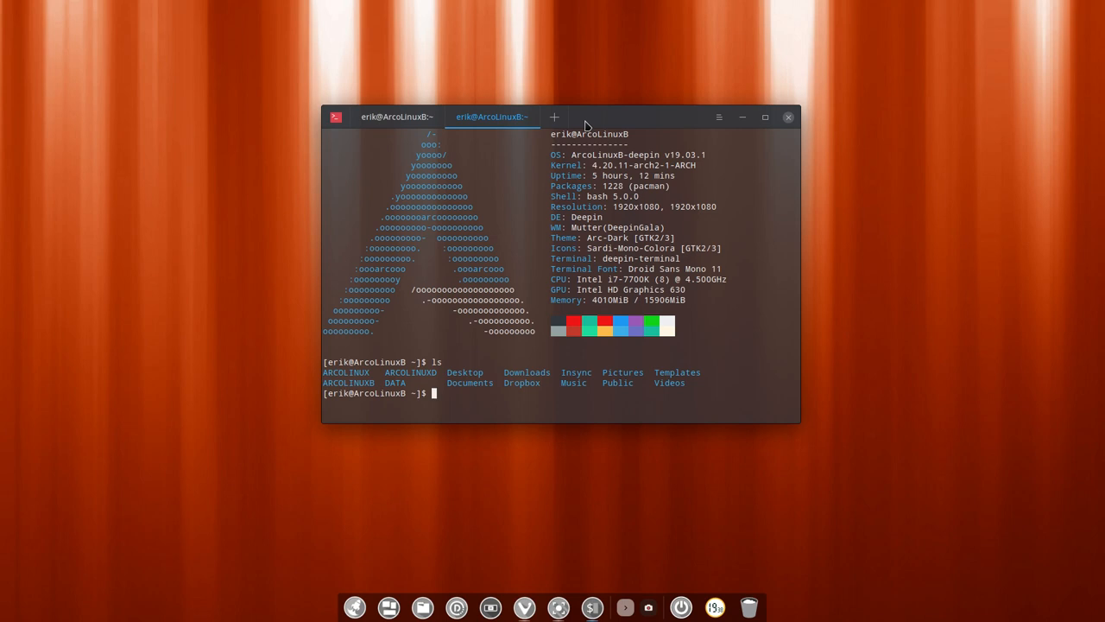
left_click(718, 117)
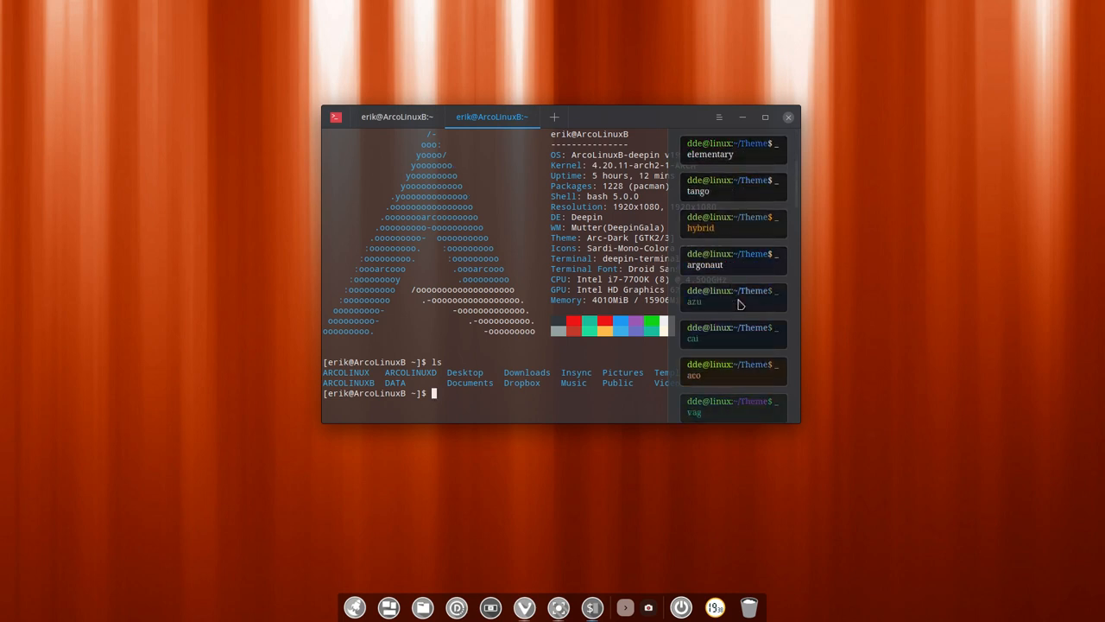
scroll("down", 3)
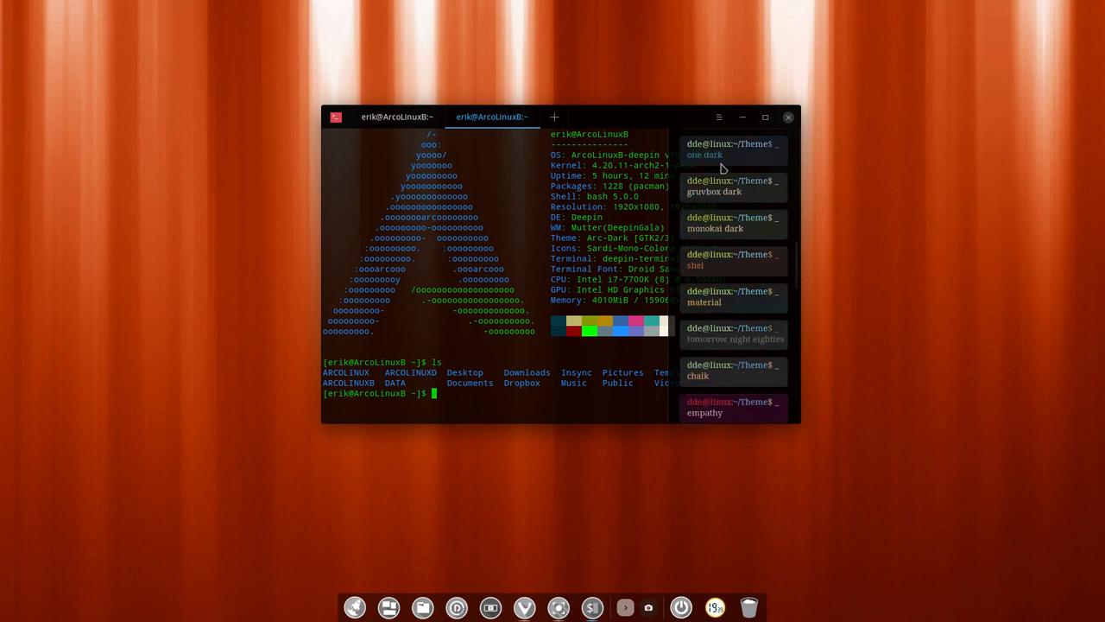
scroll("down", 3)
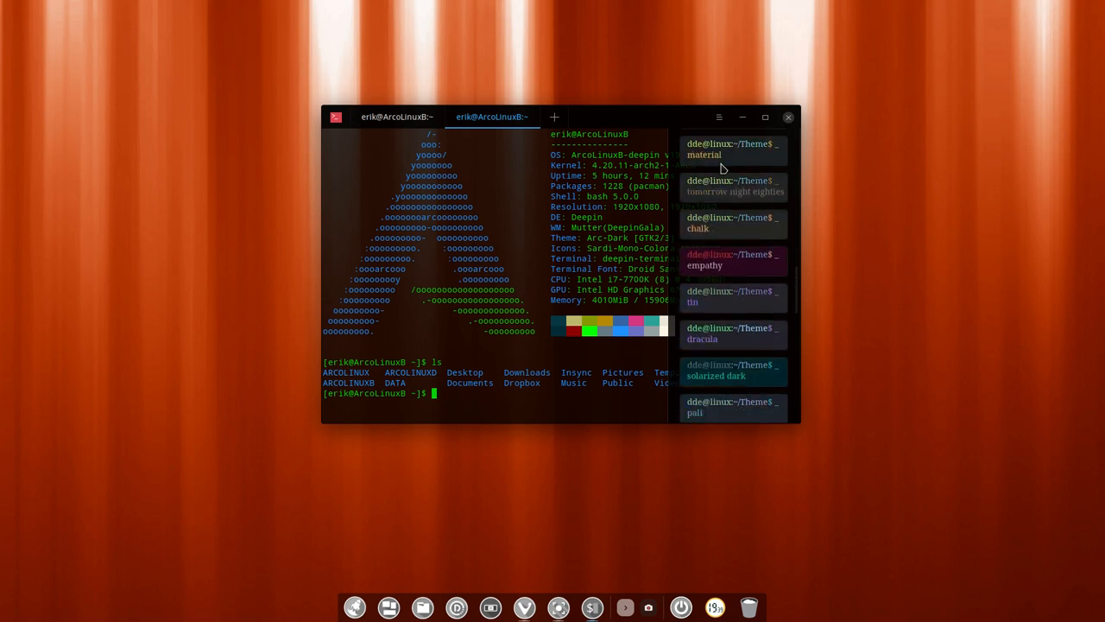
scroll("down", 3)
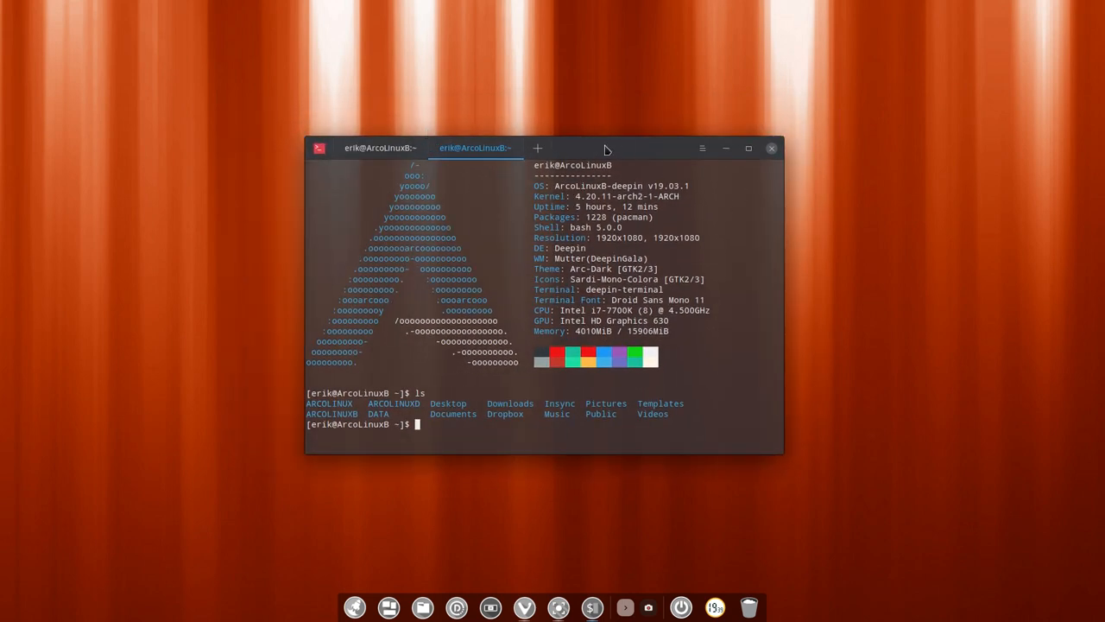
- Inspect the saved aio custom command in Edit Command, then cancel without saving
left_click(701, 148)
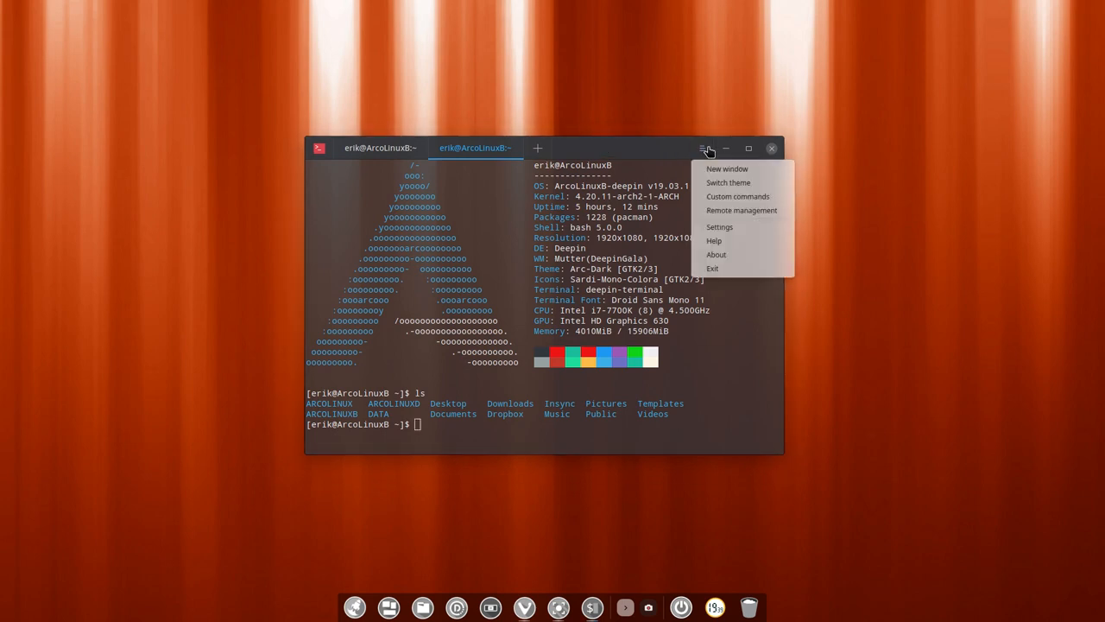
mouse_move(739, 196)
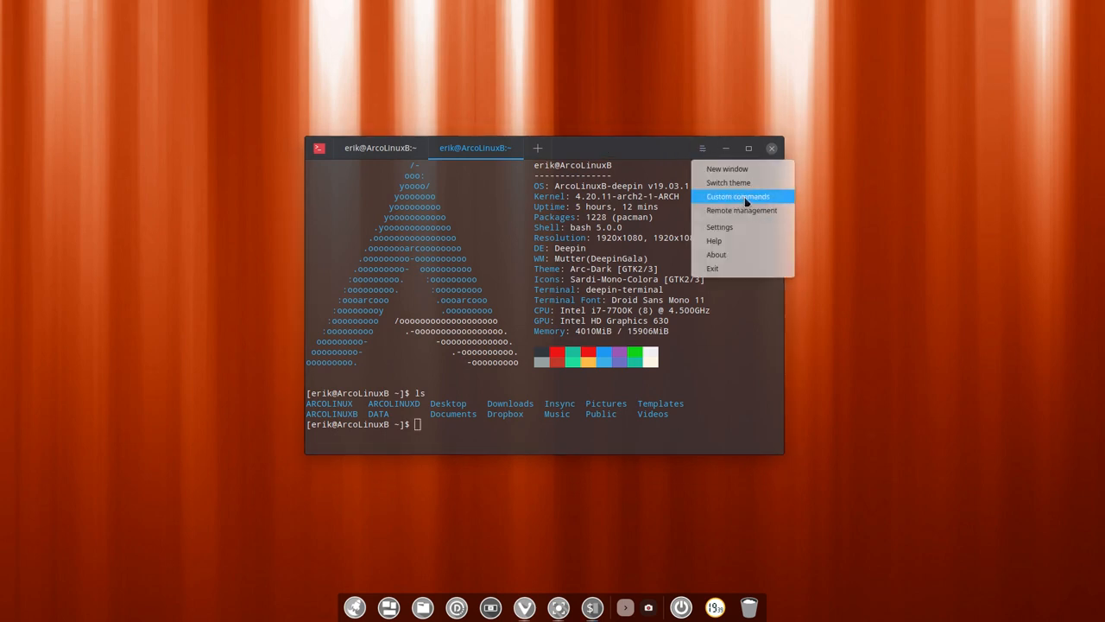
left_click(738, 196)
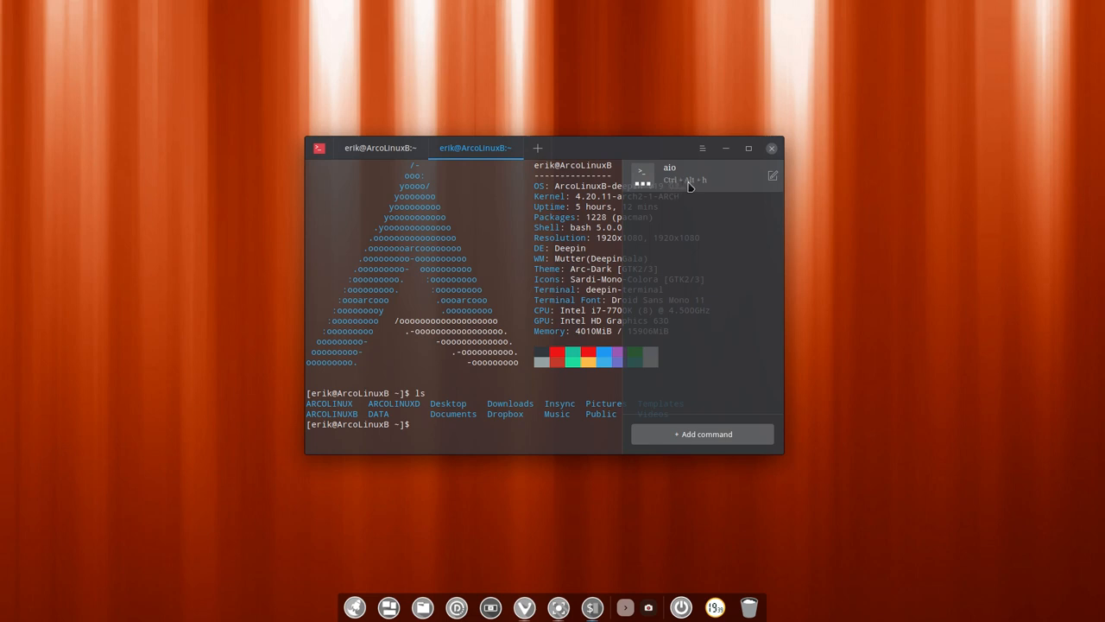
left_click(772, 175)
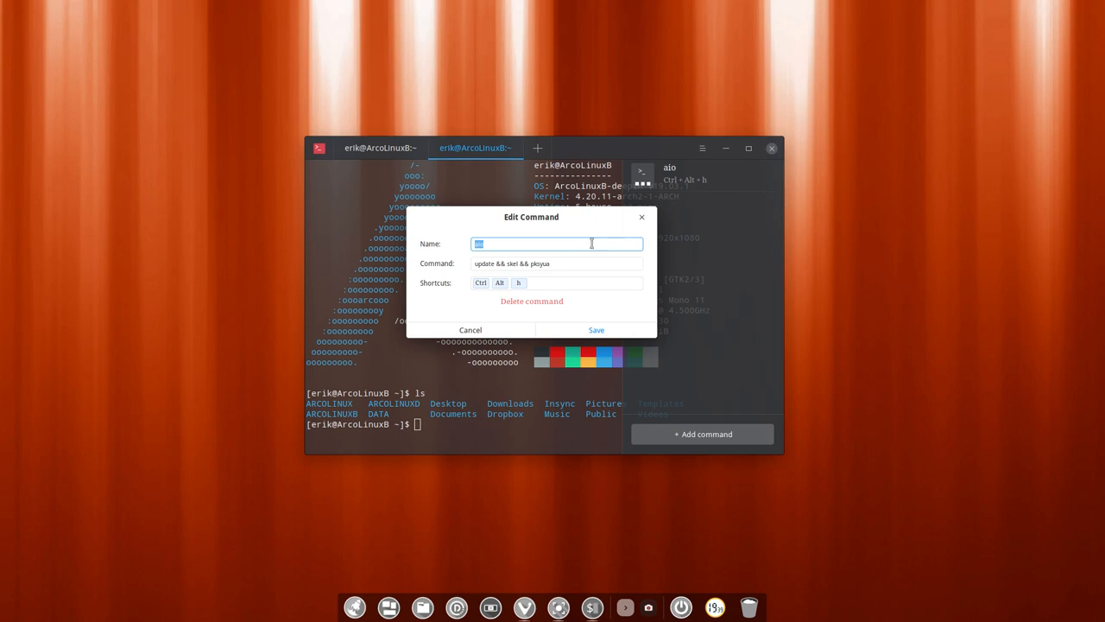
left_click(556, 264)
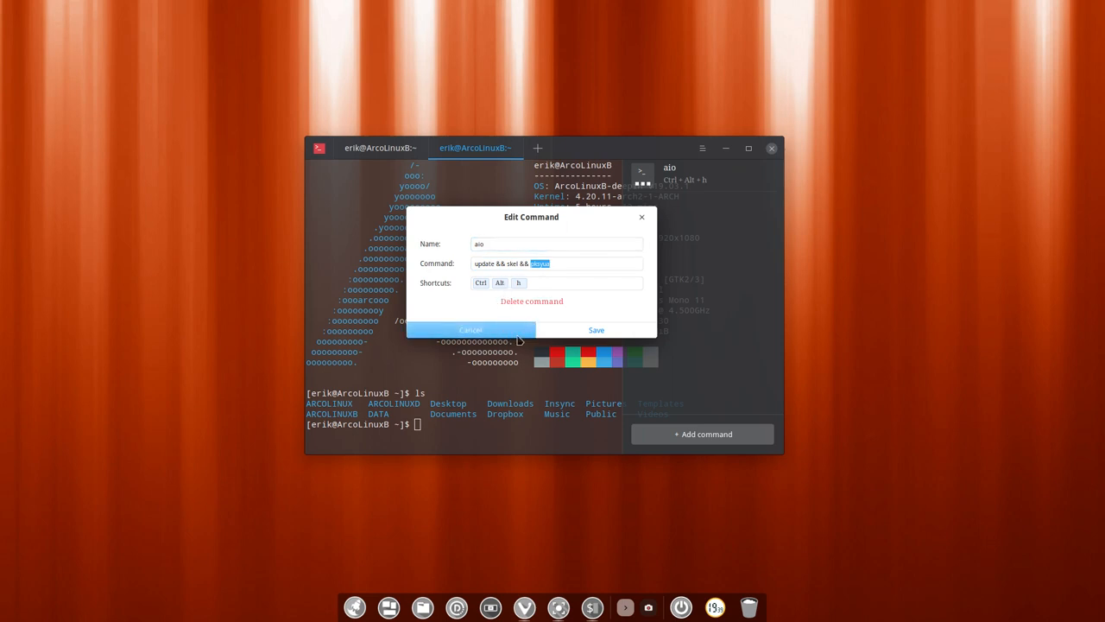
left_click(470, 330)
type("aio")
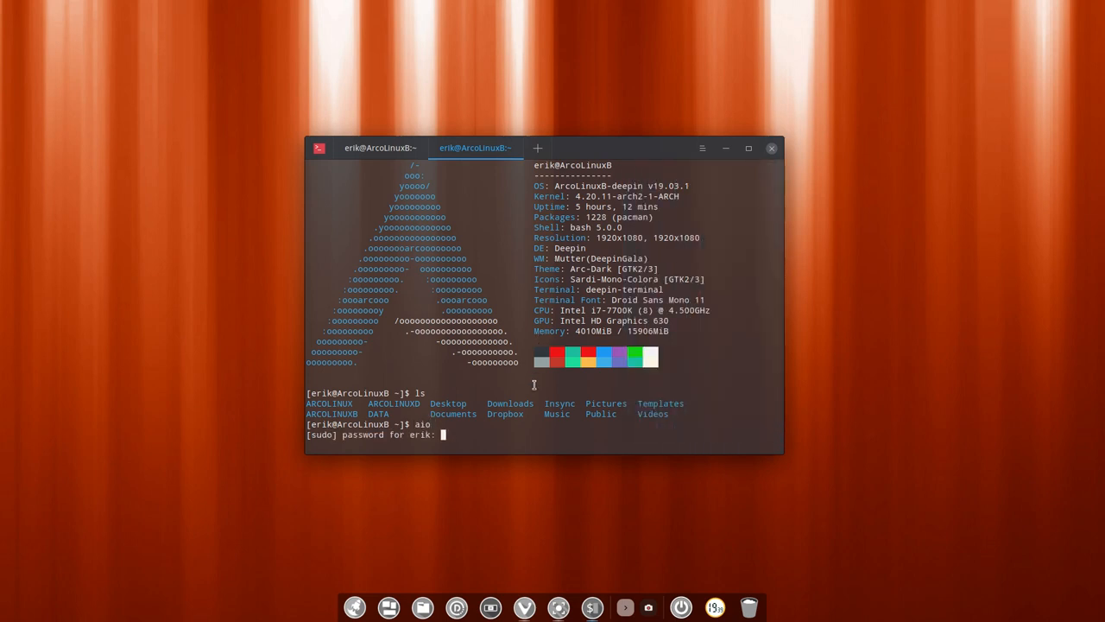
- Submit the sudo password for aio, then open and dismiss the main menu repeatedly
key("Return")
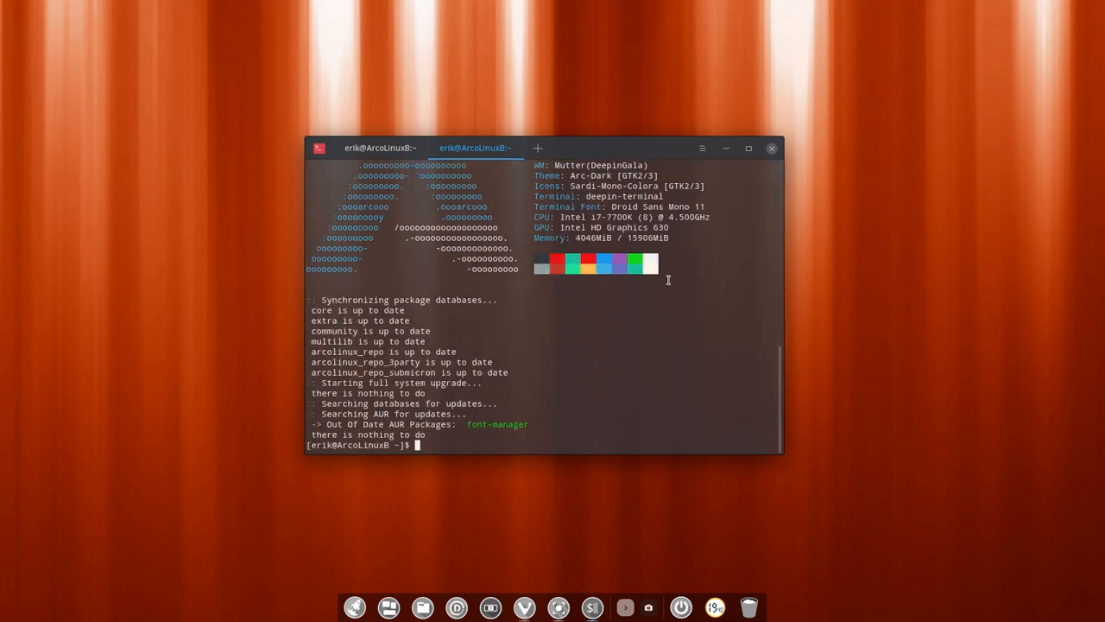
left_click(702, 148)
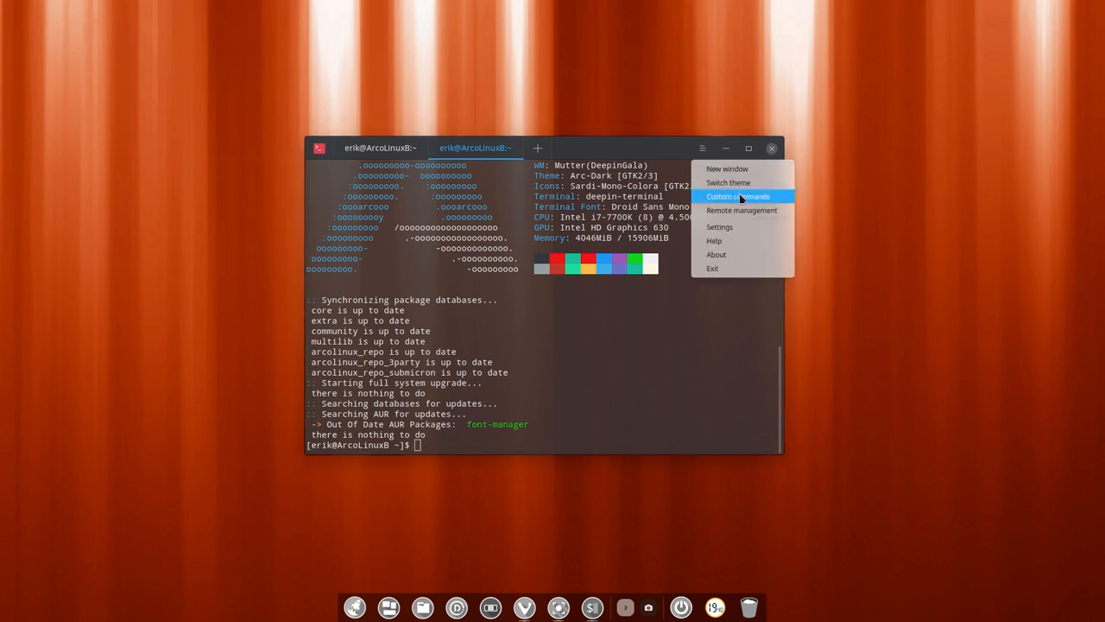
mouse_move(742, 210)
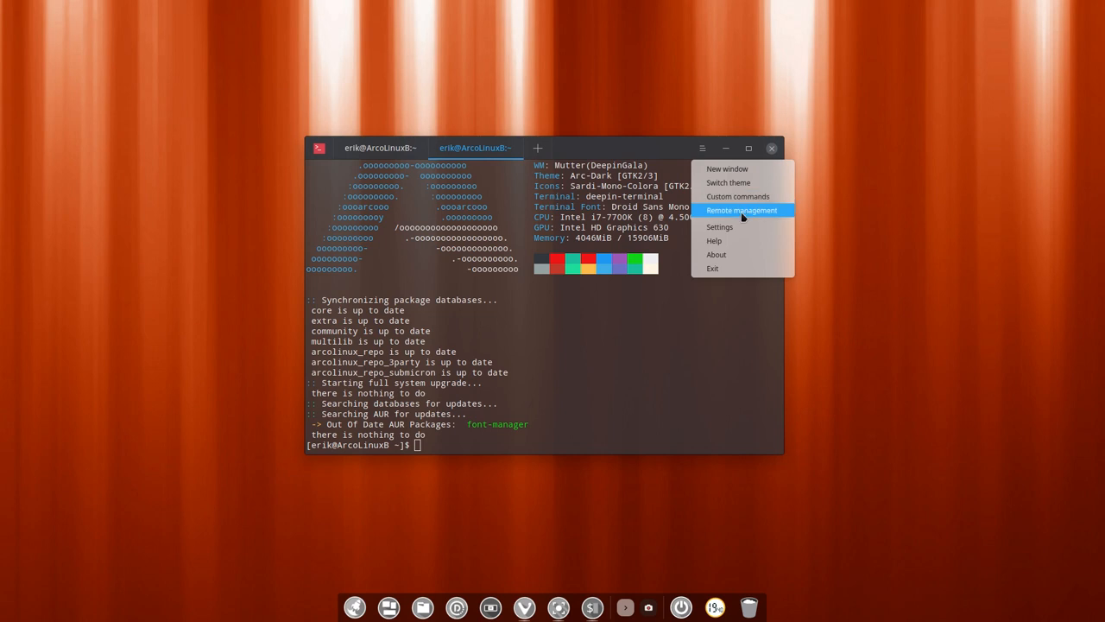
left_click(741, 210)
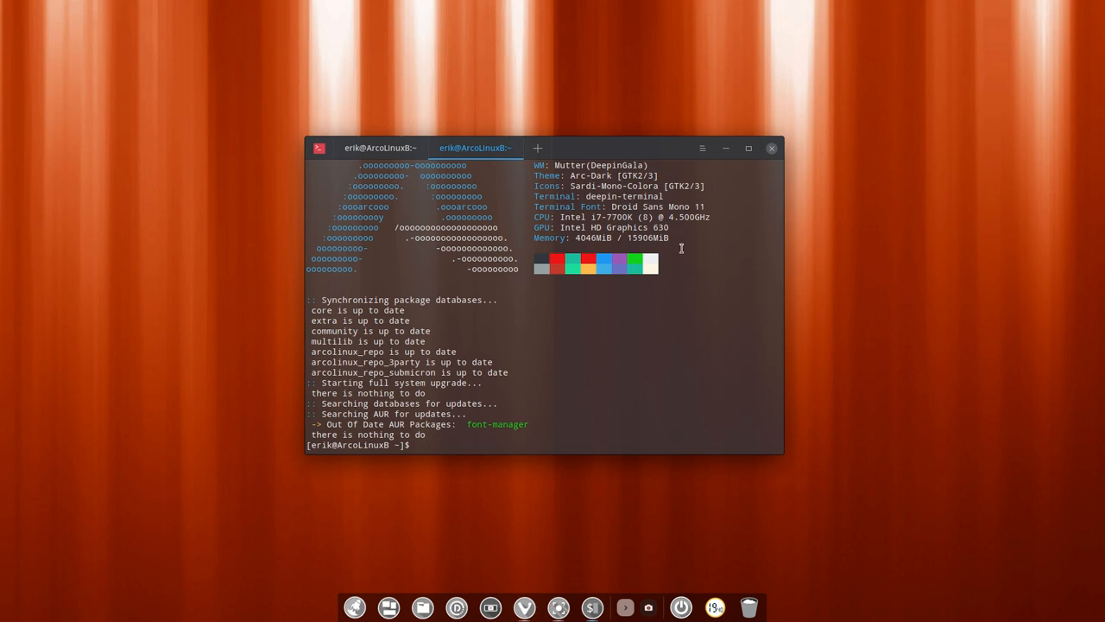
left_click(701, 147)
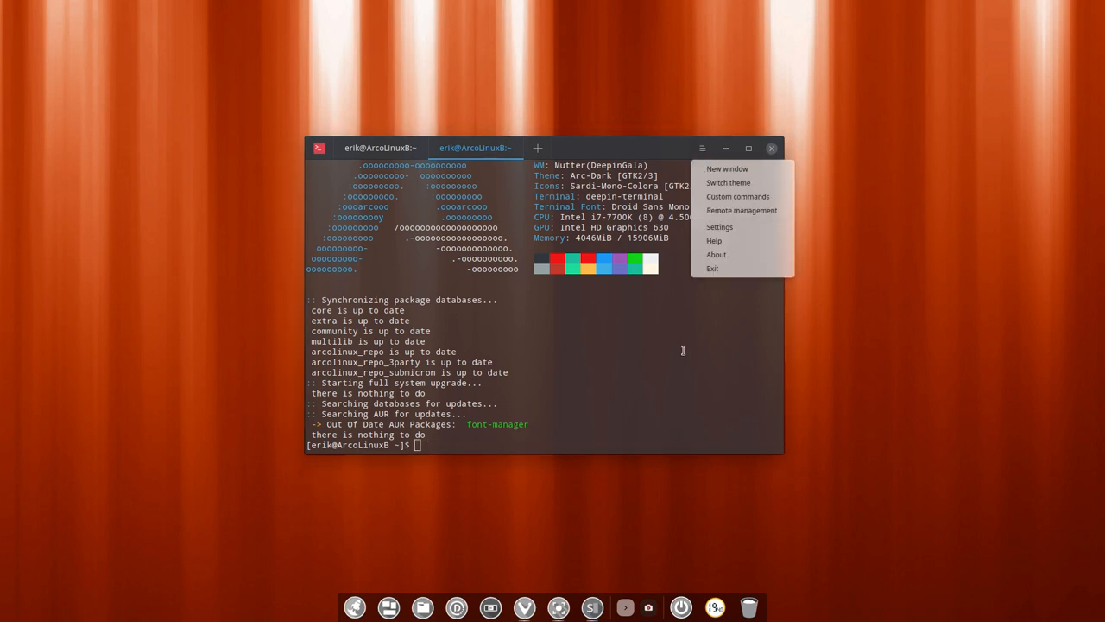
left_click(683, 351)
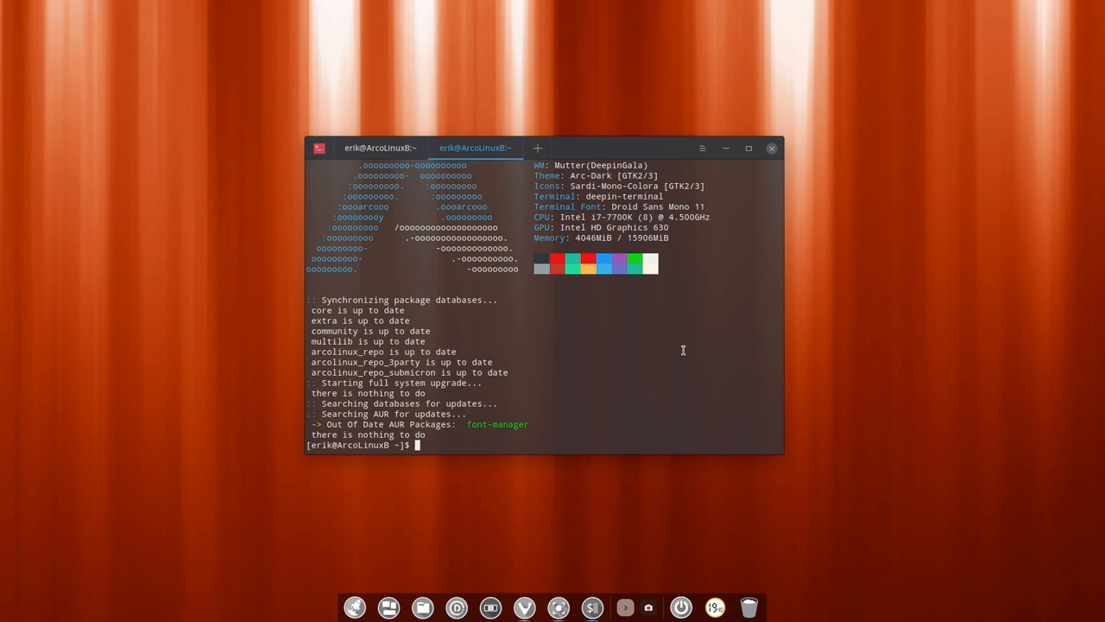
left_click(702, 148)
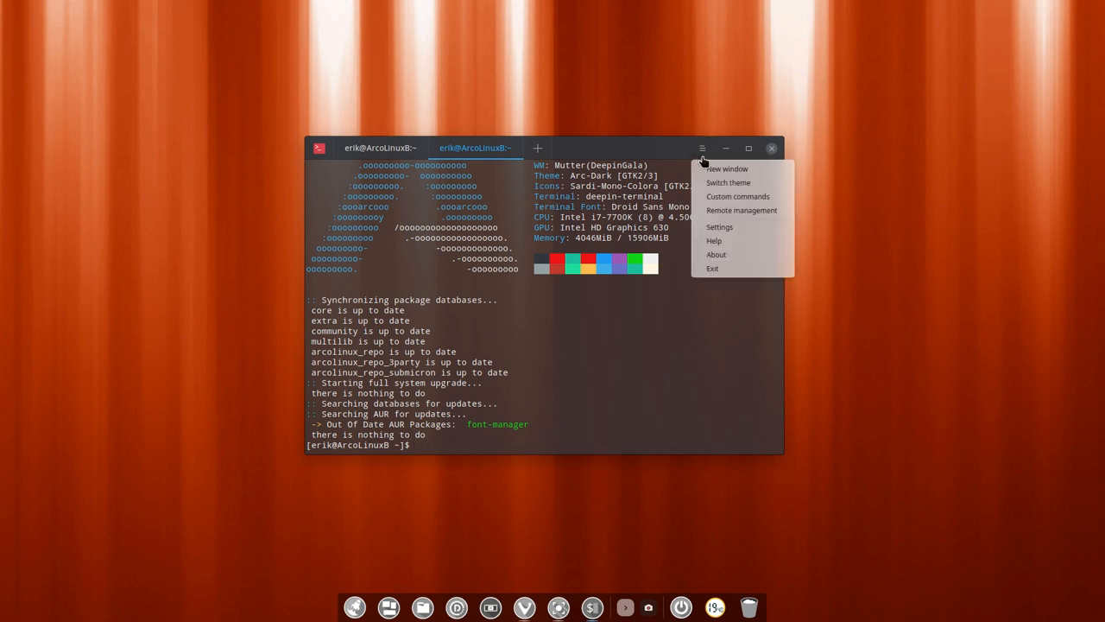
mouse_move(719, 227)
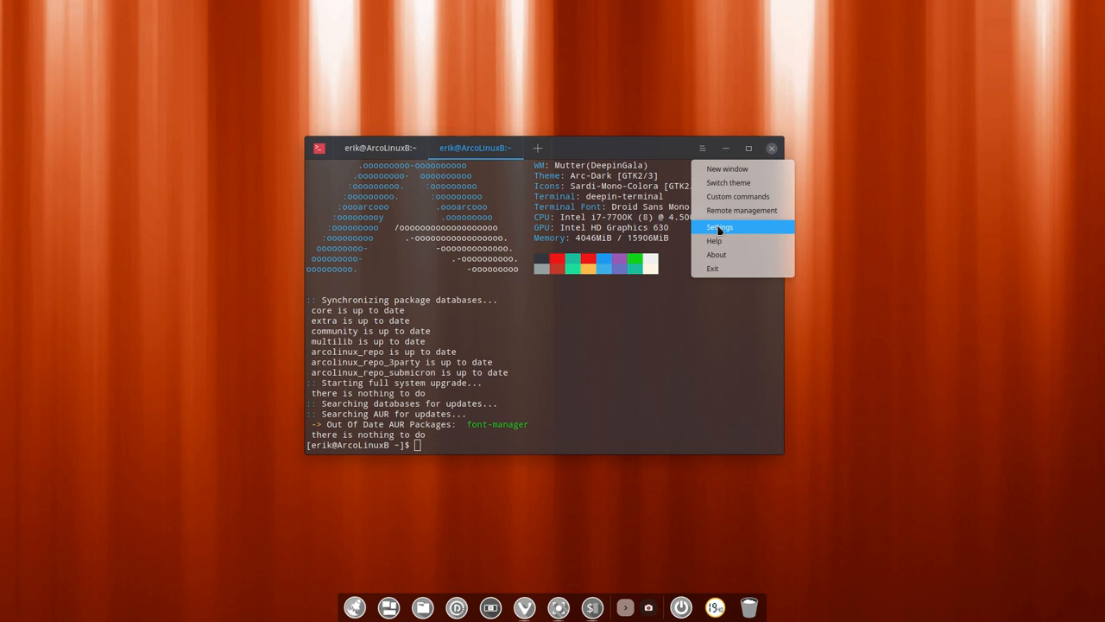
- Open Settings and lower the terminal opacity to about two-thirds
left_click(720, 227)
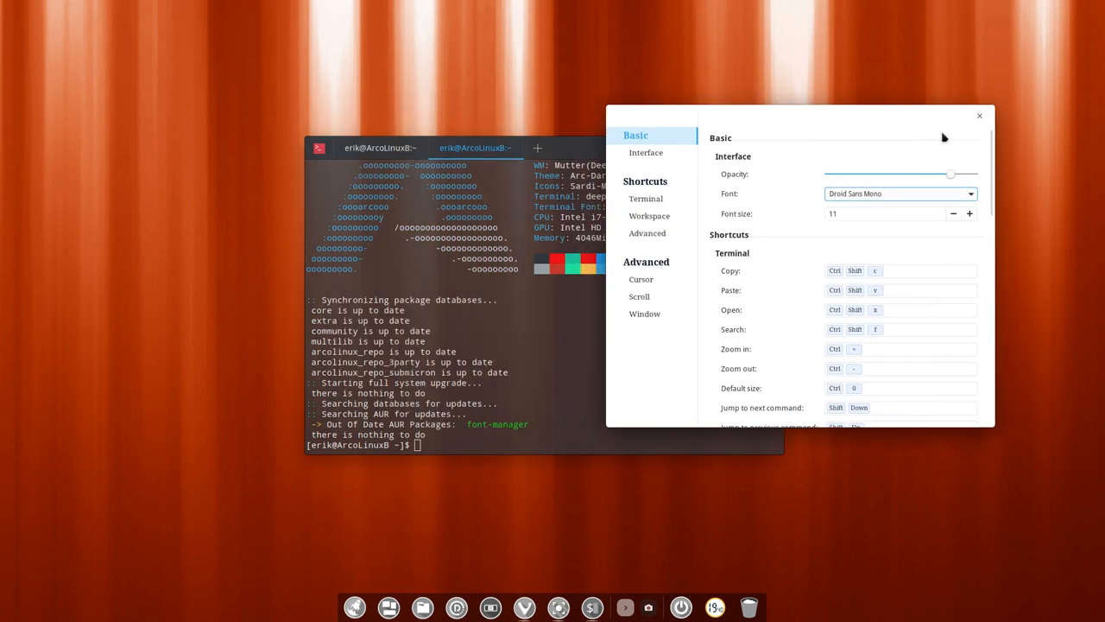
left_click(979, 115)
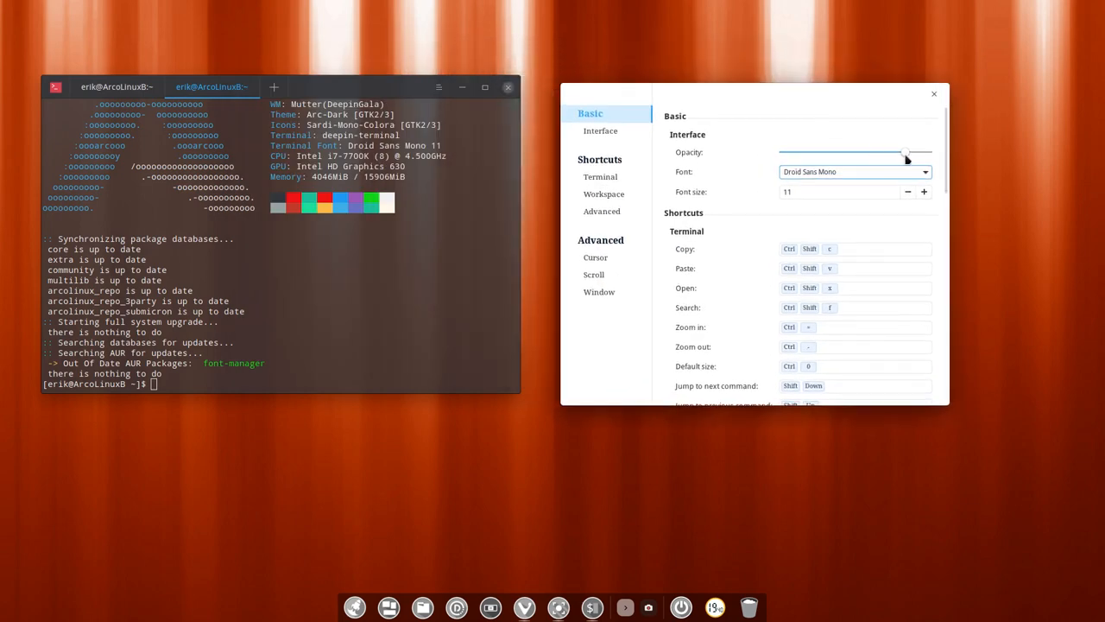
left_click_drag(906, 152, 800, 152)
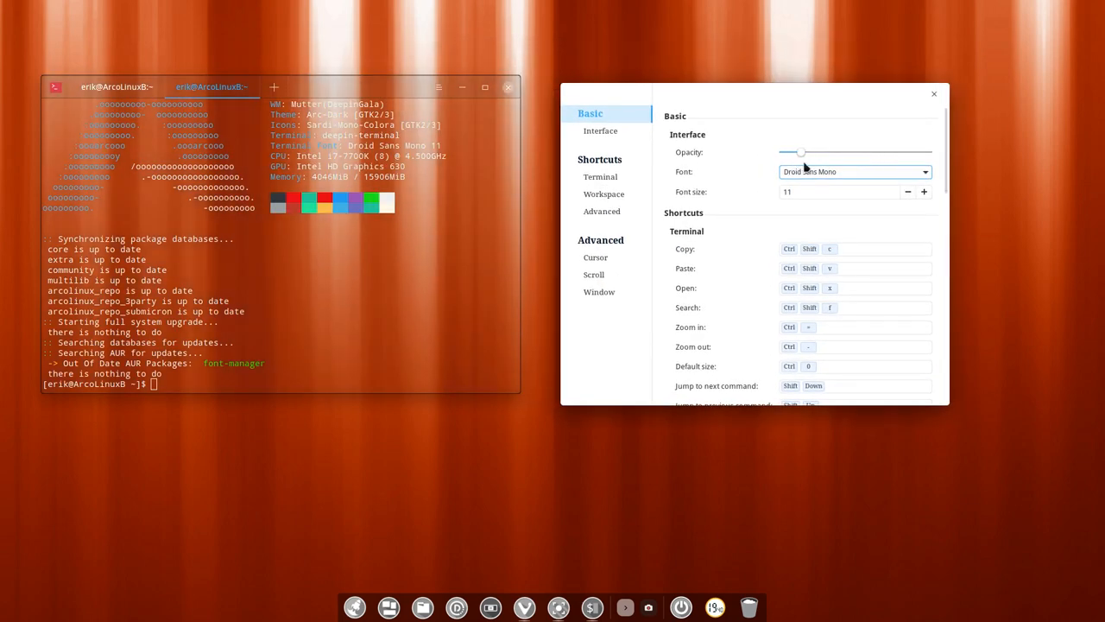
left_click_drag(799, 152, 844, 152)
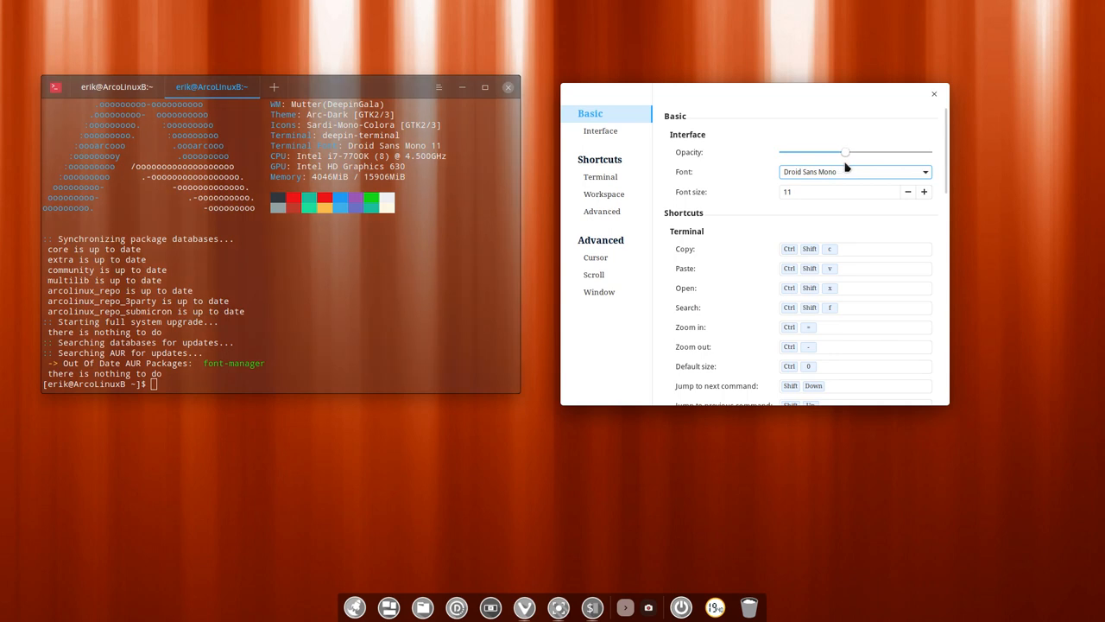
left_click_drag(844, 152, 886, 152)
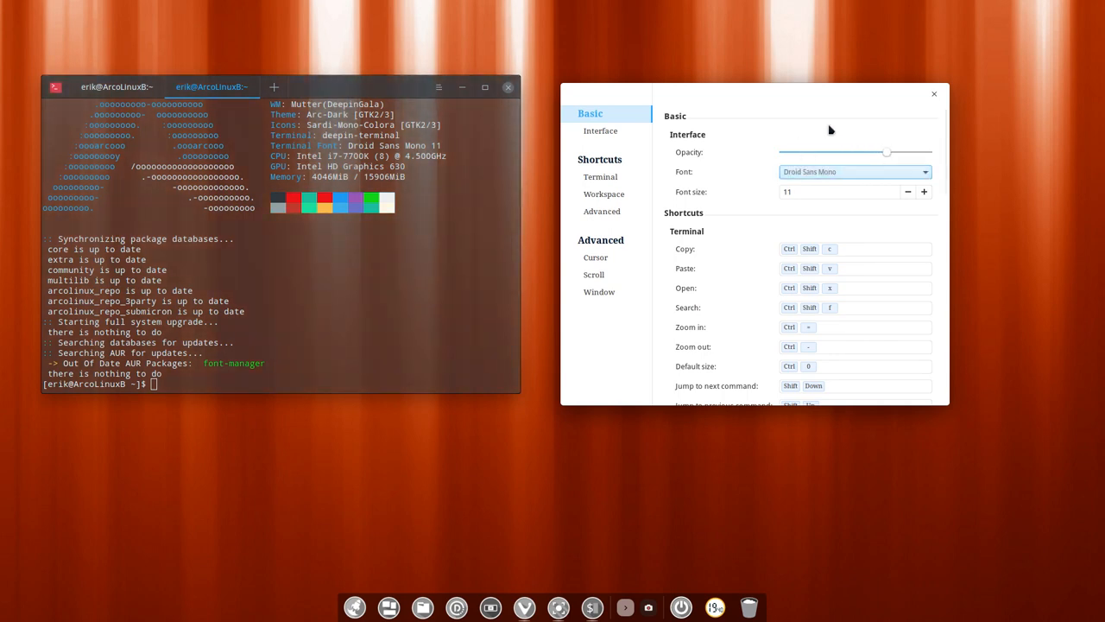
- Try Noto Sans Mono and other font sizes, restoring Droid Sans Mono at 11
left_click(853, 171)
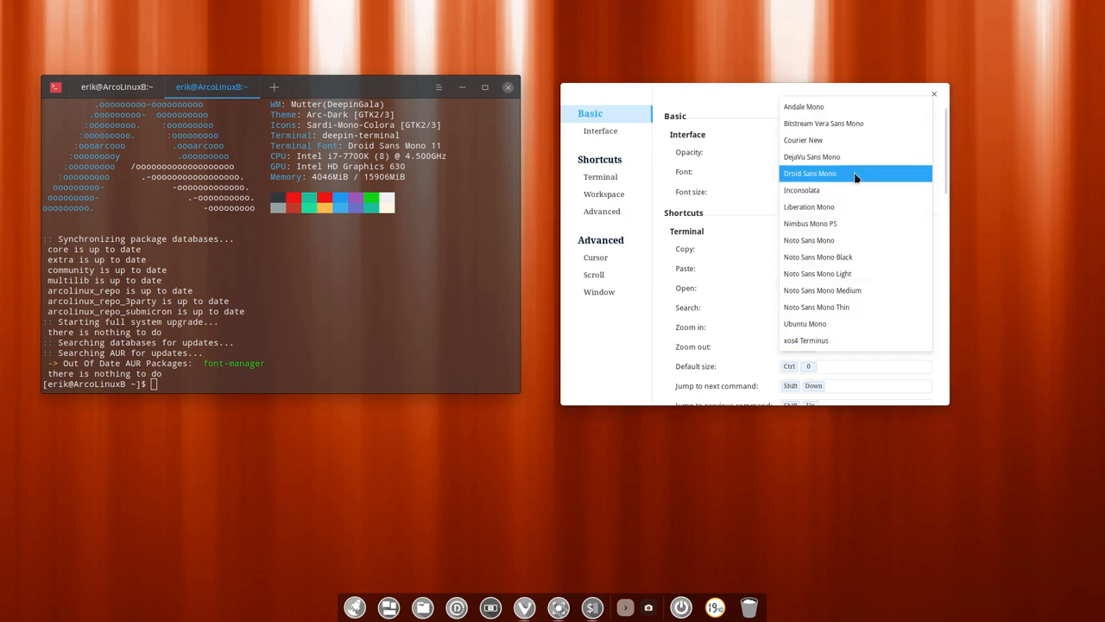
mouse_move(851, 179)
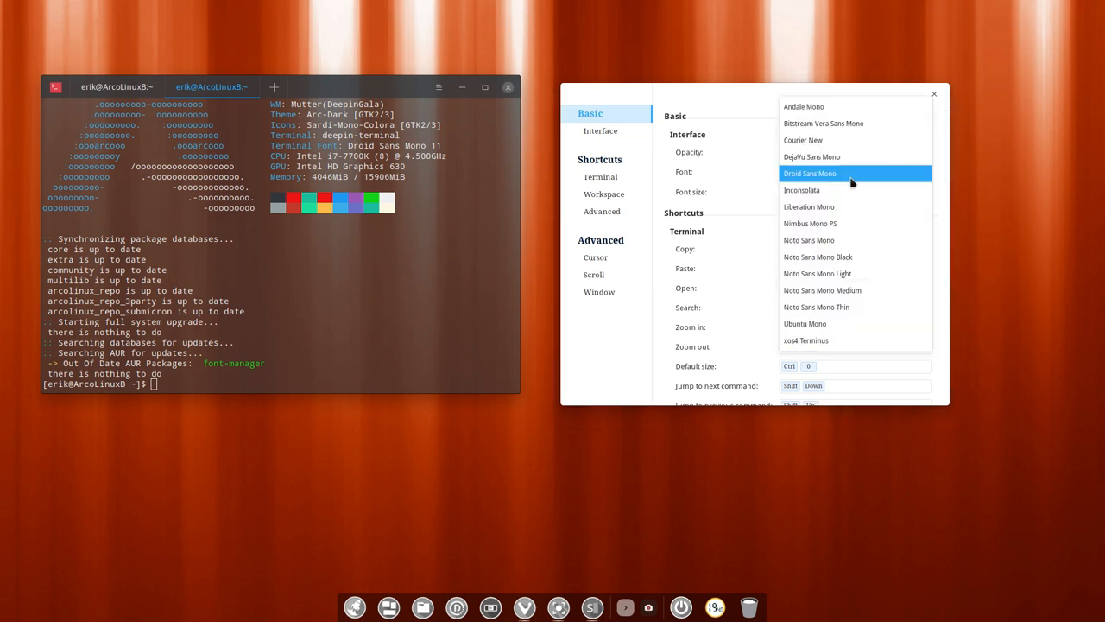
left_click(808, 240)
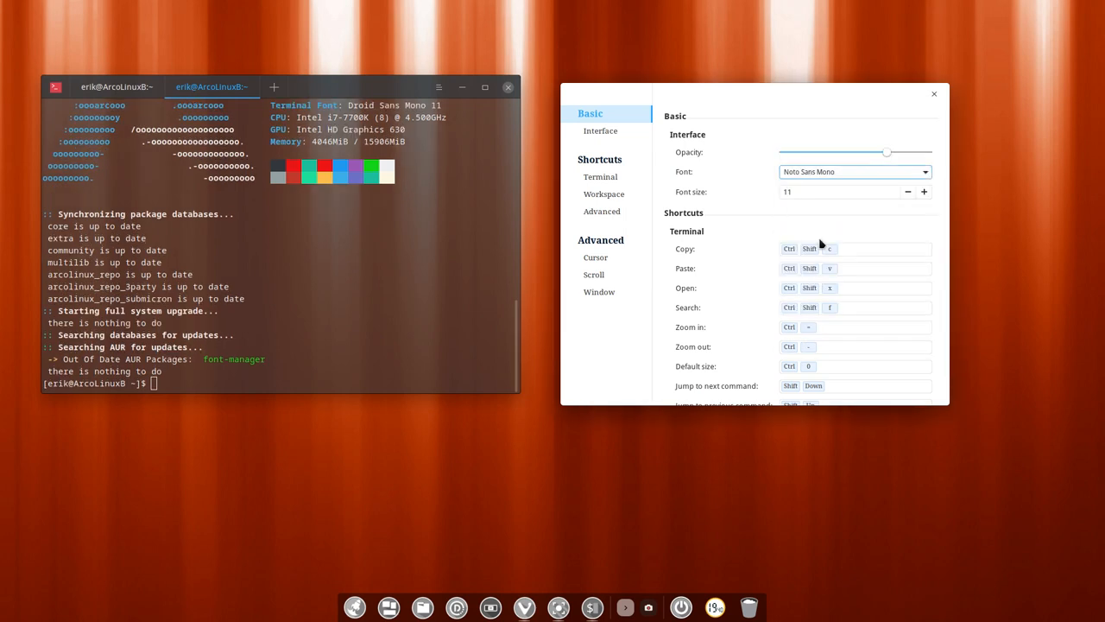
left_click(853, 171)
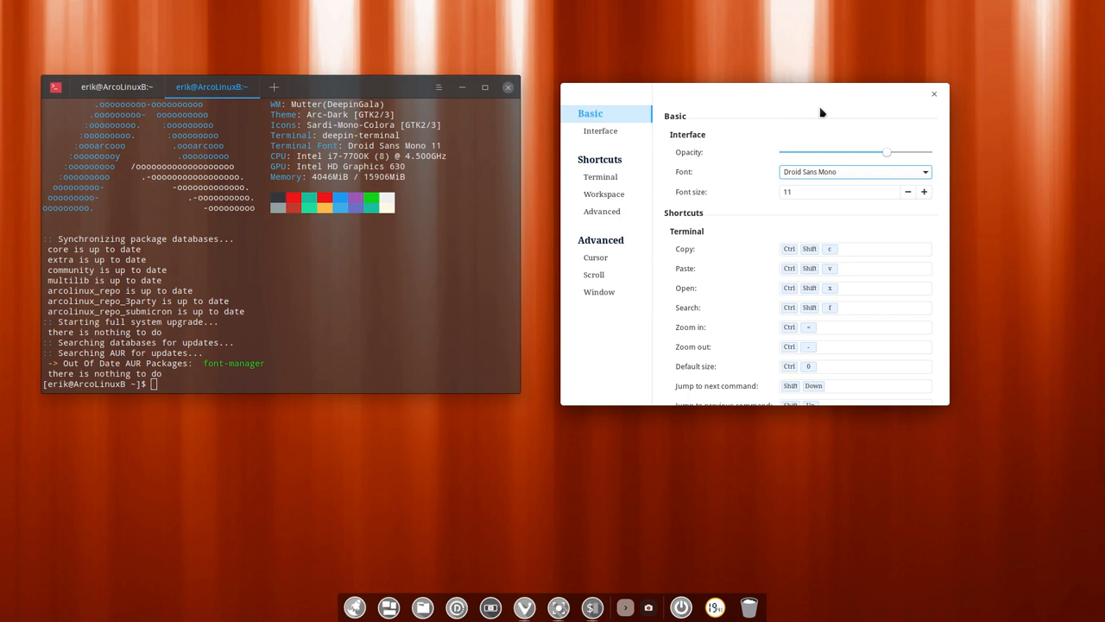
left_click(925, 192)
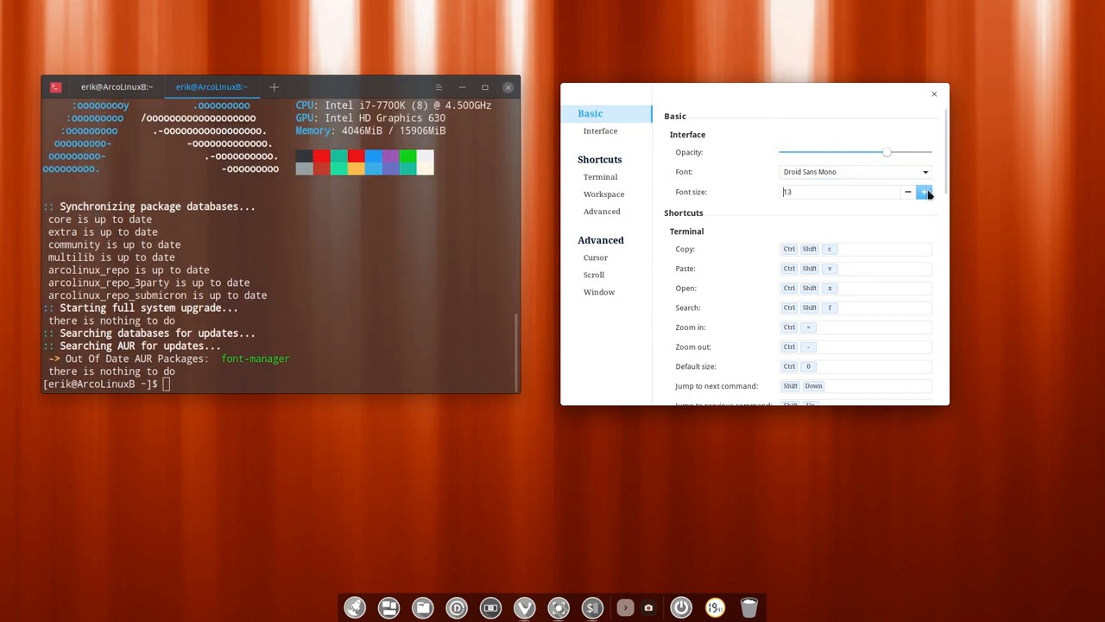
left_click(907, 192)
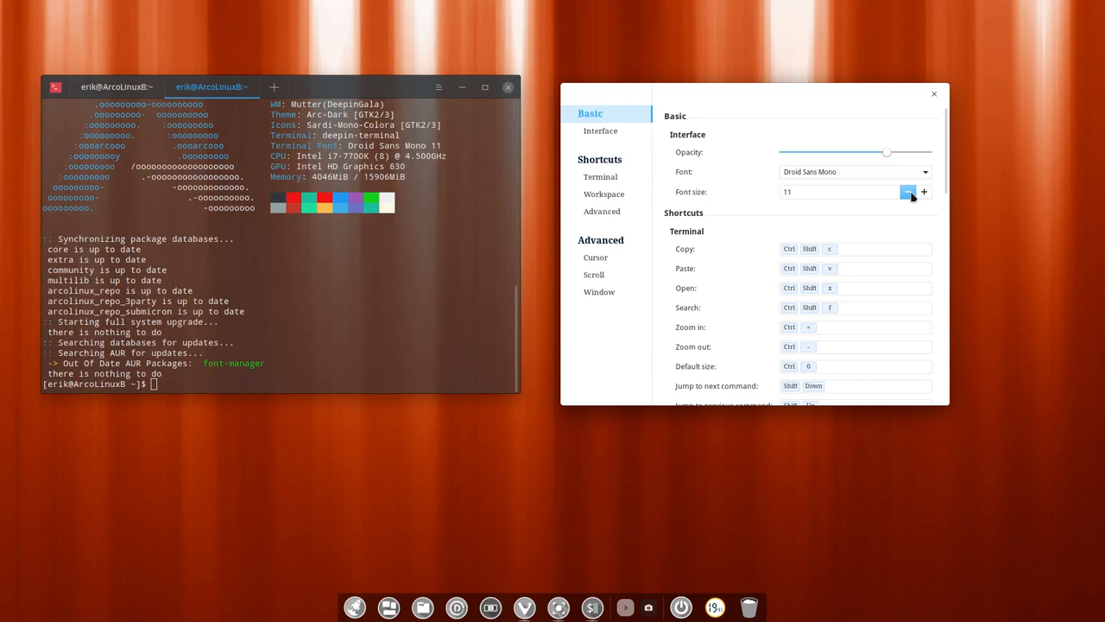
left_click(910, 191)
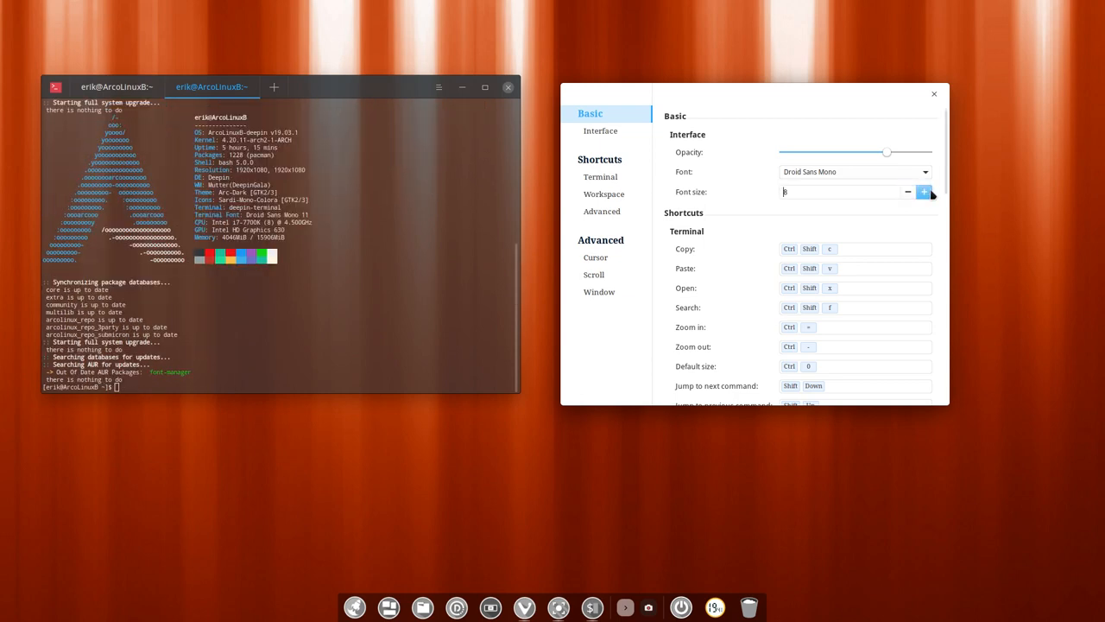
left_click(923, 192)
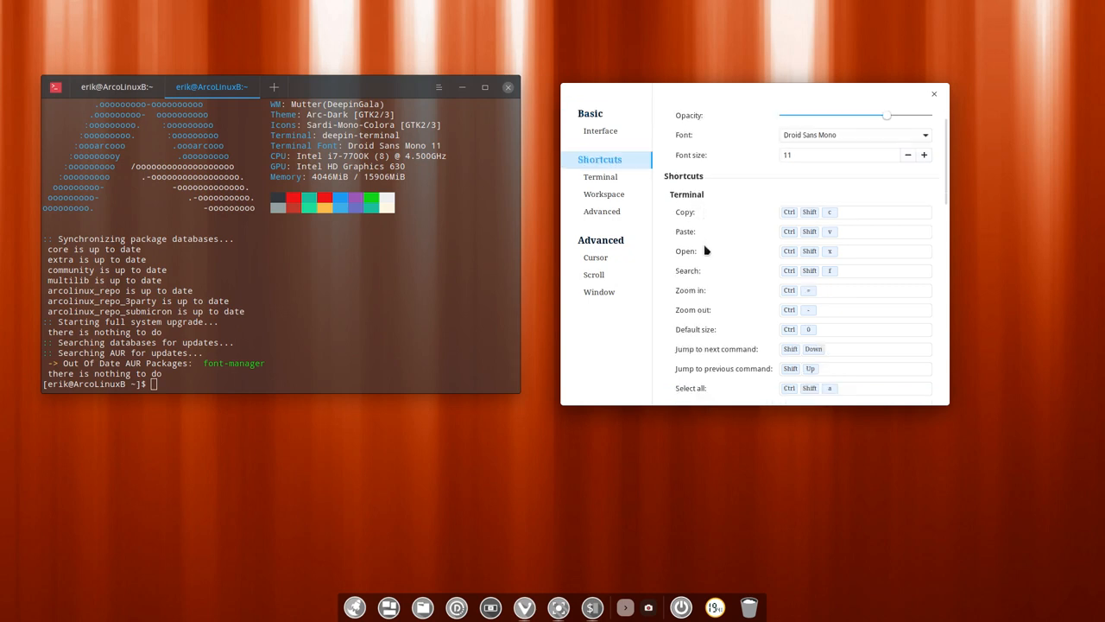
scroll("down", 3)
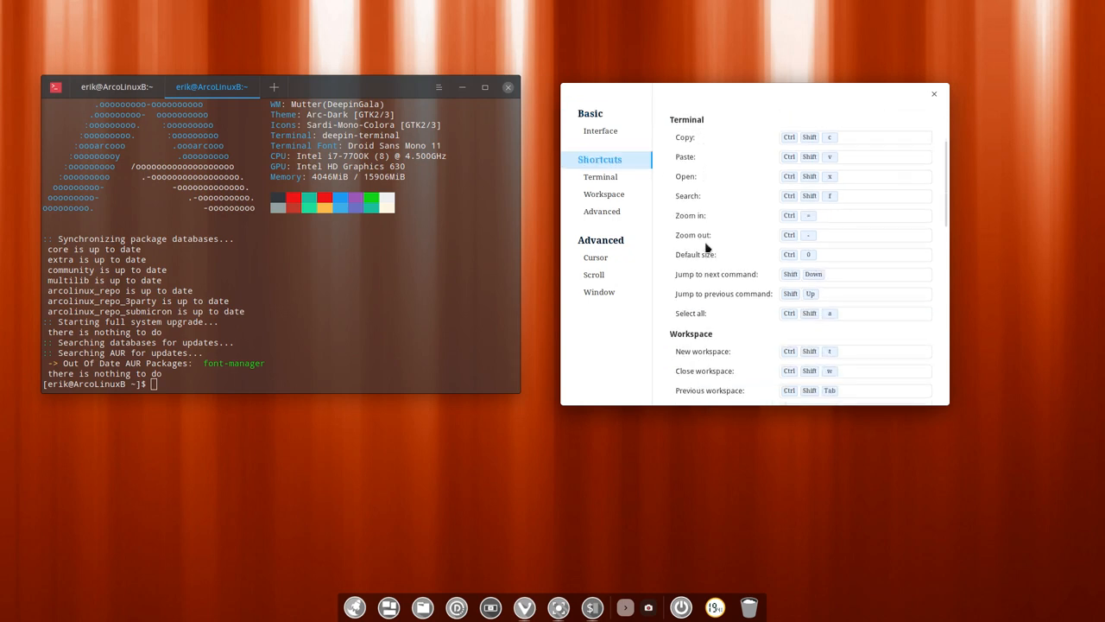
mouse_move(800, 153)
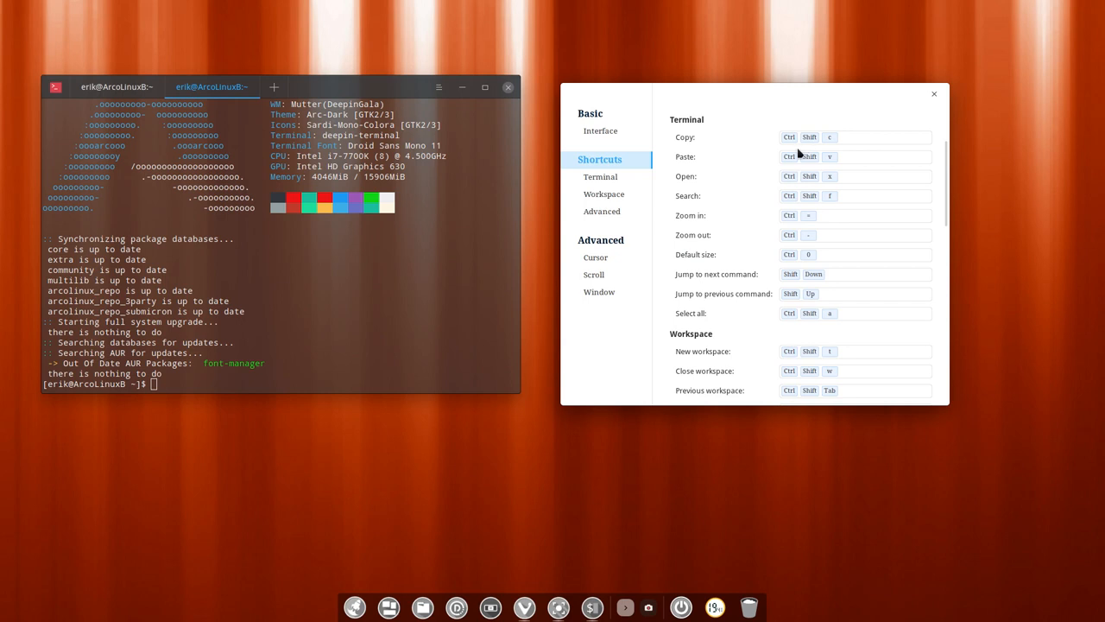
mouse_move(796, 235)
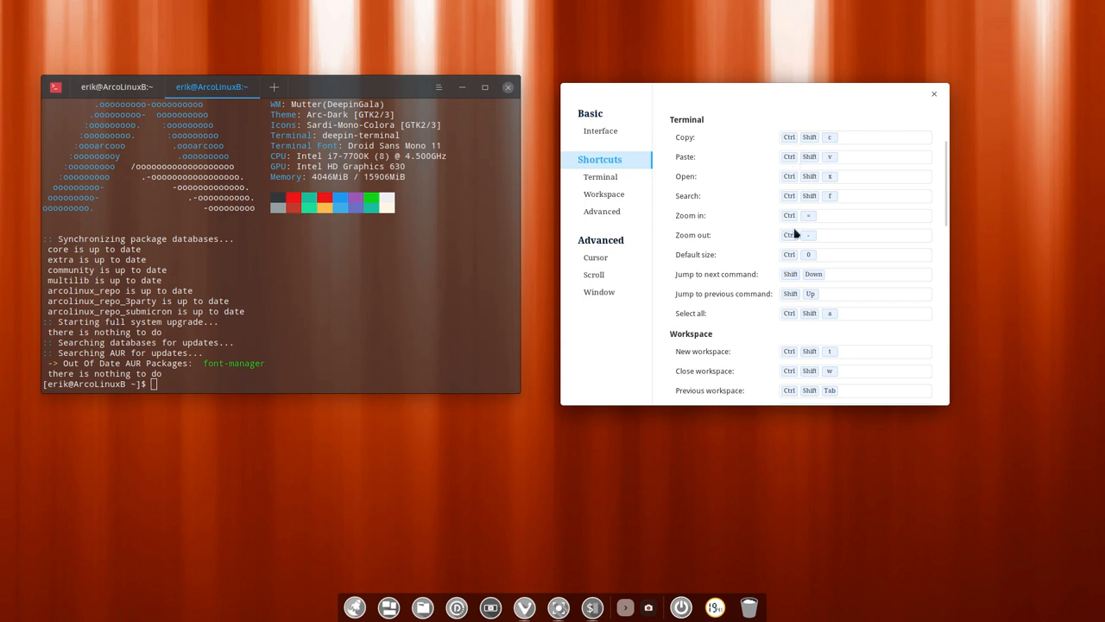
mouse_move(813, 244)
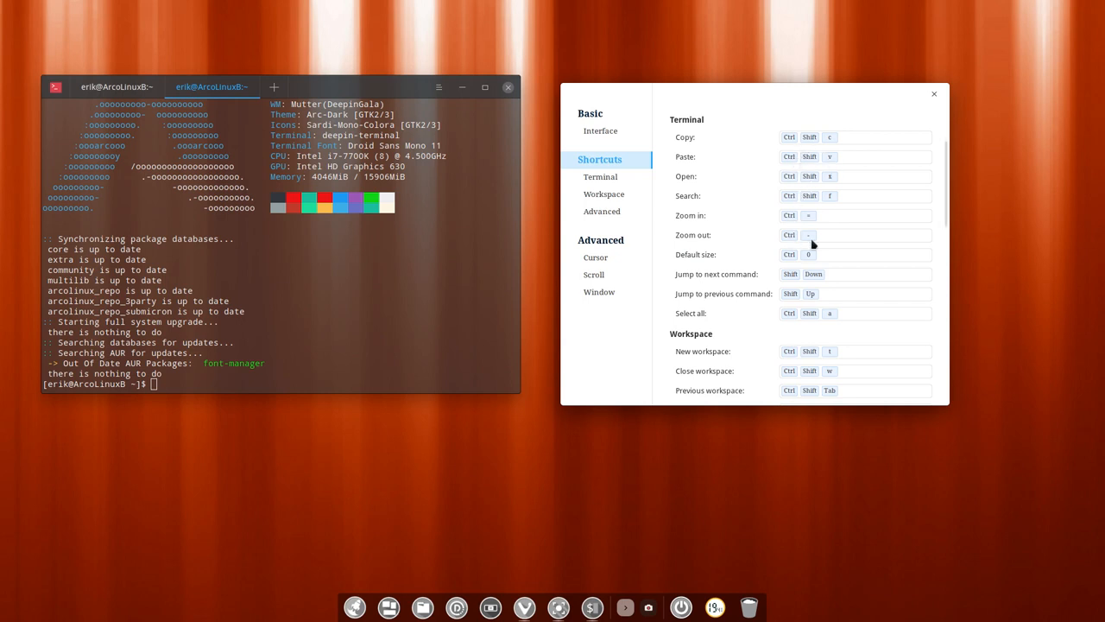
mouse_move(810, 273)
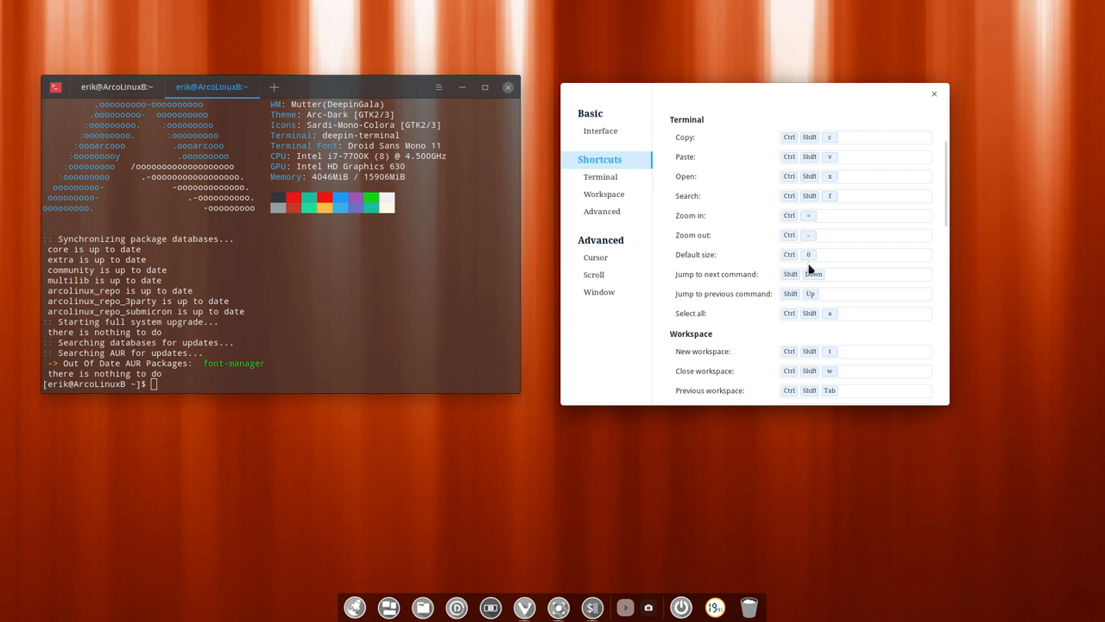
left_click(603, 193)
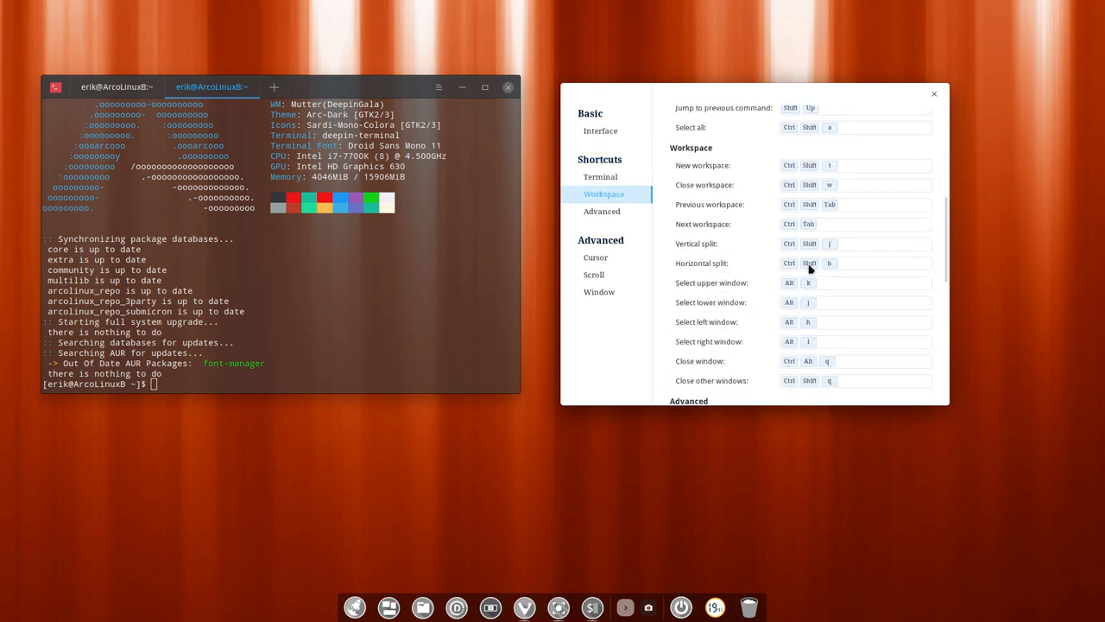
mouse_move(710, 248)
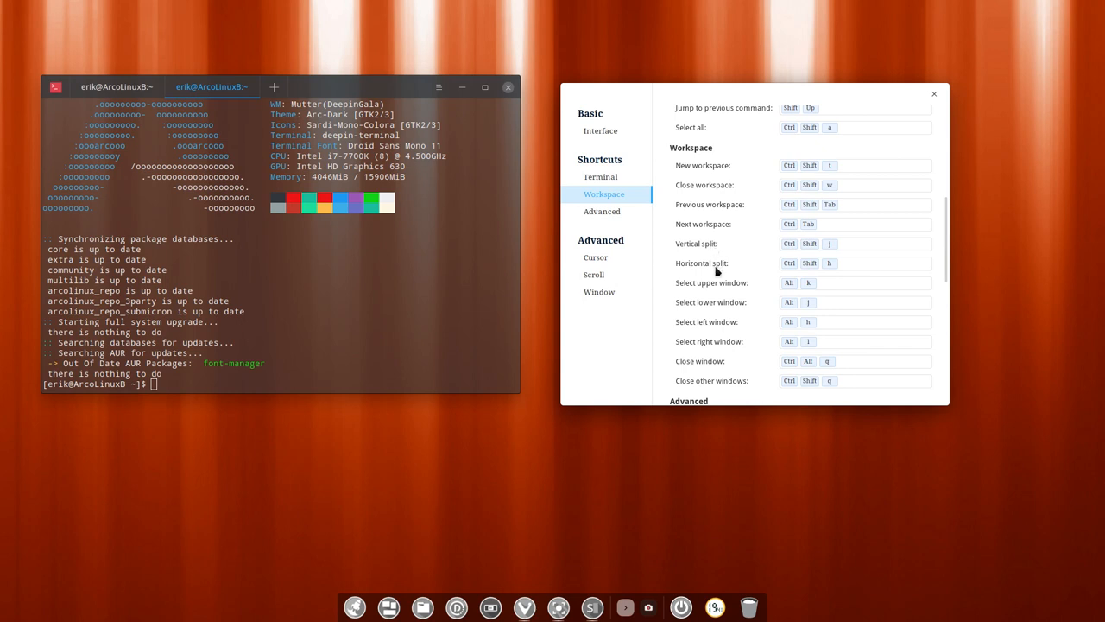
mouse_move(274, 181)
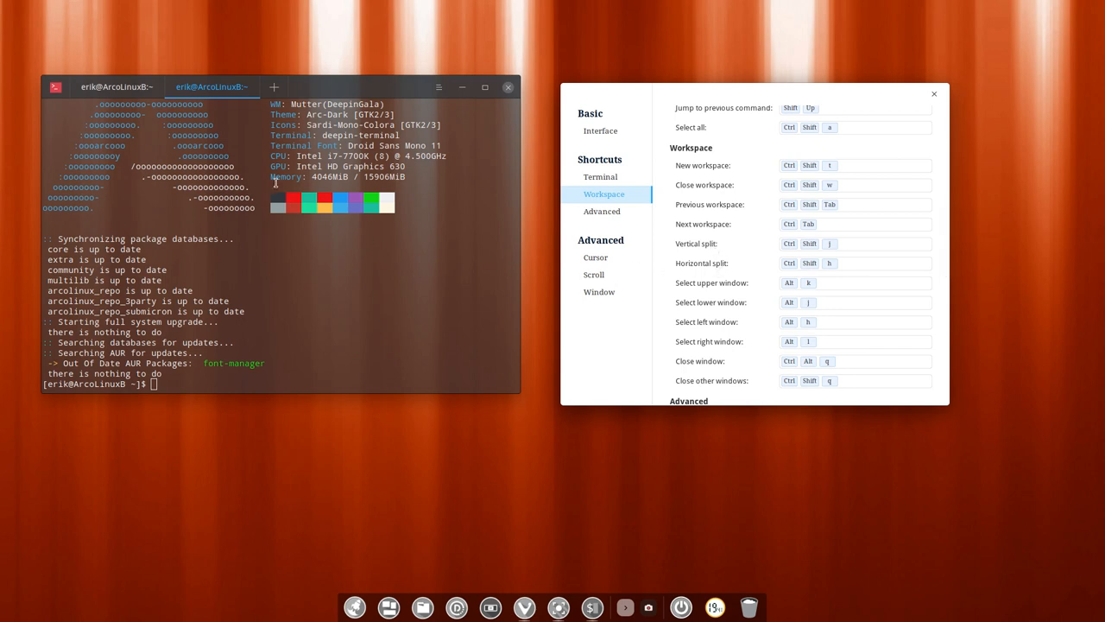
mouse_move(240, 291)
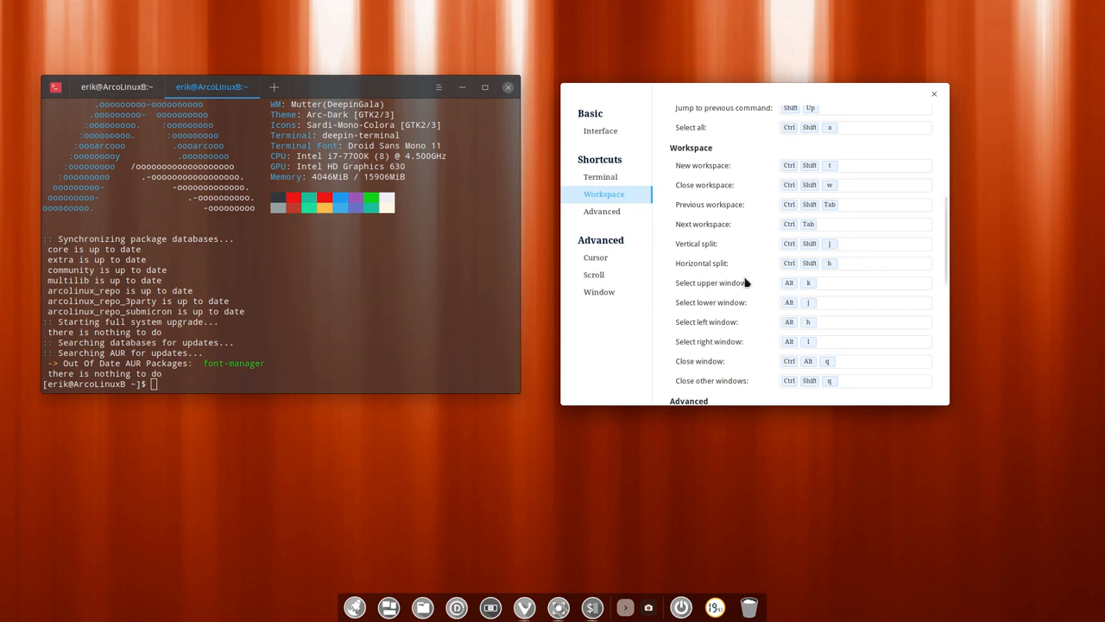
left_click(602, 211)
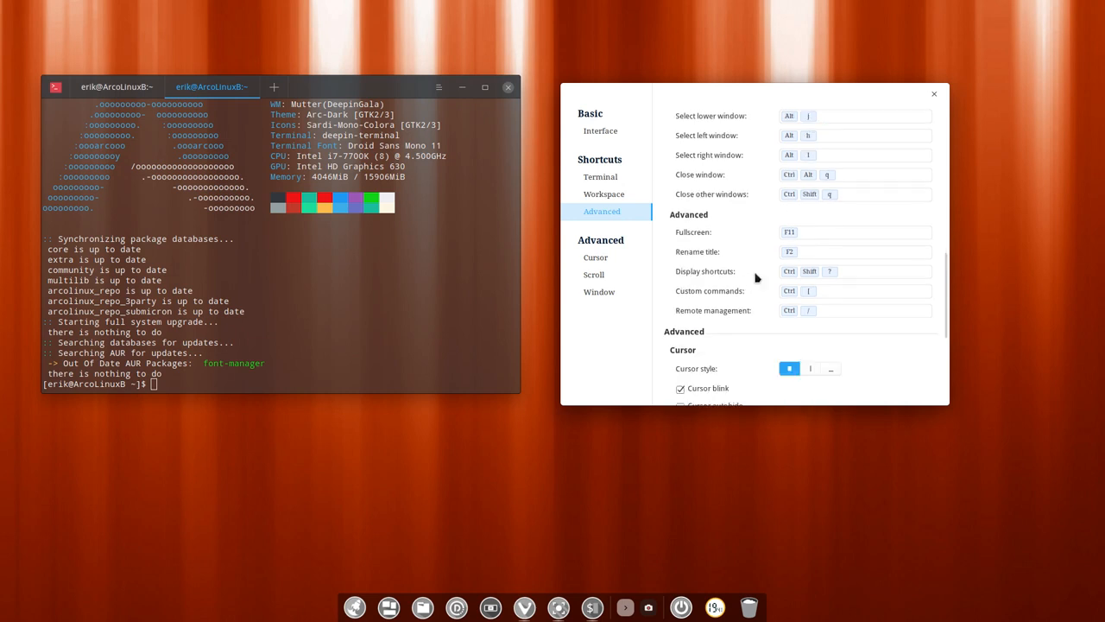
mouse_move(789, 236)
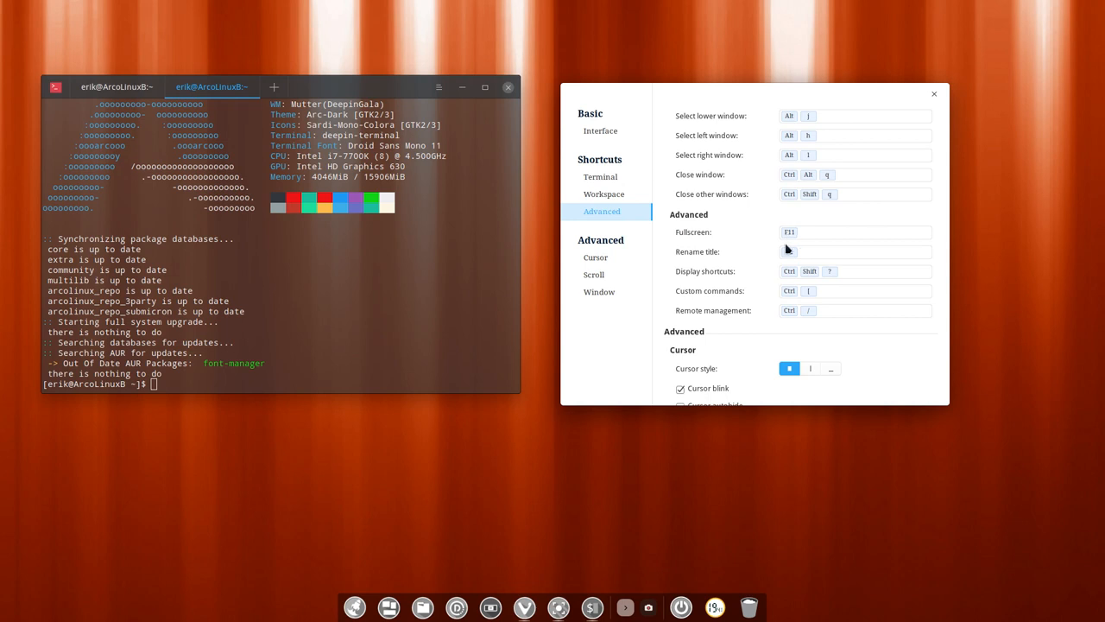
- Toggle Blur background on and off twice, leaving it off, and close Settings
scroll("down", 3)
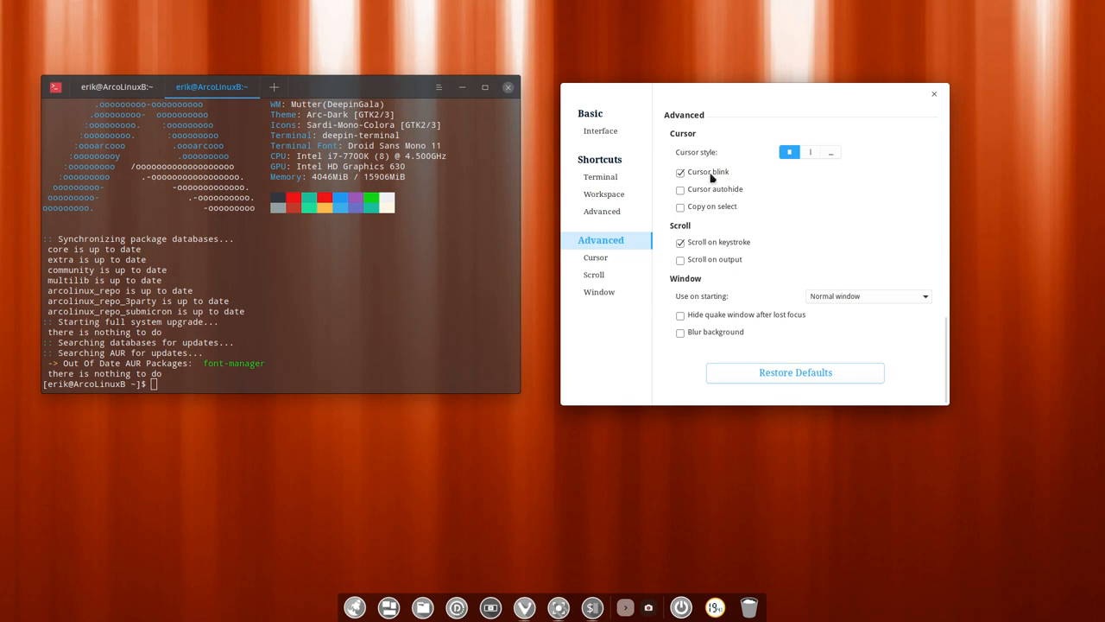
mouse_move(728, 200)
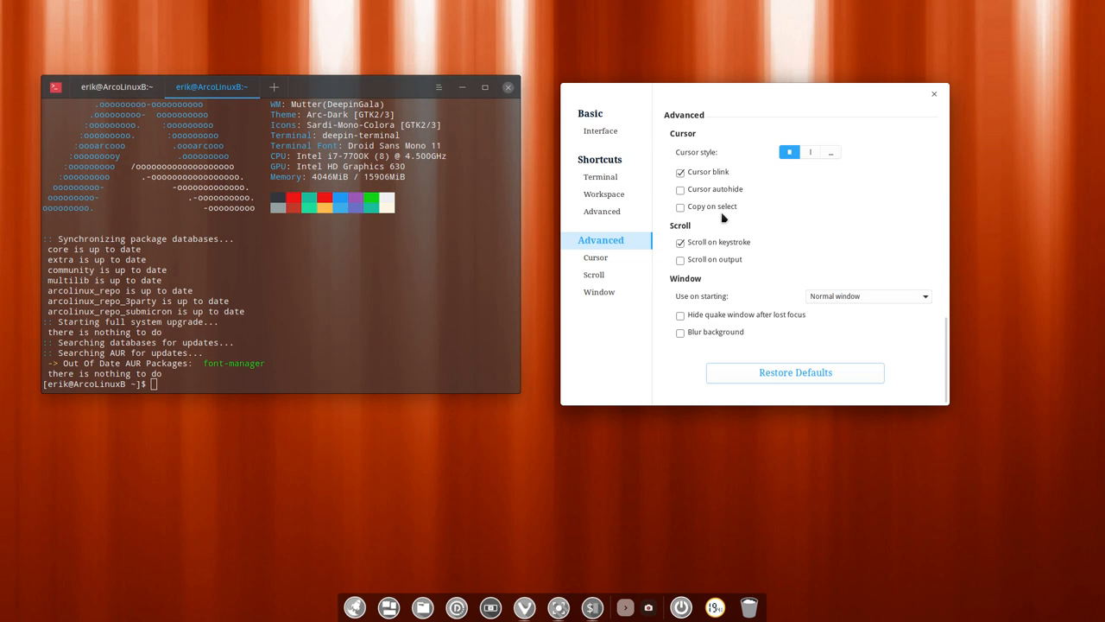
mouse_move(742, 274)
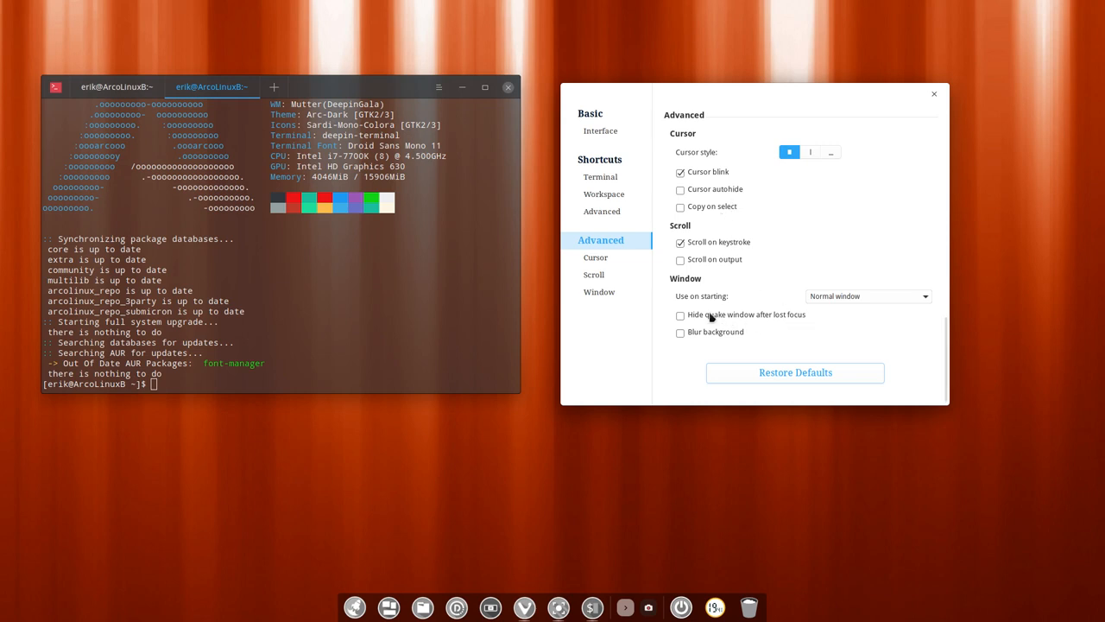
mouse_move(697, 336)
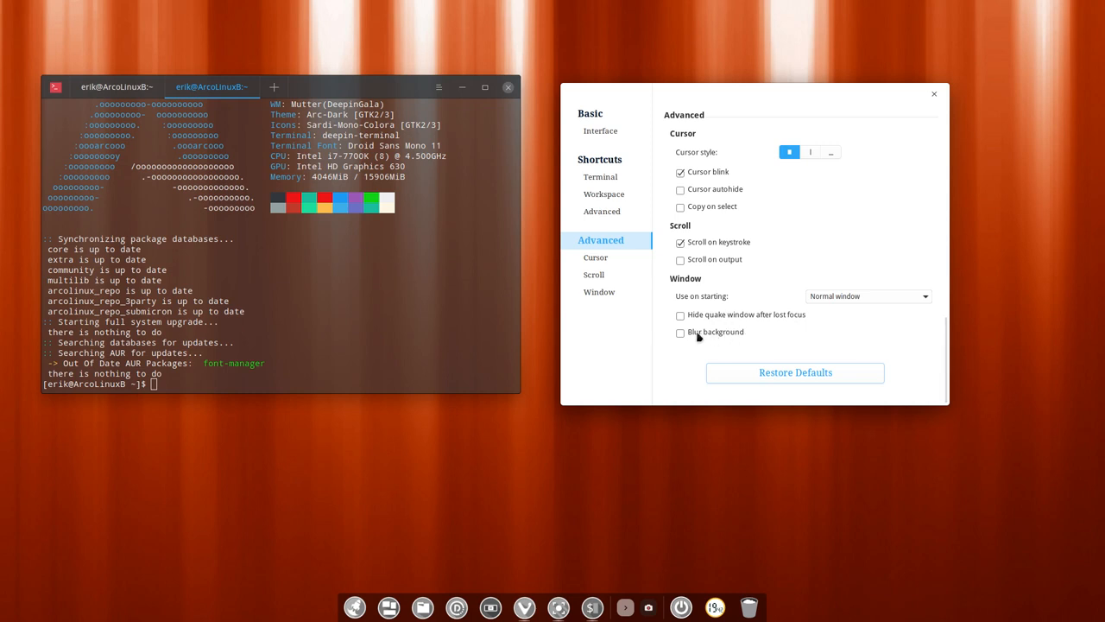
left_click(679, 332)
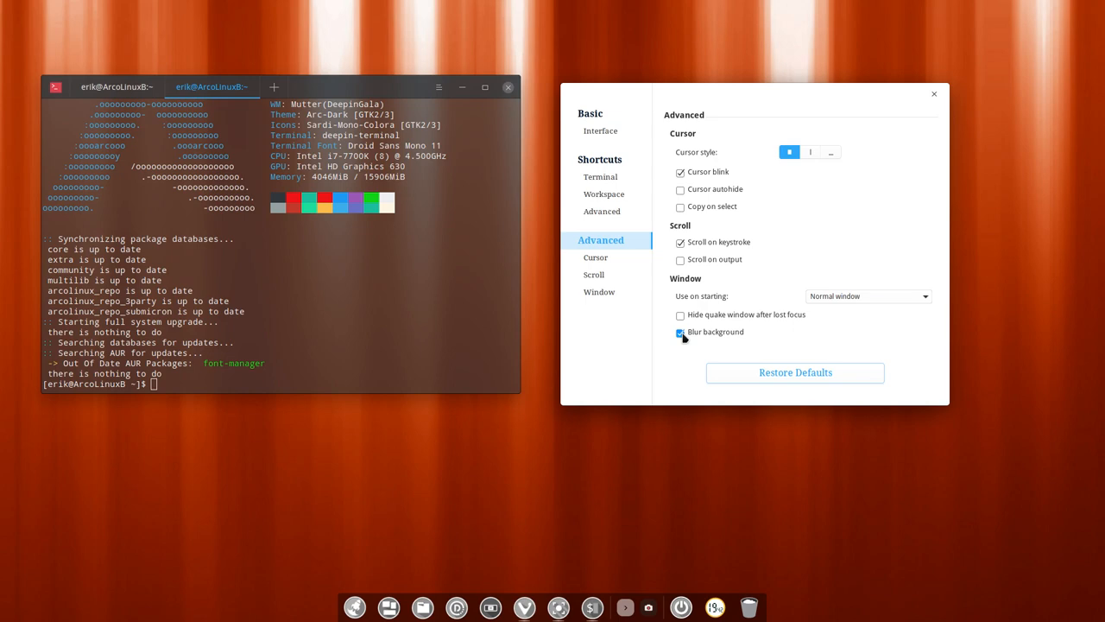
left_click(680, 332)
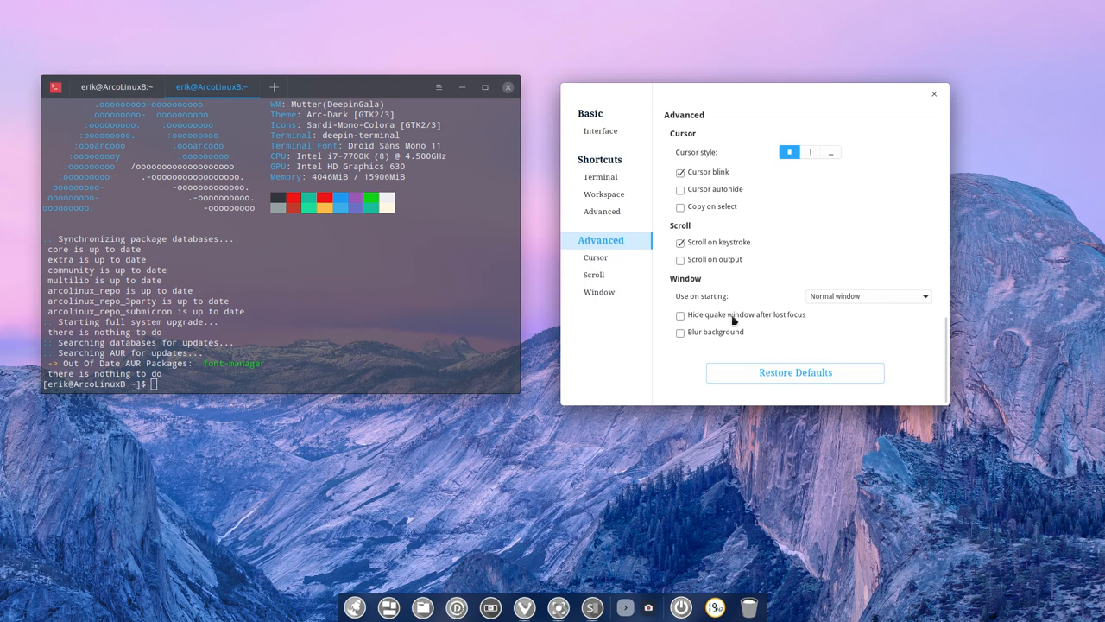
mouse_move(801, 343)
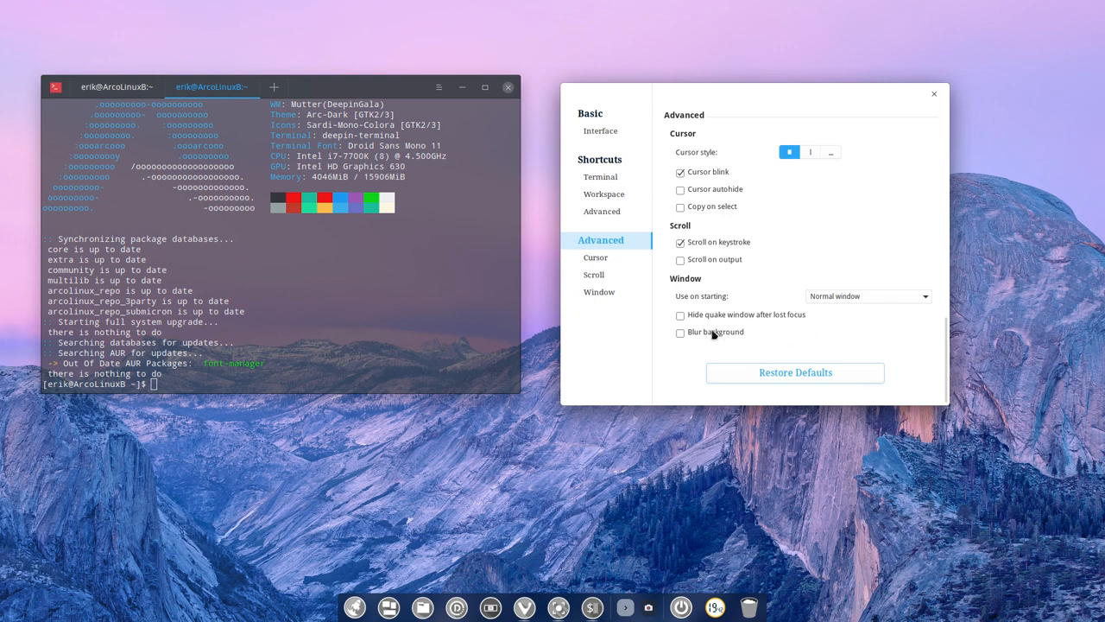
left_click(680, 332)
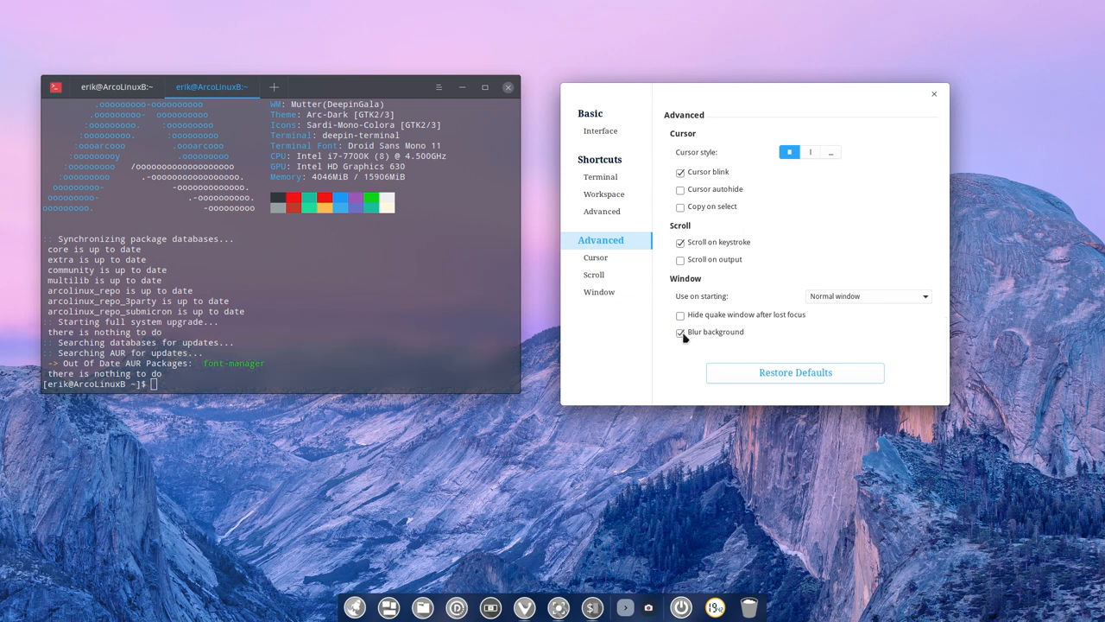
left_click(679, 332)
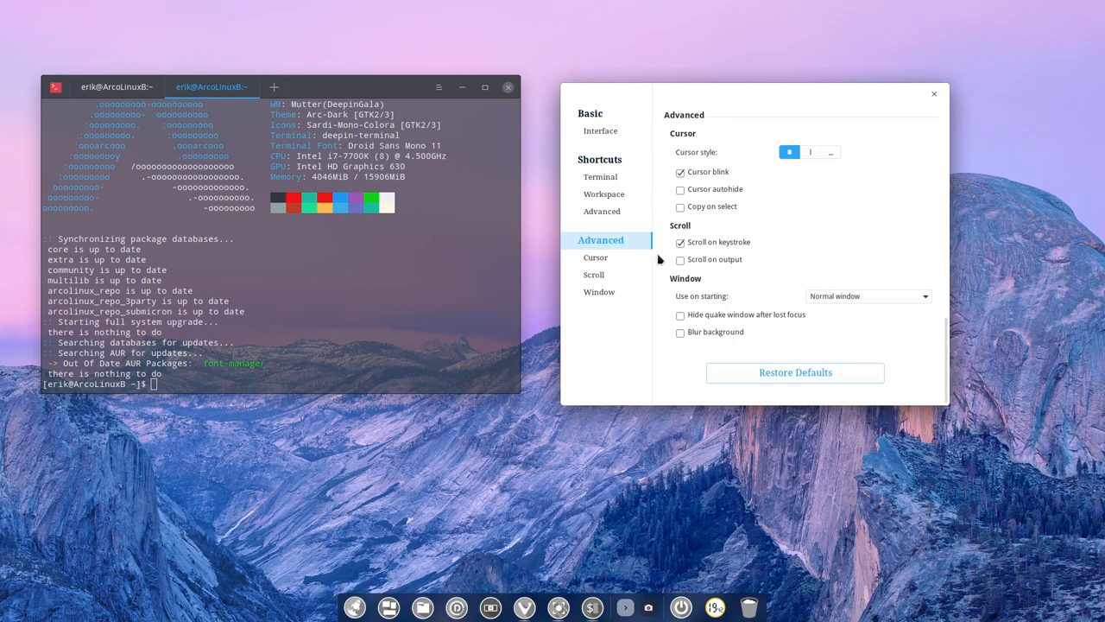
left_click(934, 94)
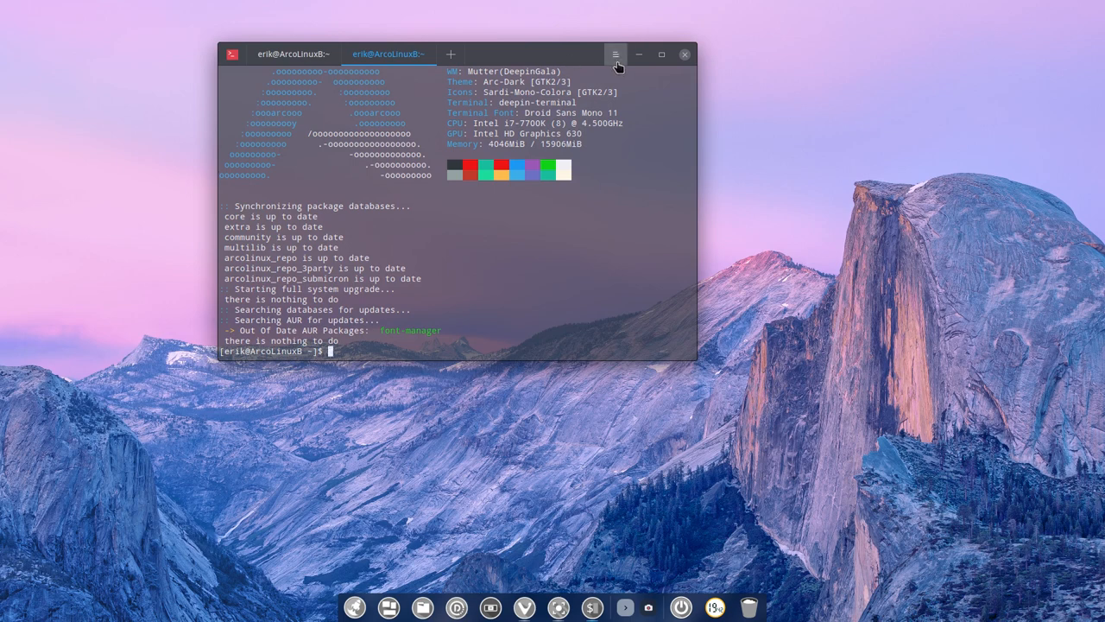
- Open the Deepin Terminal manual from the menu's Help entry and maximize it
left_click(615, 53)
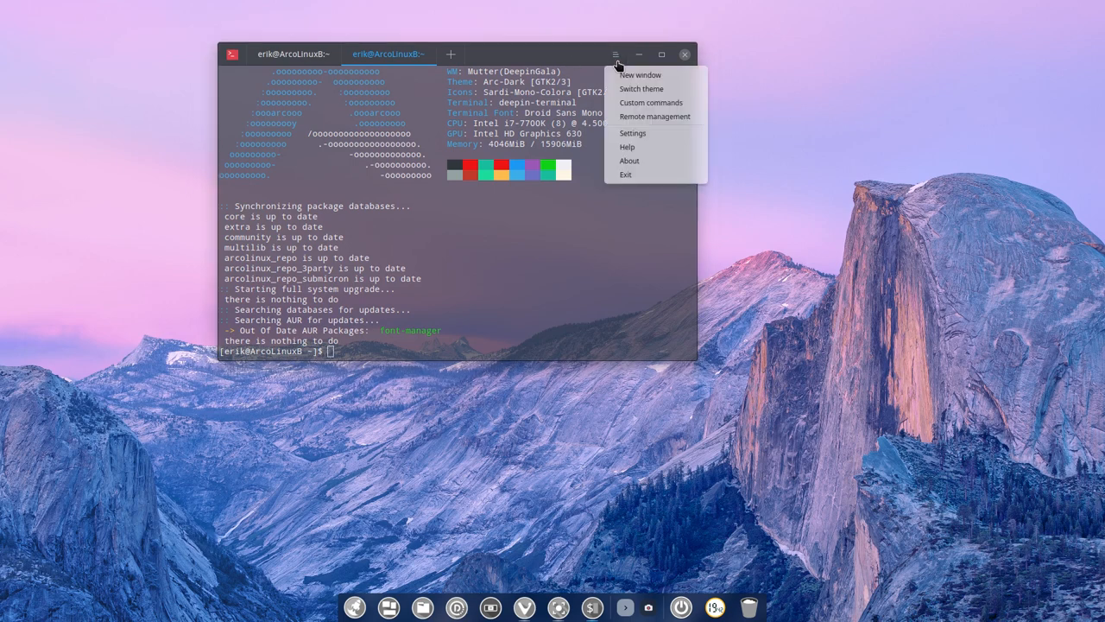
mouse_move(641, 147)
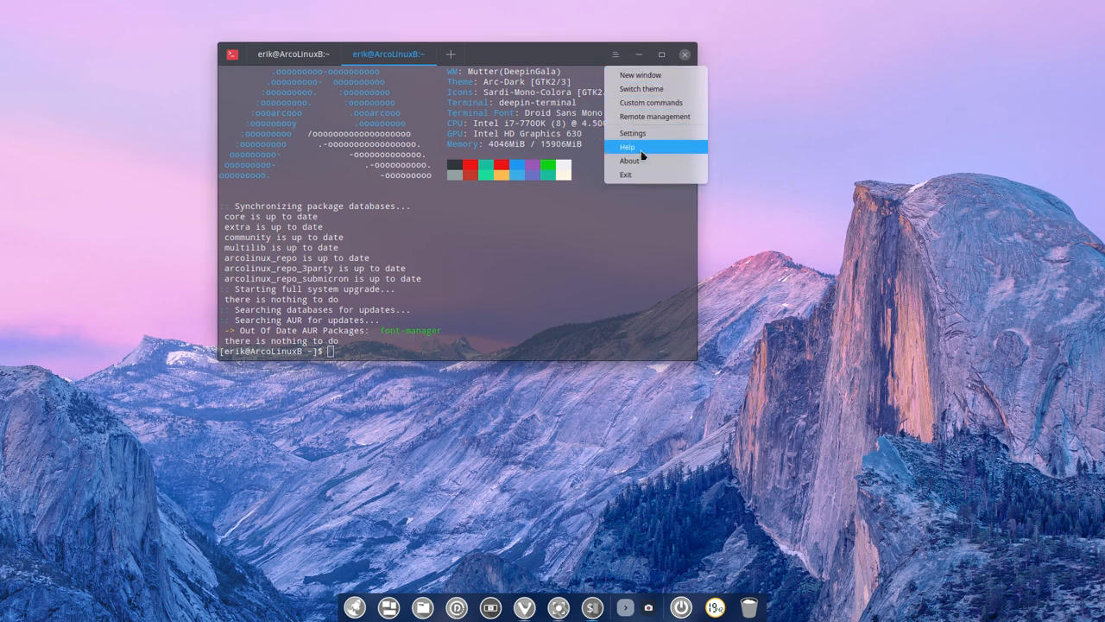
left_click(627, 147)
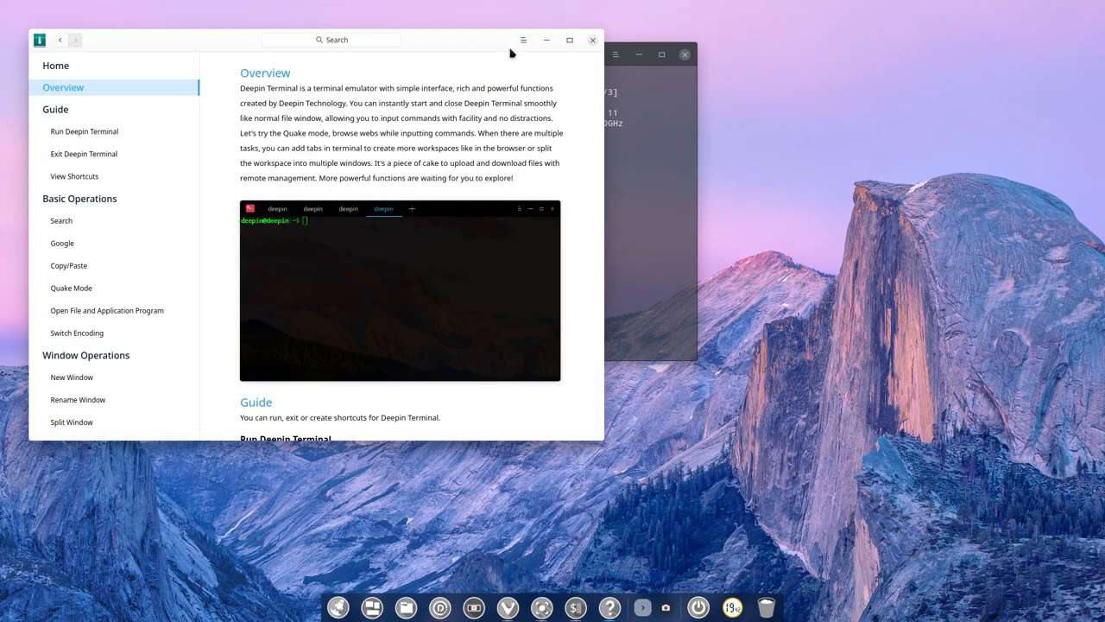
left_click(569, 40)
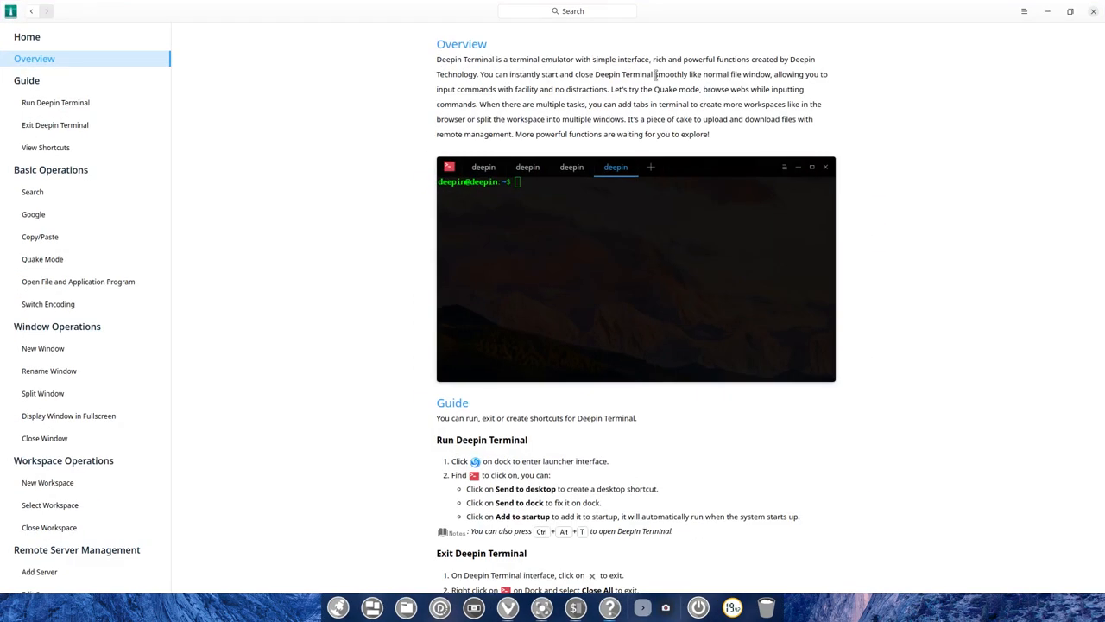
mouse_move(389, 170)
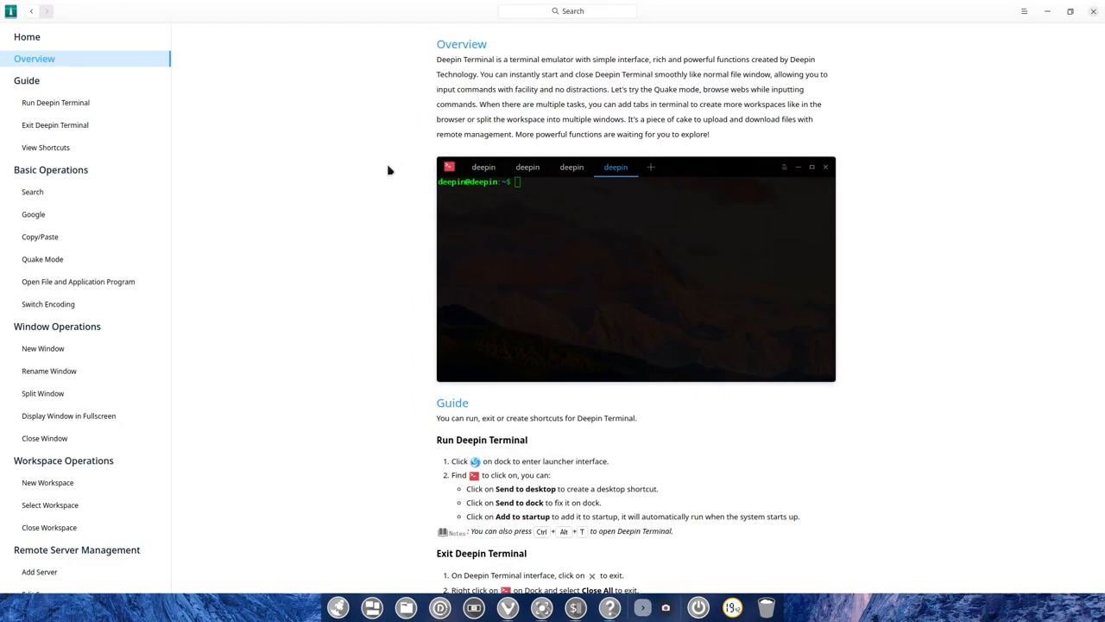
mouse_move(581, 62)
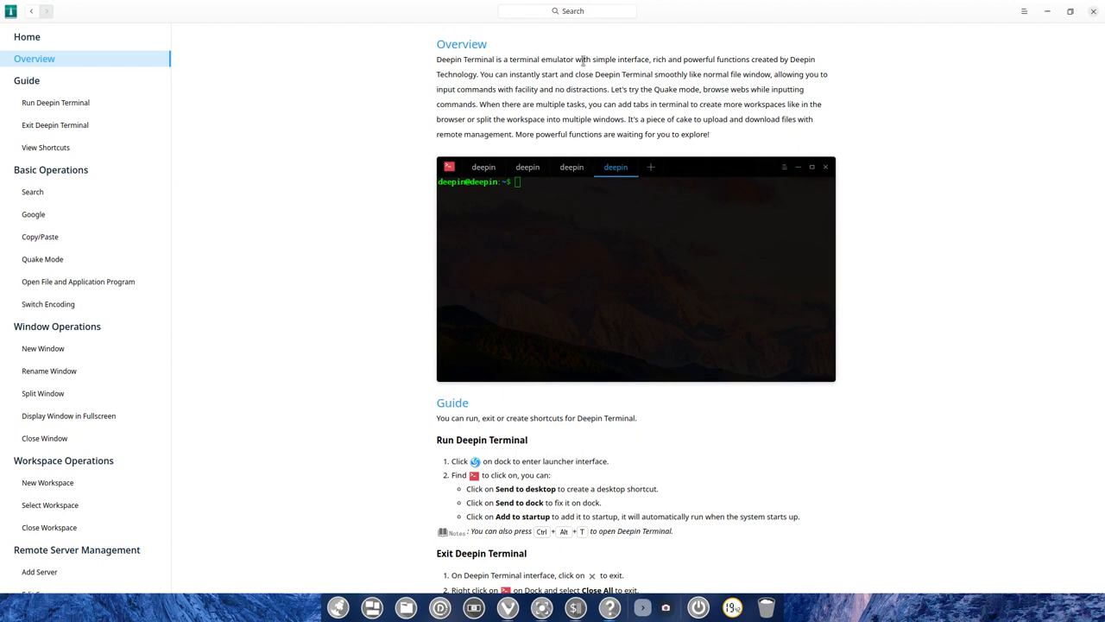
mouse_move(483, 77)
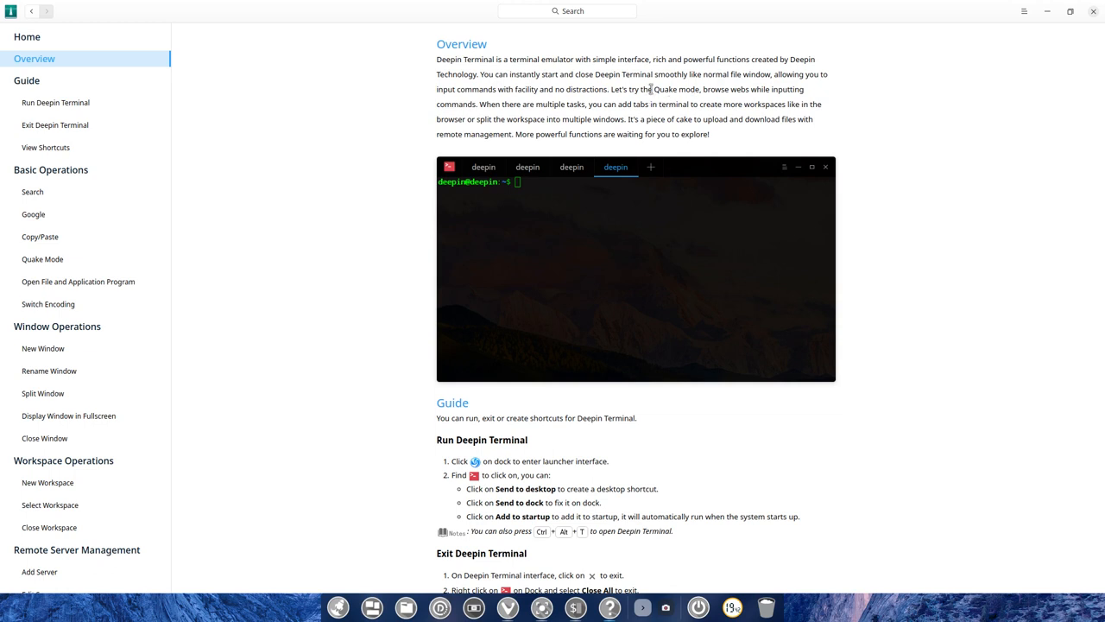
- Restore the manual window and scroll from the overview into the guide
double_click(679, 88)
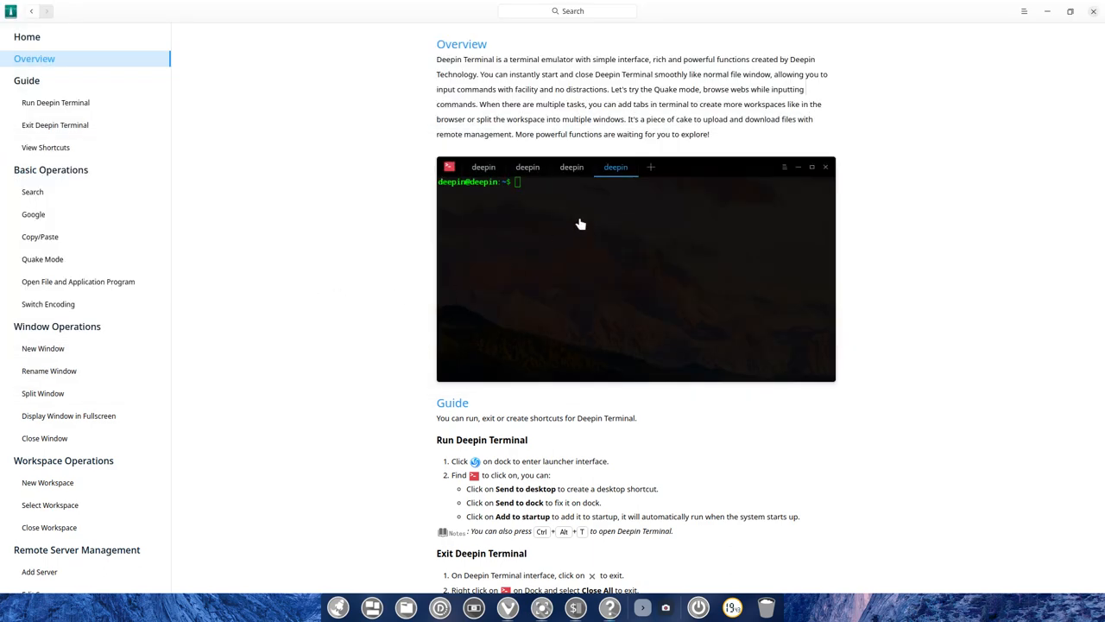
scroll("down", 3)
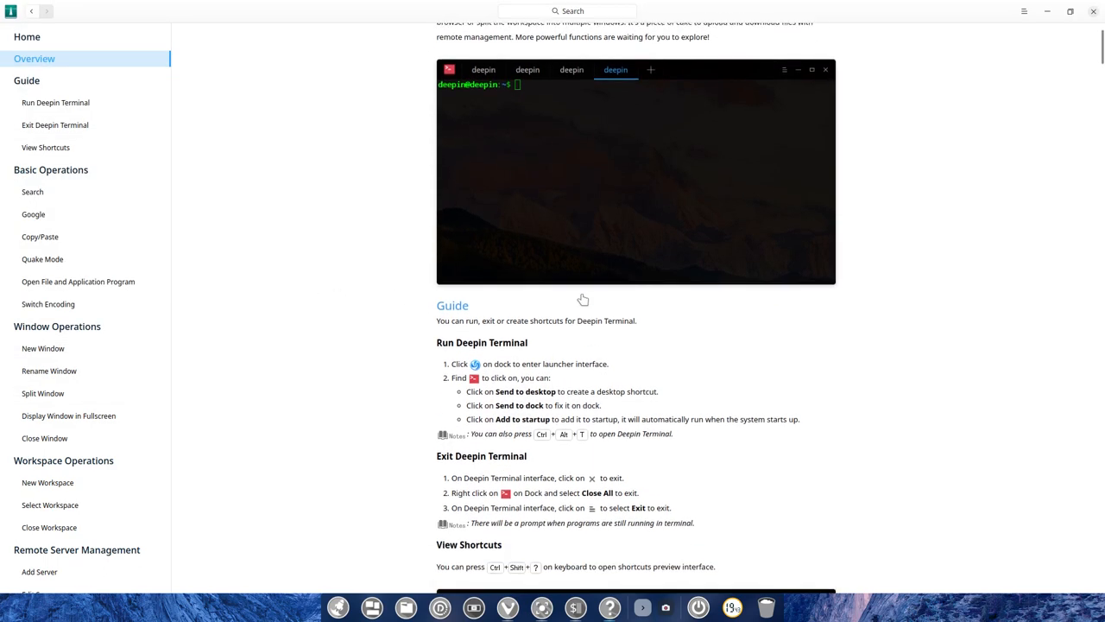
scroll("down", 3)
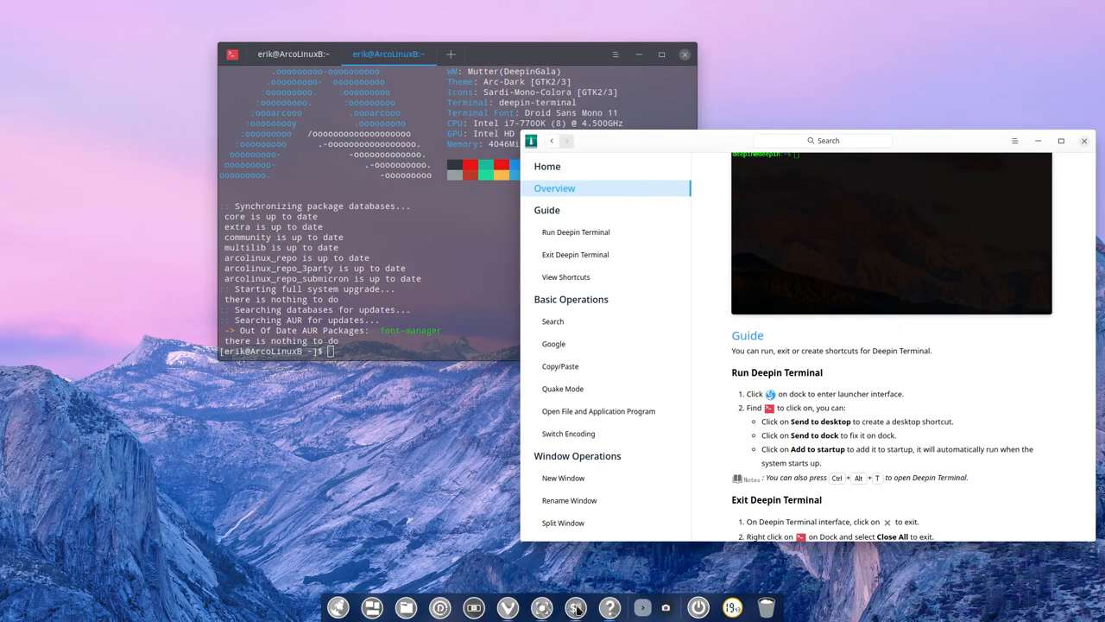
right_click(575, 607)
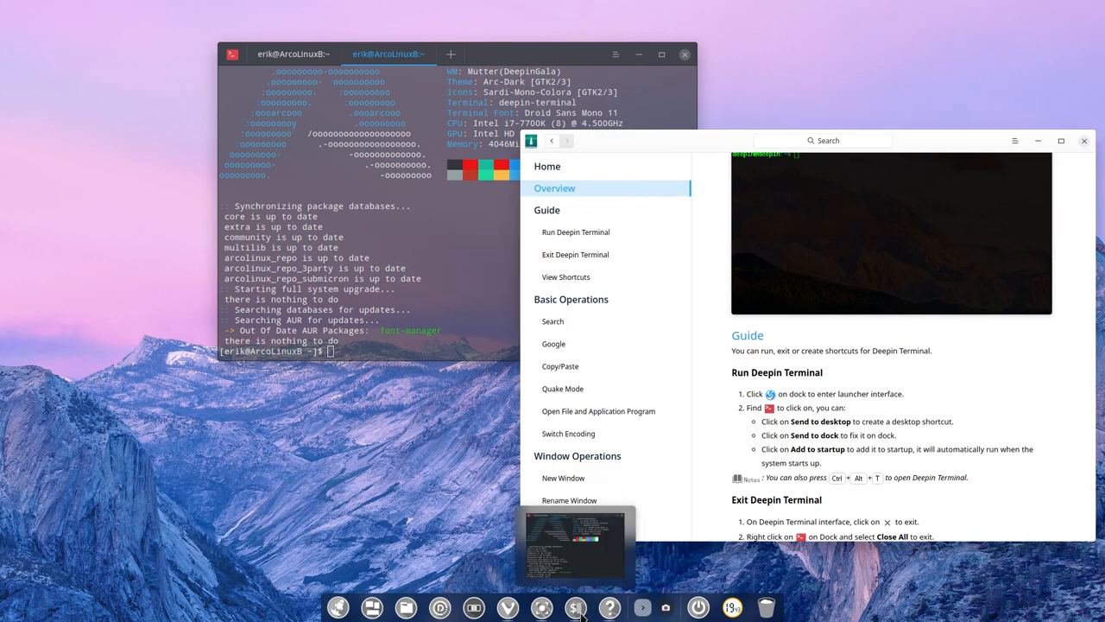
left_click(344, 607)
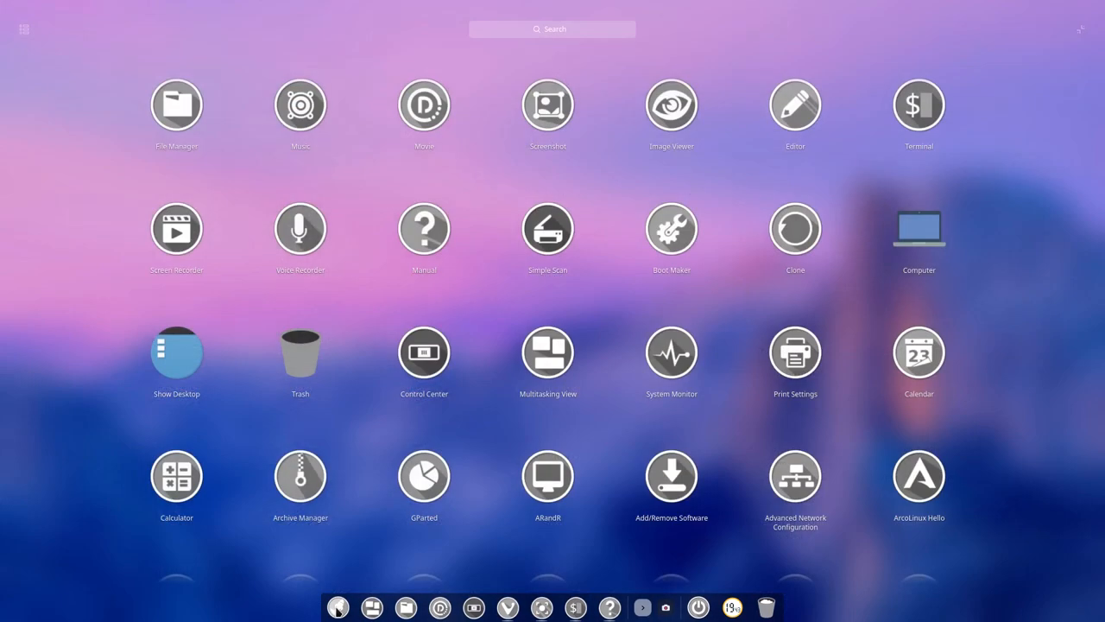
type("term")
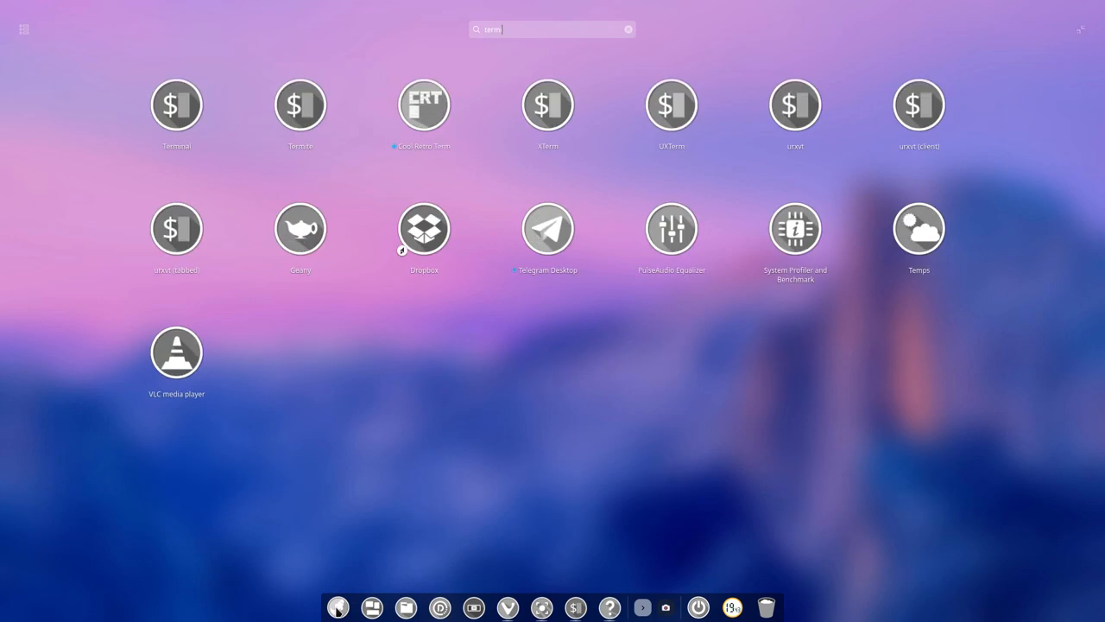
right_click(299, 104)
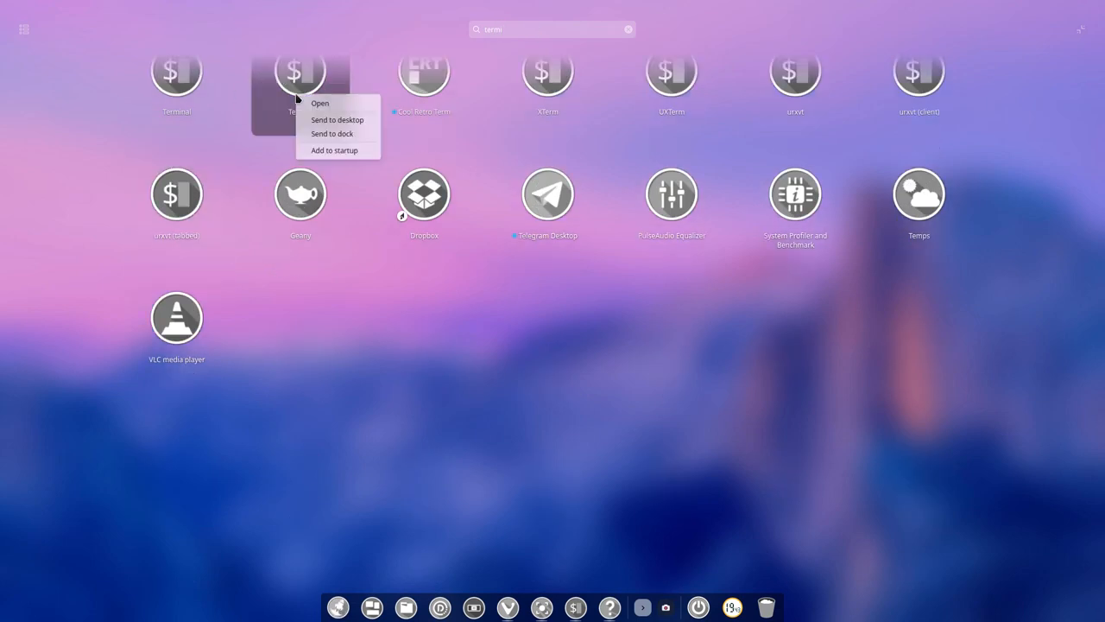
mouse_move(338, 134)
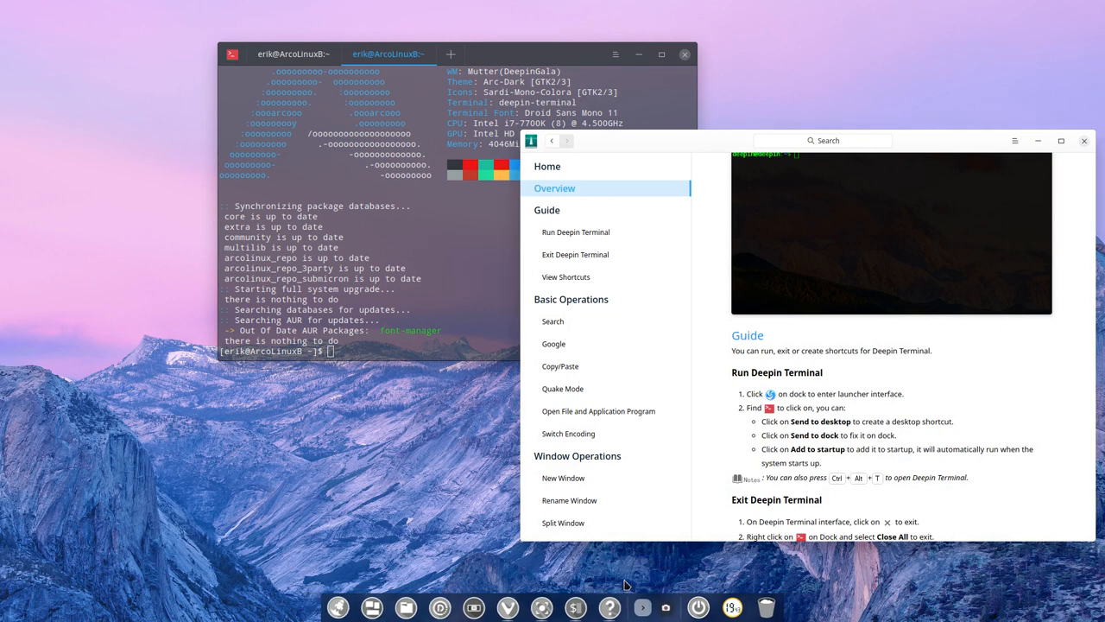
mouse_move(439, 607)
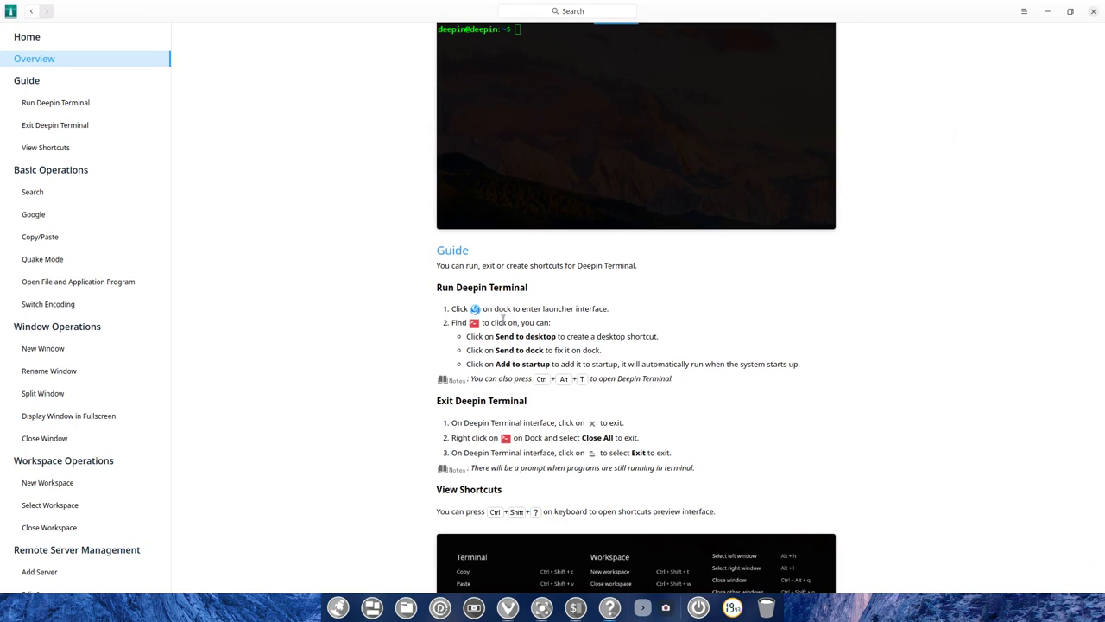
- Scroll the Terminal guide down to the shortcuts overview and basic operations
scroll("down", 3)
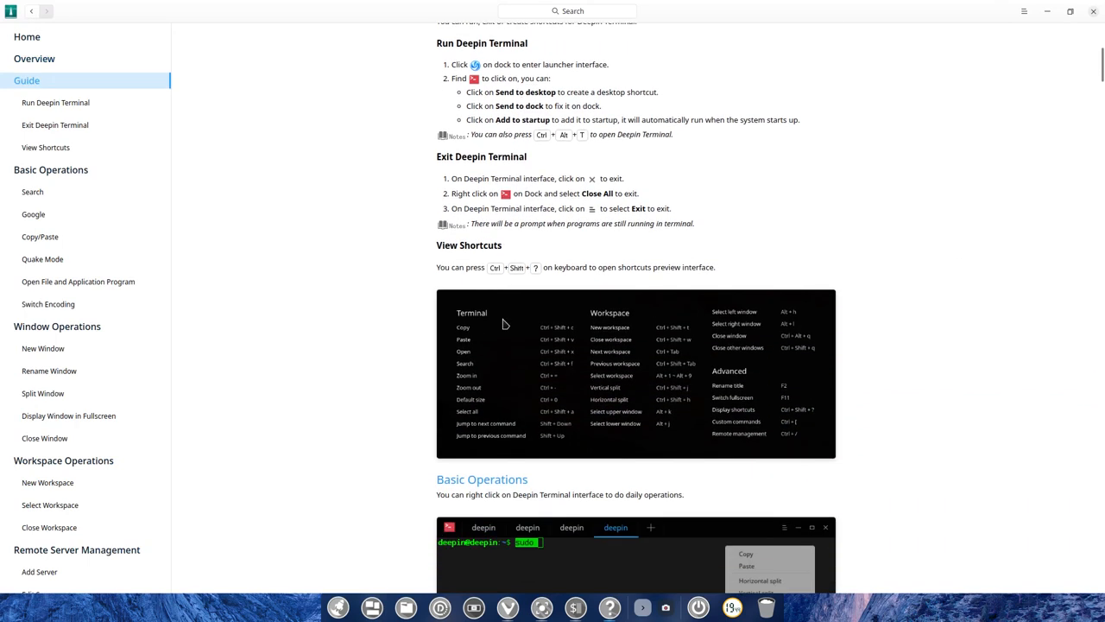
scroll("down", 3)
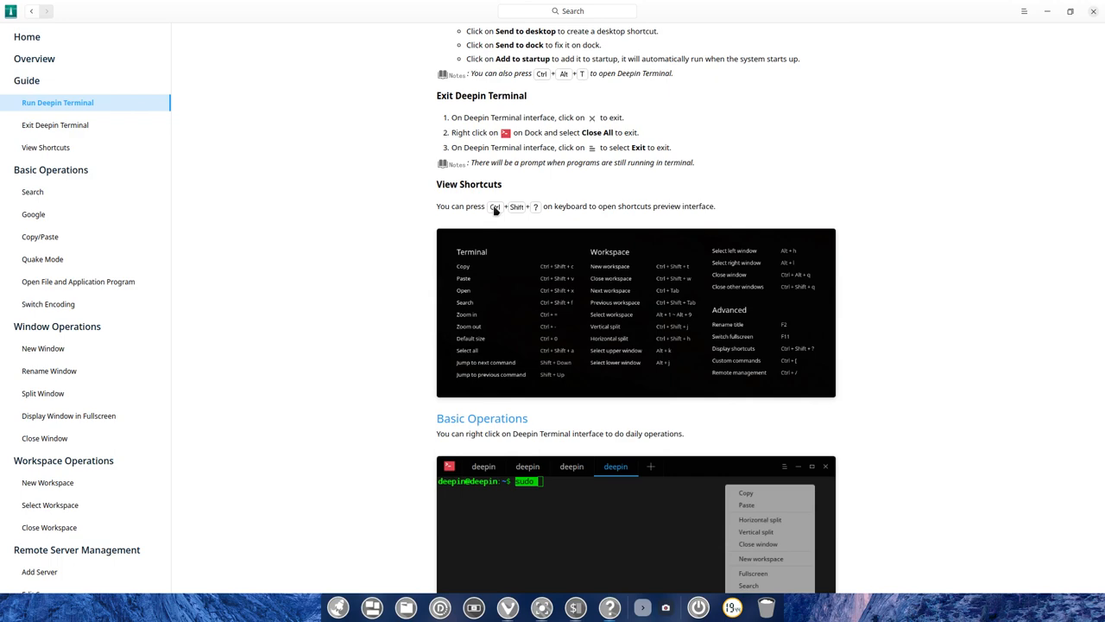
mouse_move(539, 219)
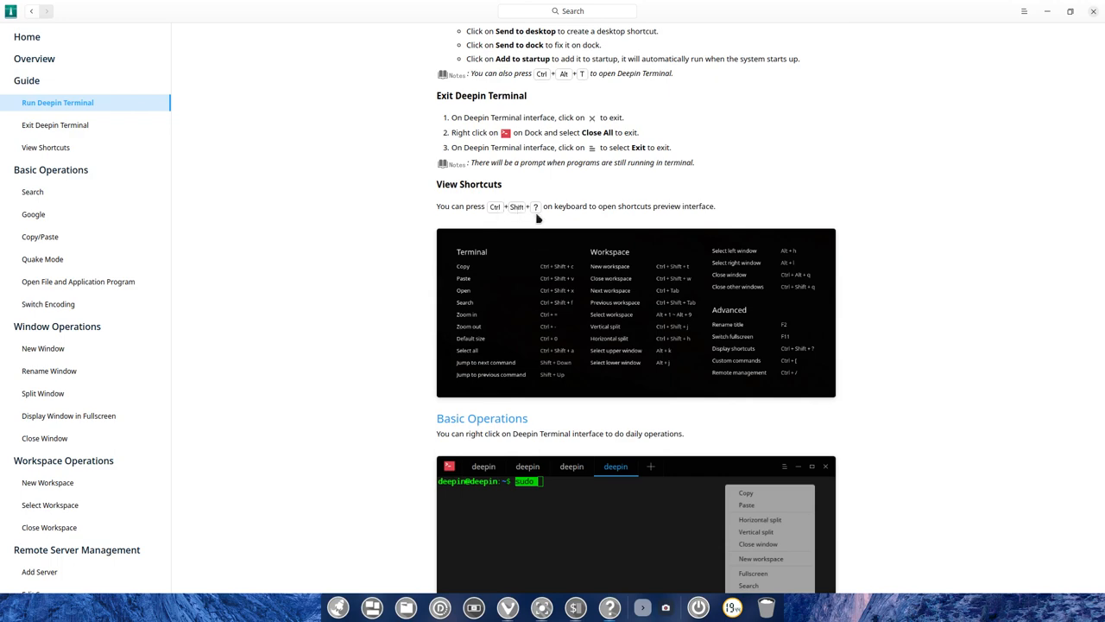
mouse_move(1023, 13)
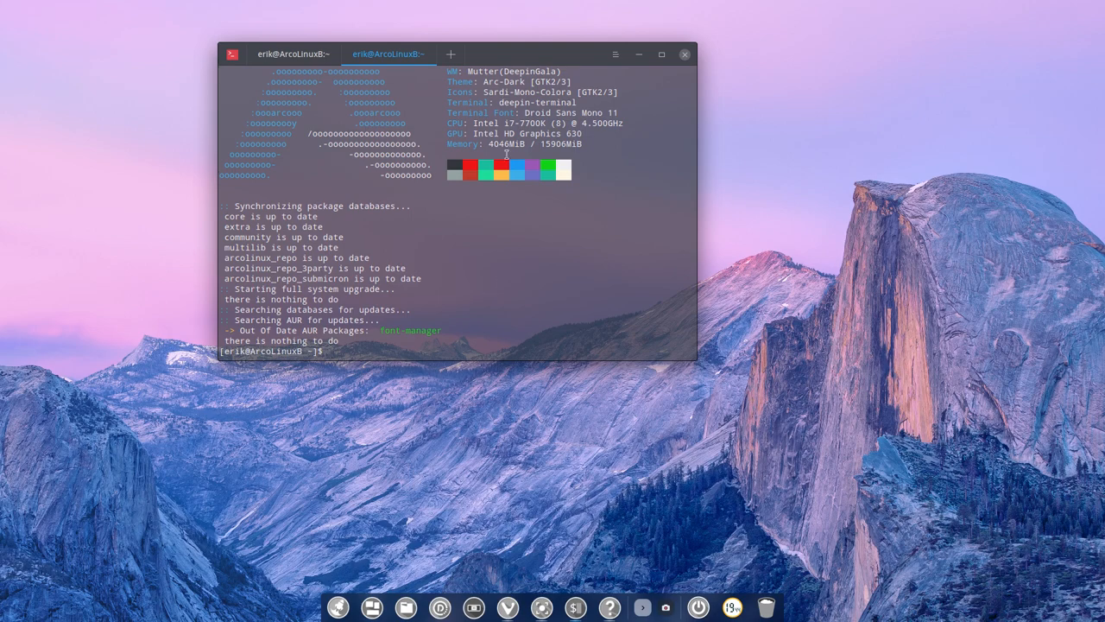
mouse_move(501, 283)
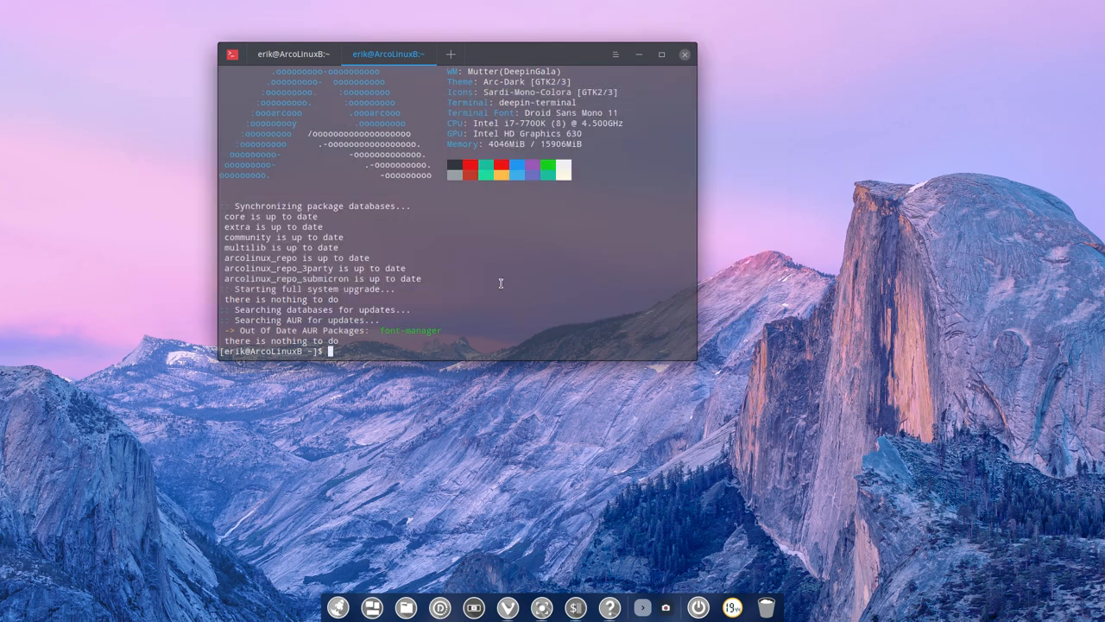
mouse_move(503, 512)
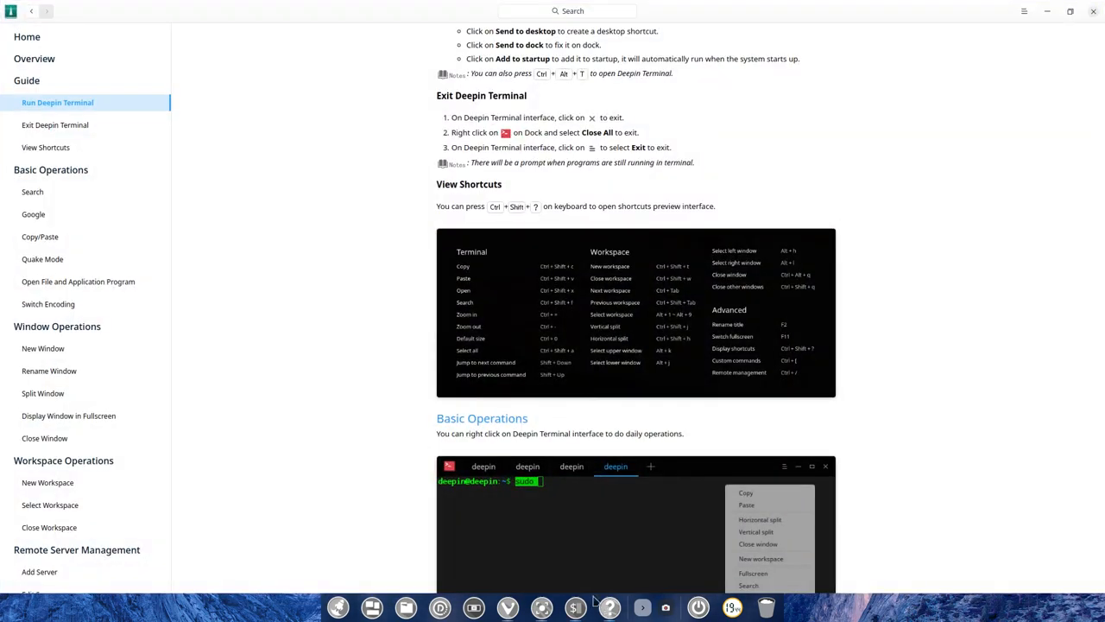
- Scroll past Open File, Quake Mode and Switch Encoding to New Window and Rename Window
scroll("down", 3)
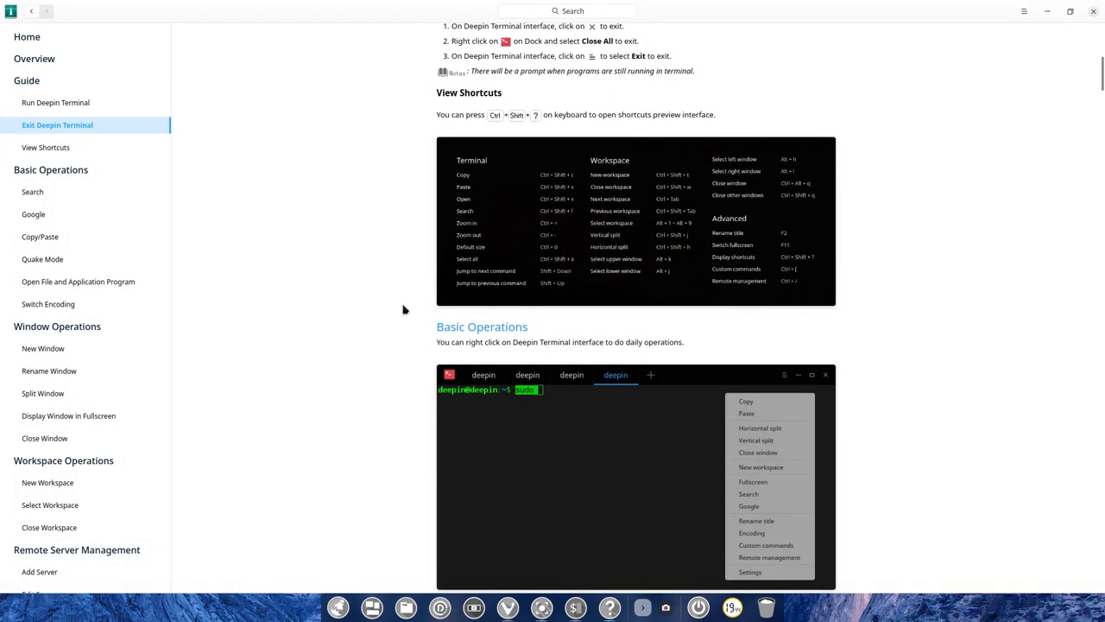
scroll("down", 3)
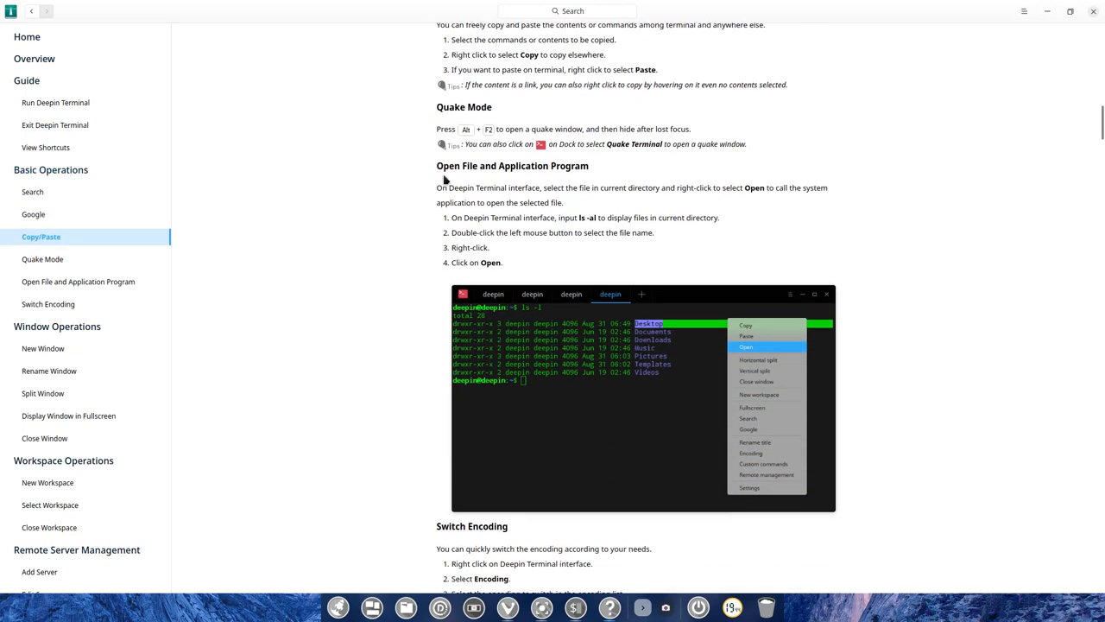
scroll("down", 3)
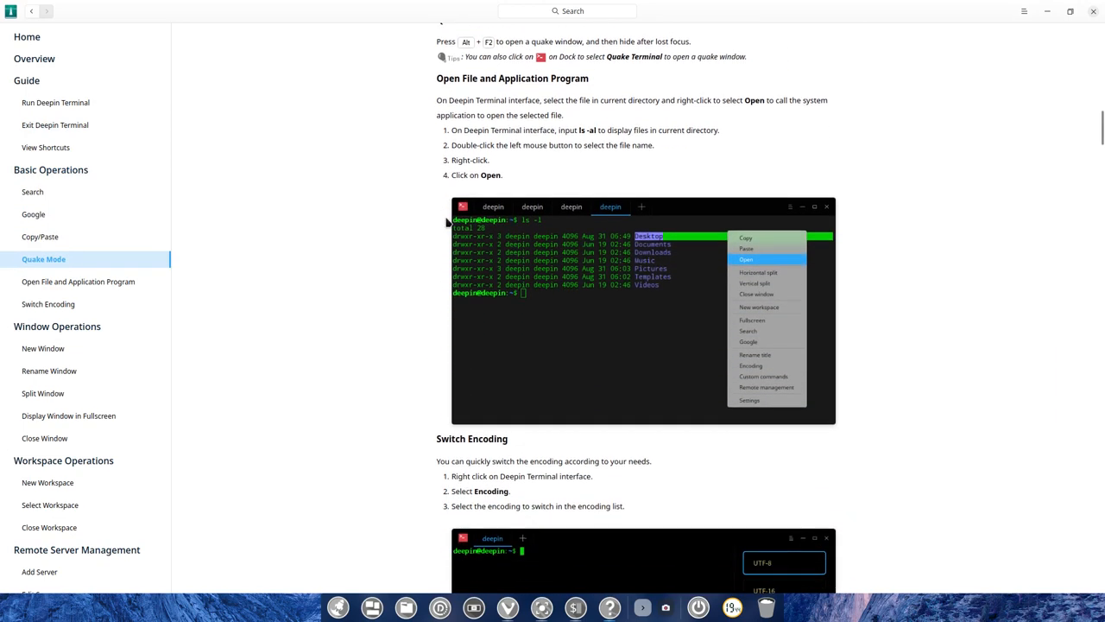
scroll("down", 3)
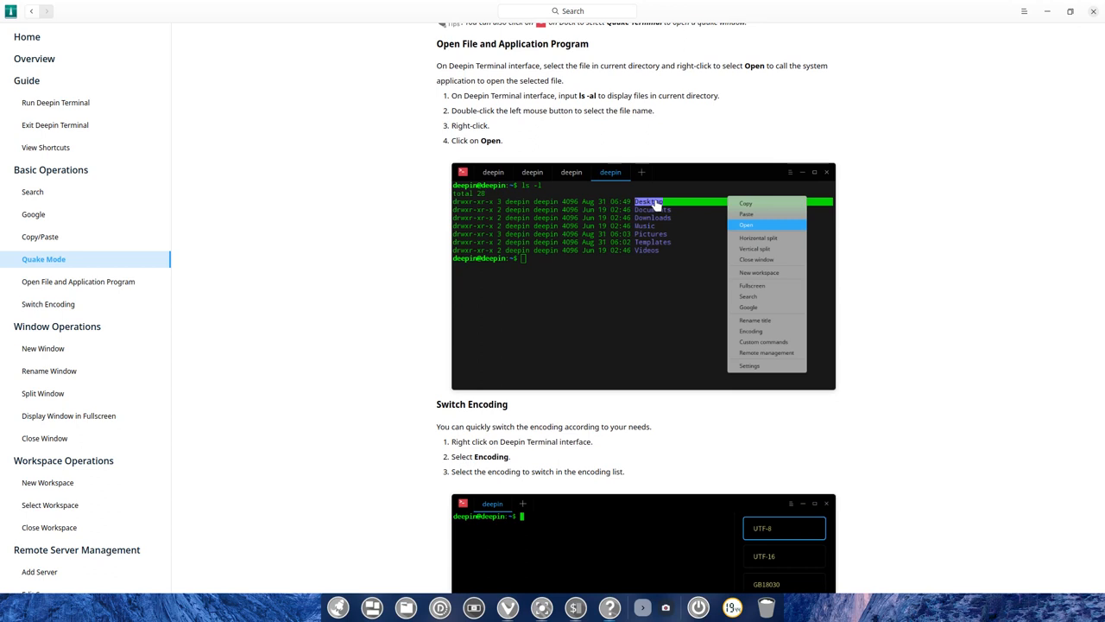
mouse_move(646, 202)
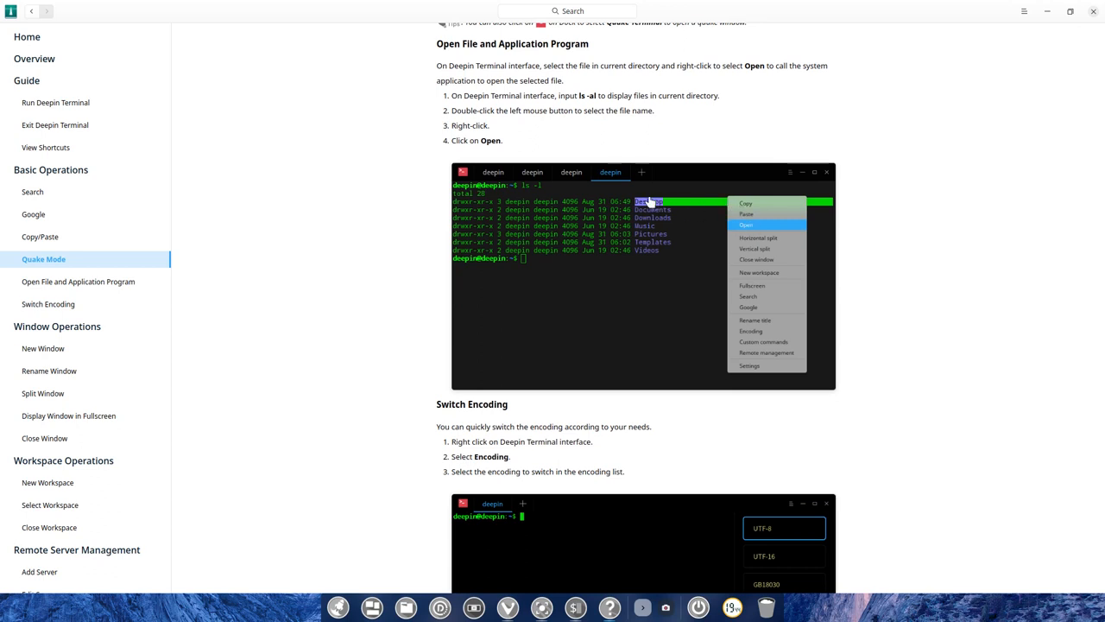
mouse_move(650, 207)
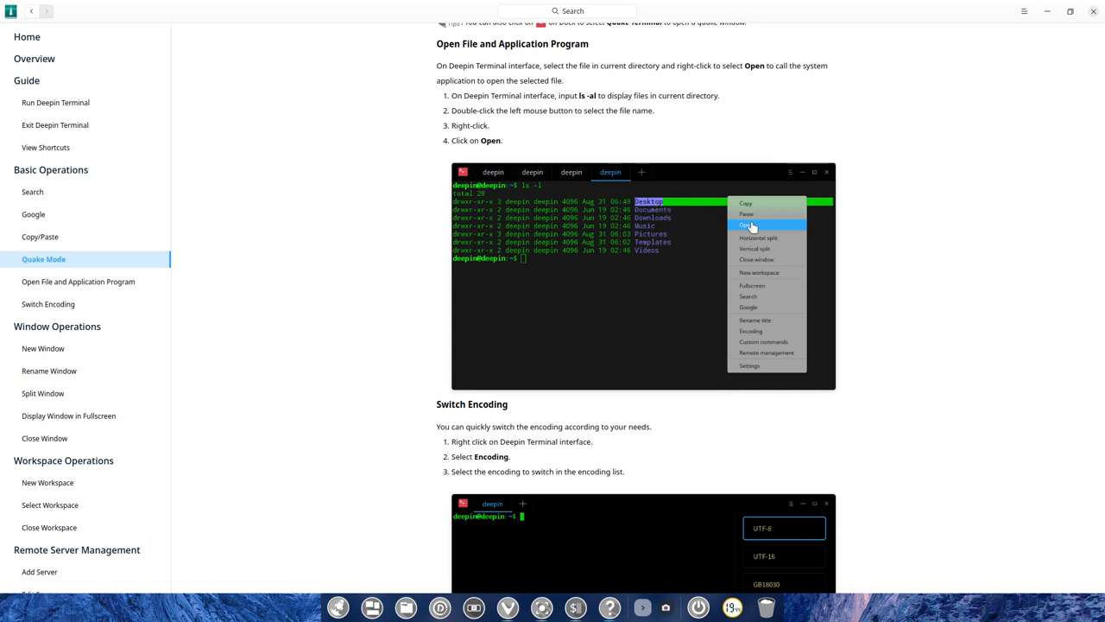
mouse_move(487, 359)
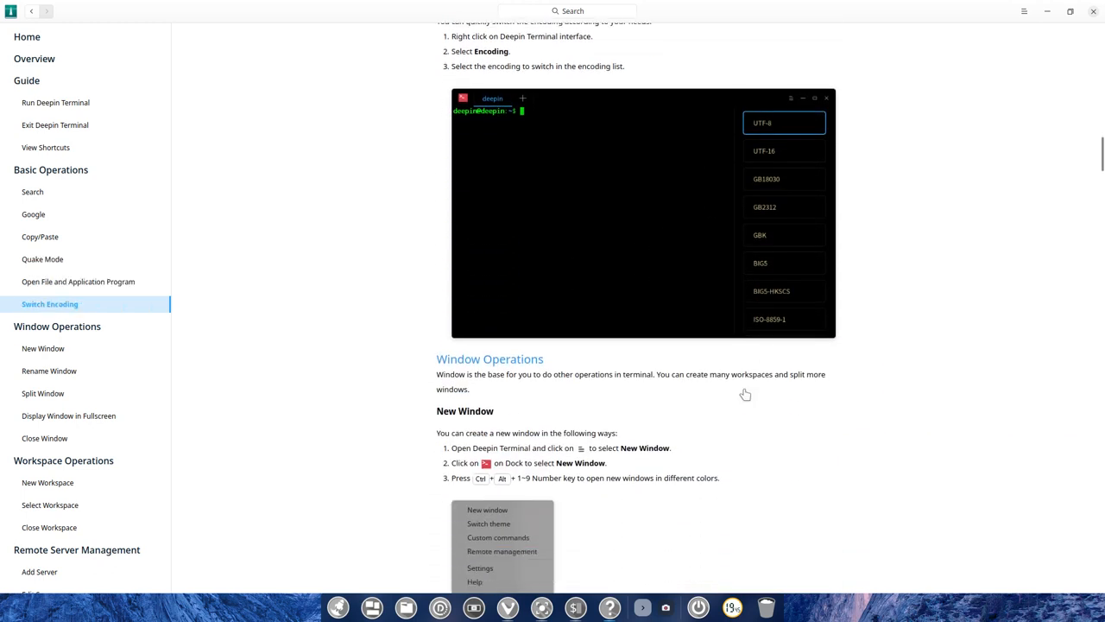
scroll("down", 3)
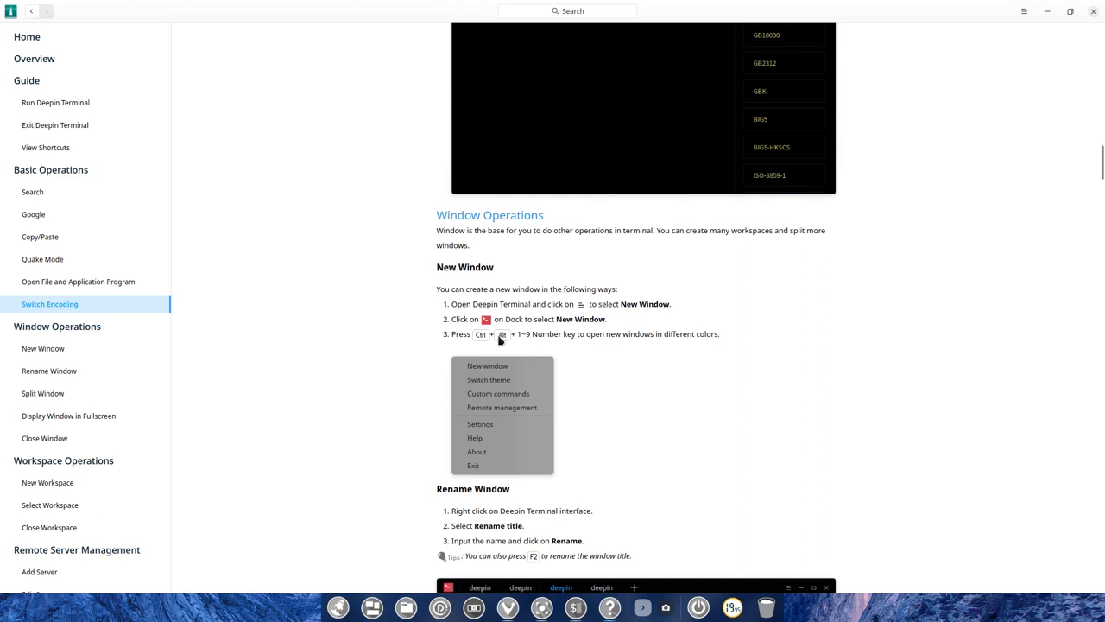
mouse_move(503, 338)
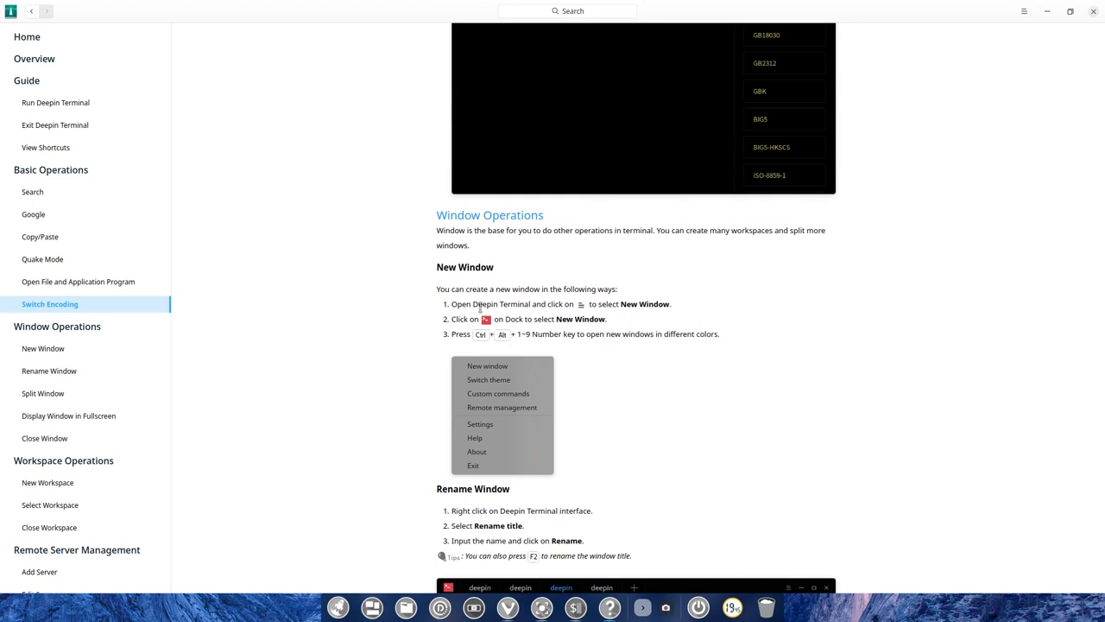
mouse_move(553, 319)
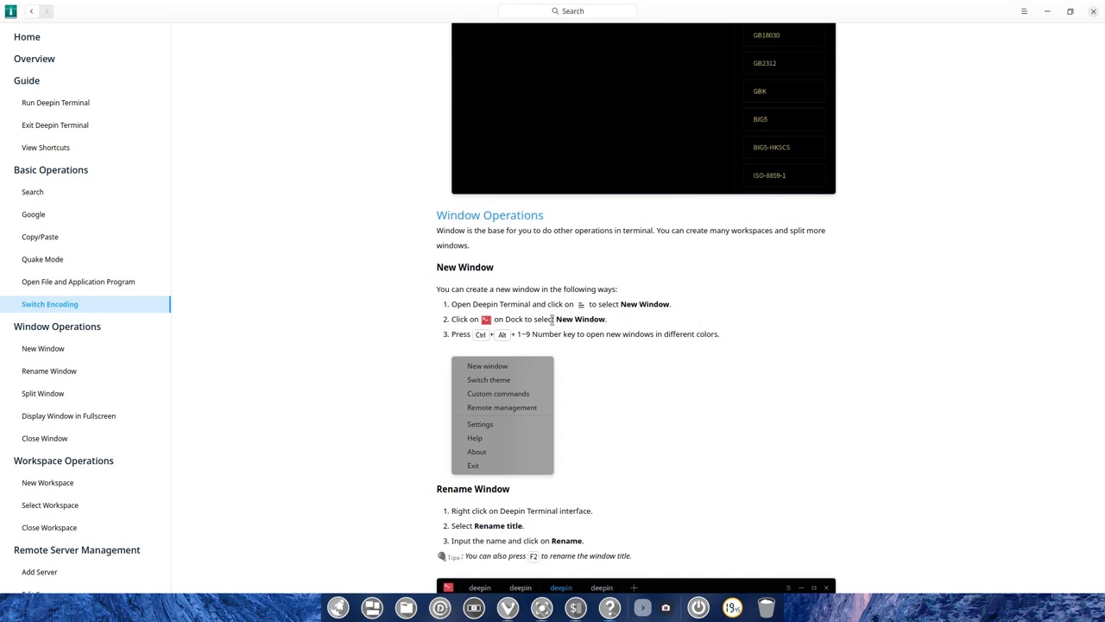
mouse_move(500, 340)
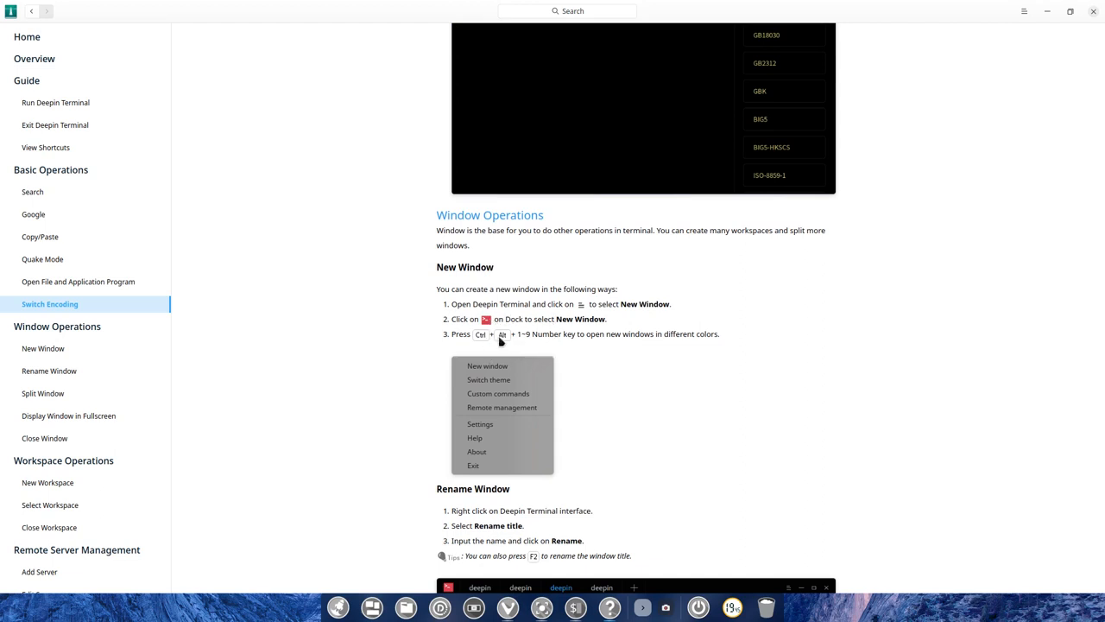
mouse_move(636, 337)
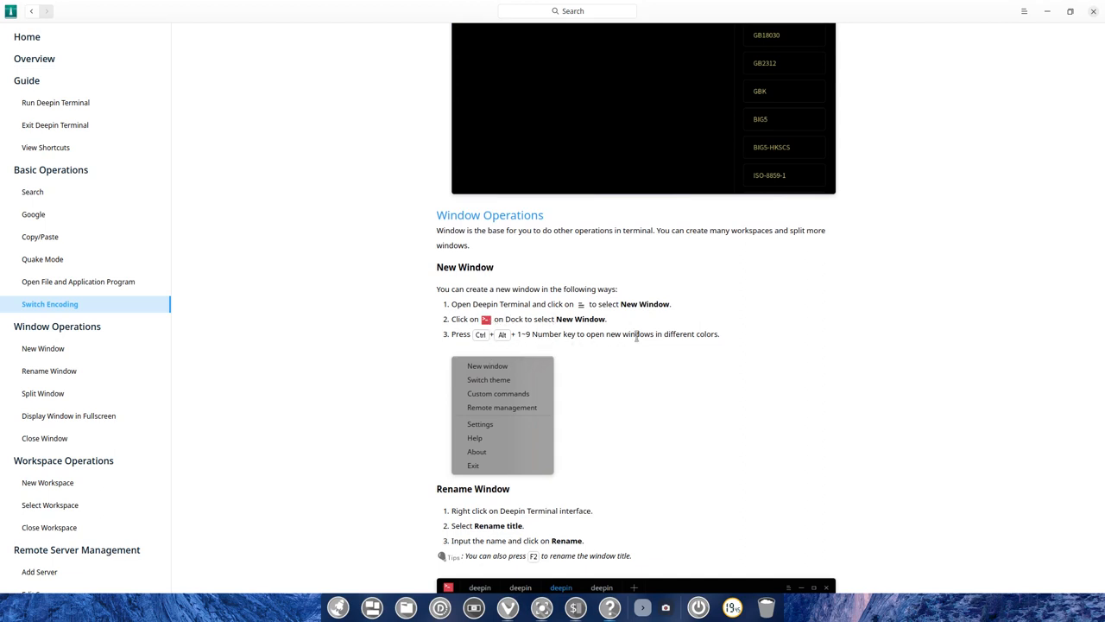
mouse_move(642, 400)
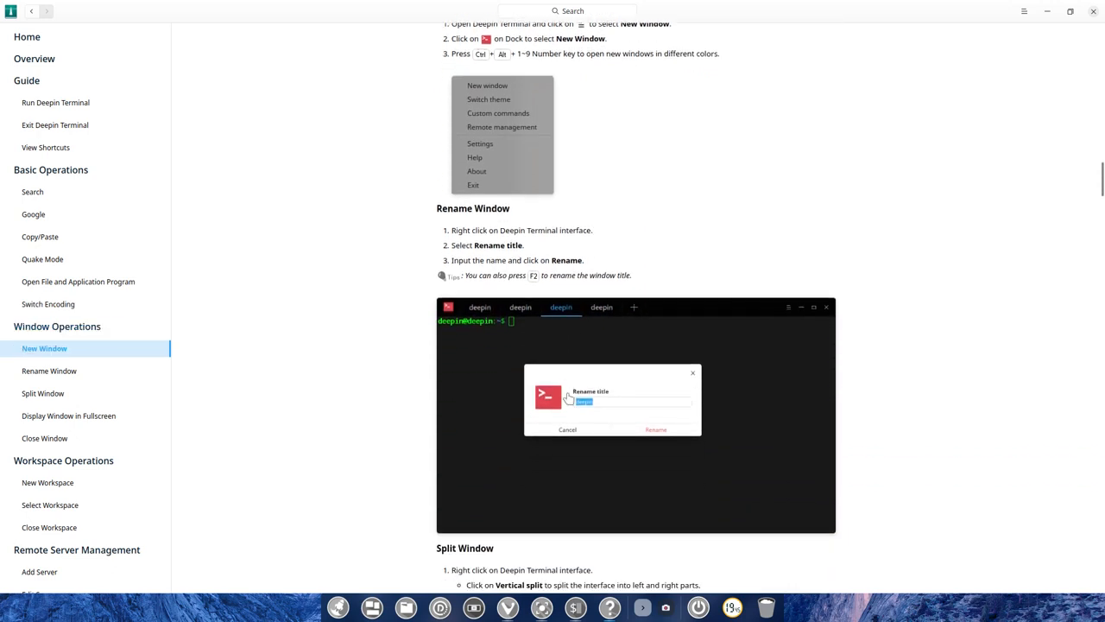
- Scroll past Split Window, Fullscreen and Workspace Operations to Remote Server Management
scroll("down", 3)
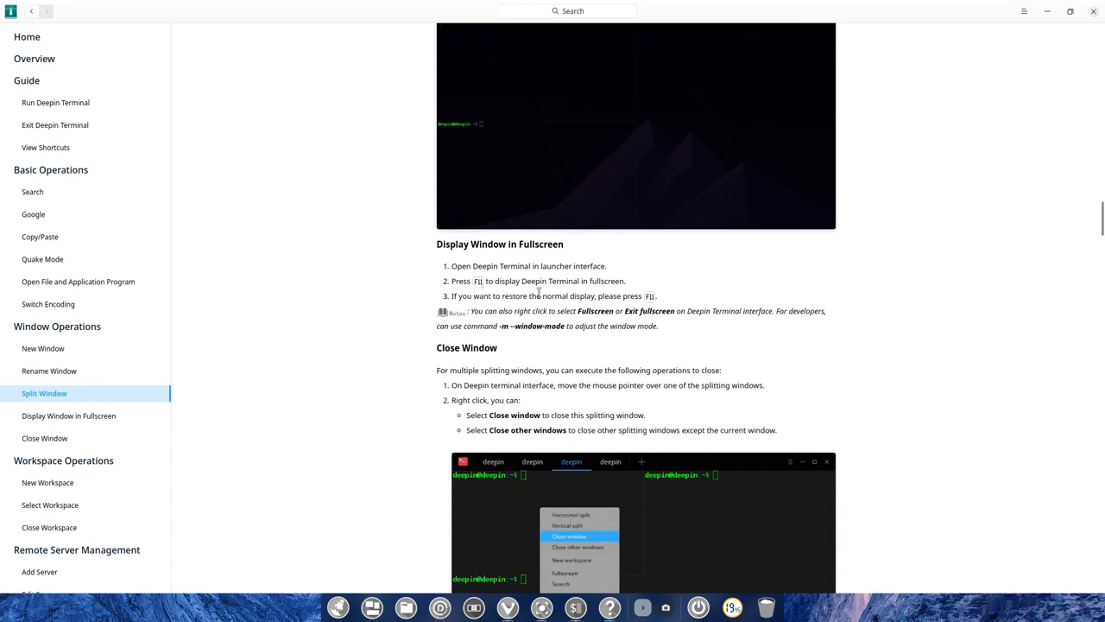
scroll("down", 3)
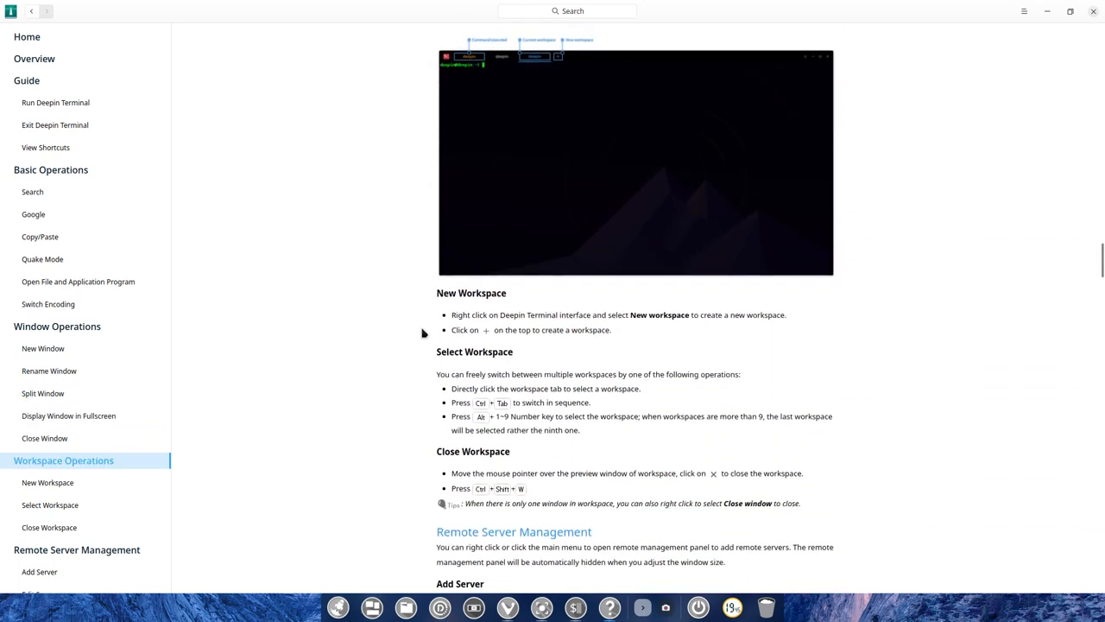
scroll("down", 3)
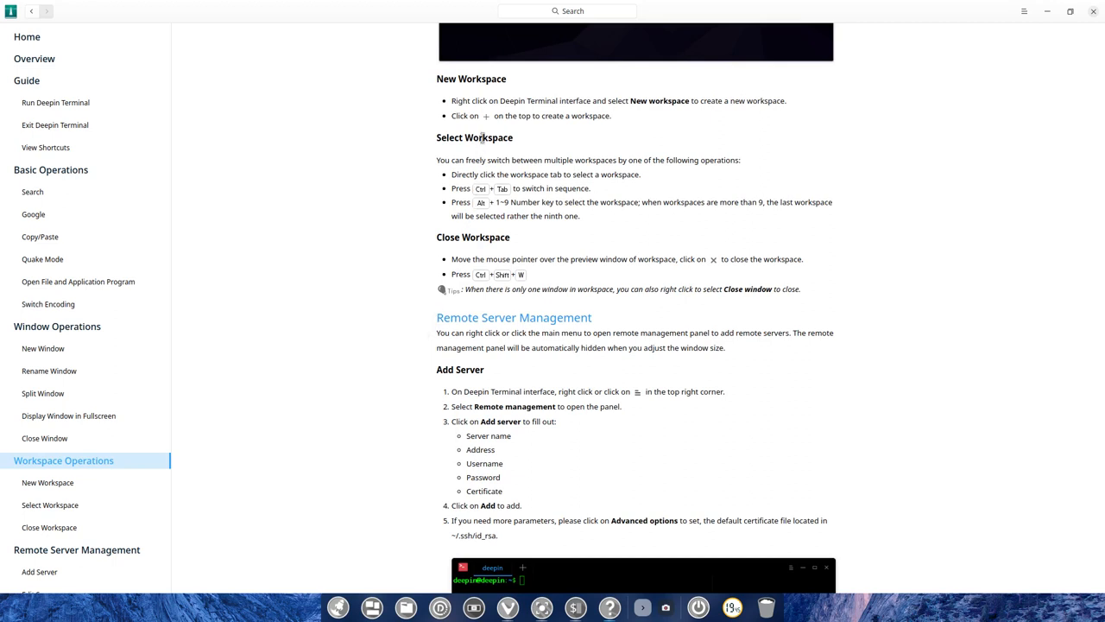
mouse_move(505, 215)
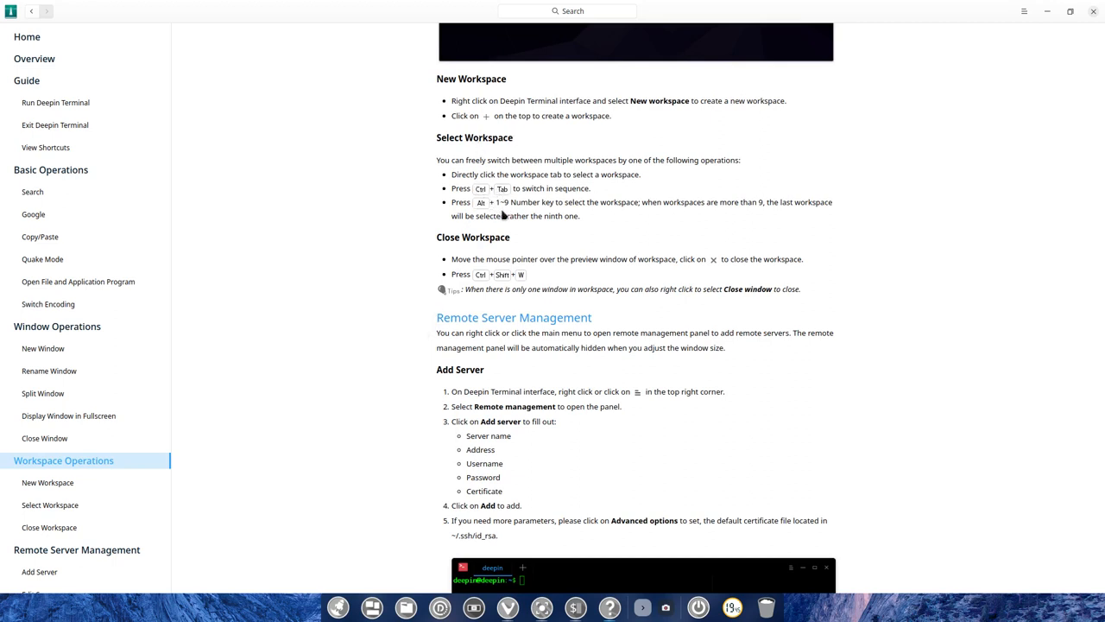
mouse_move(360, 375)
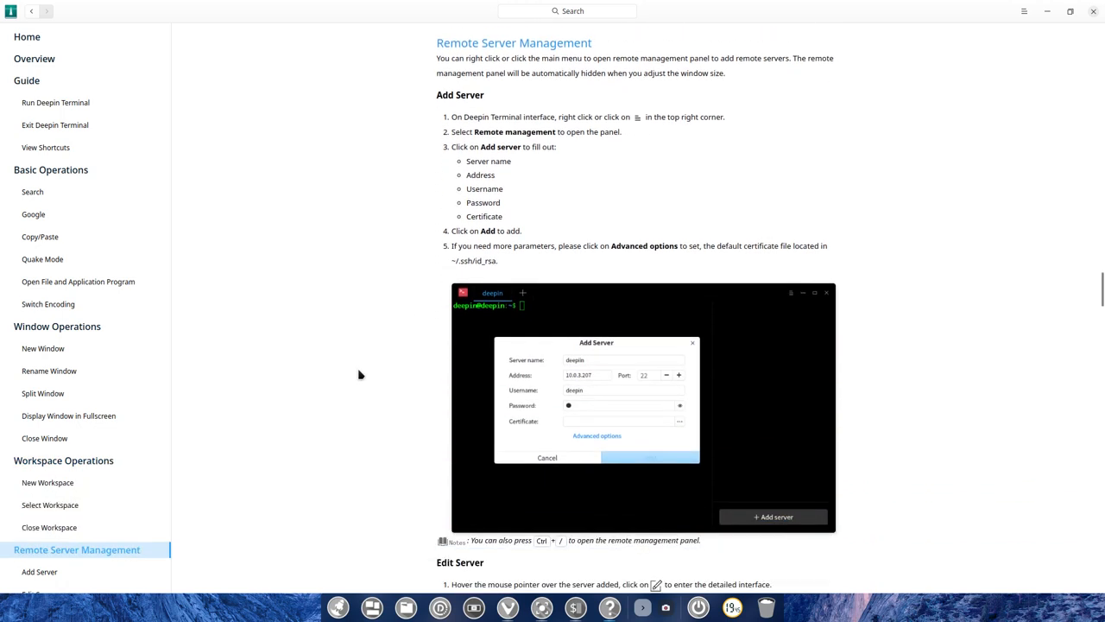
- Scroll the Deepin Manual past Upload/Download File, Delete Server and Switch Theme to Custom Commands
scroll("down", 3)
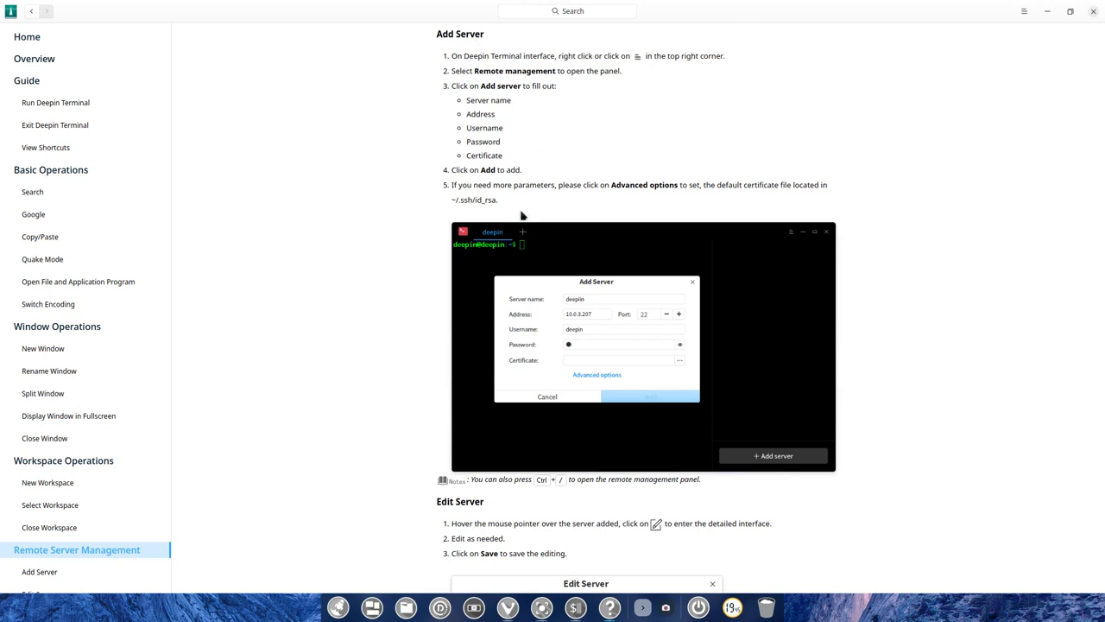
scroll("down", 3)
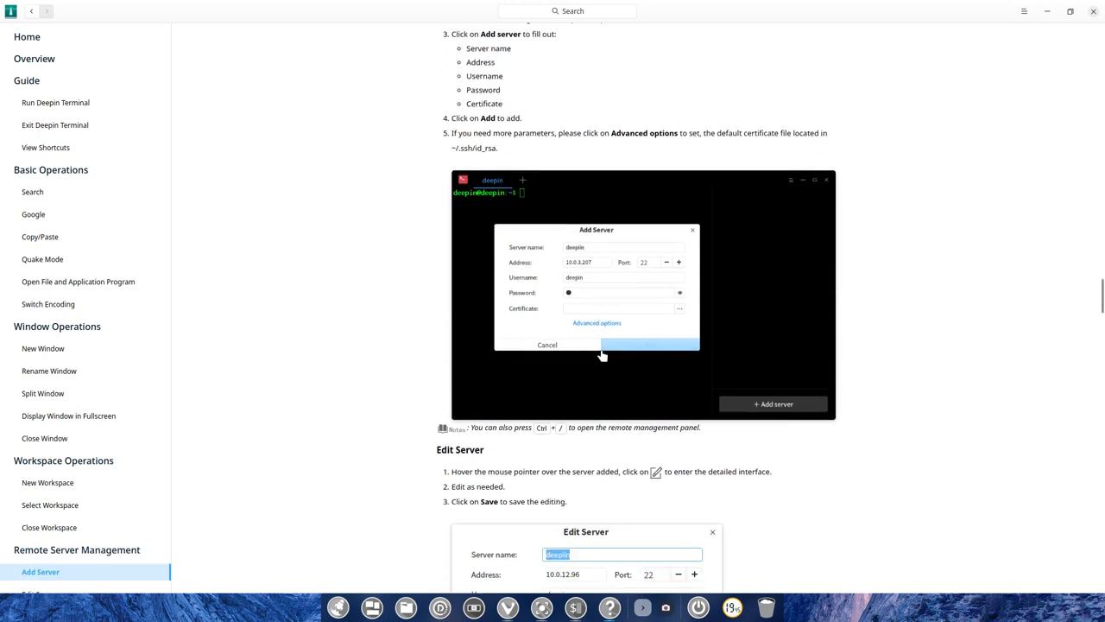
scroll("down", 3)
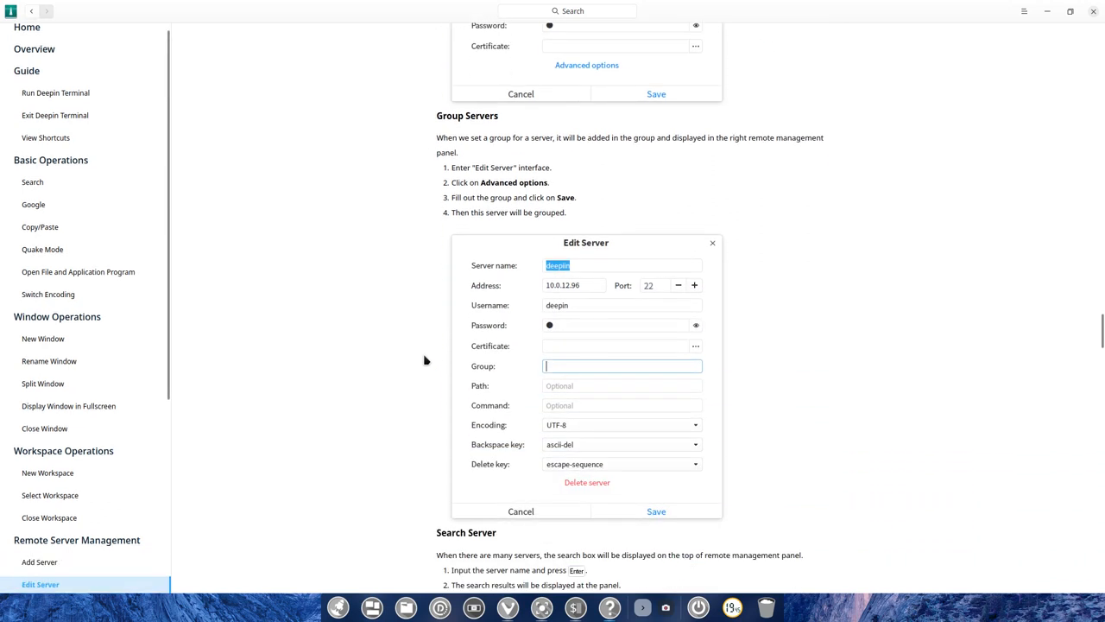
scroll("down", 3)
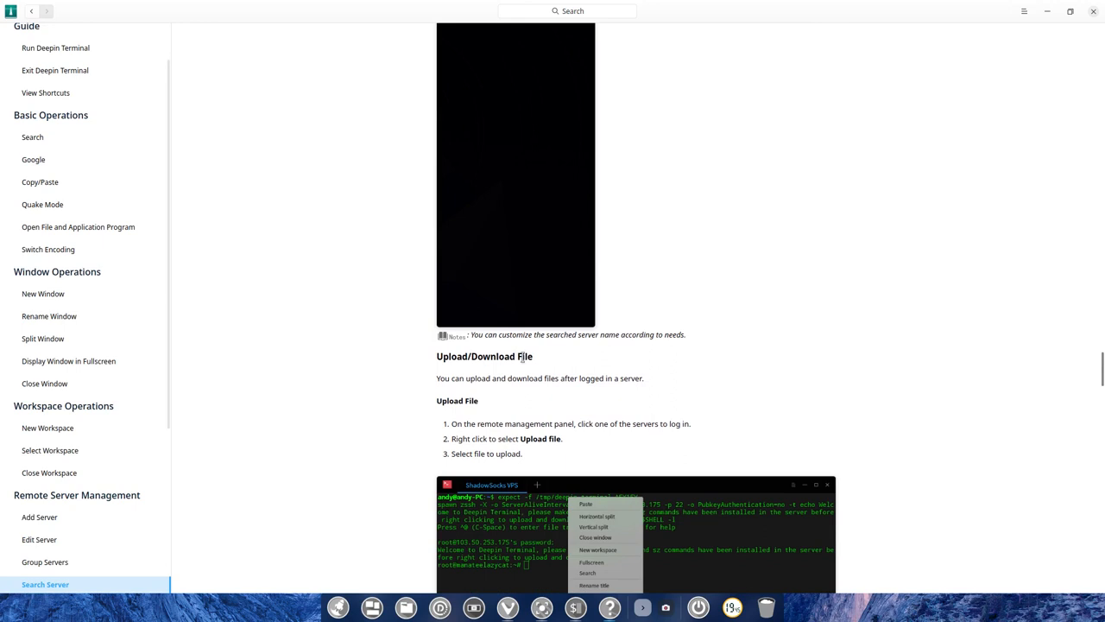
scroll("down", 3)
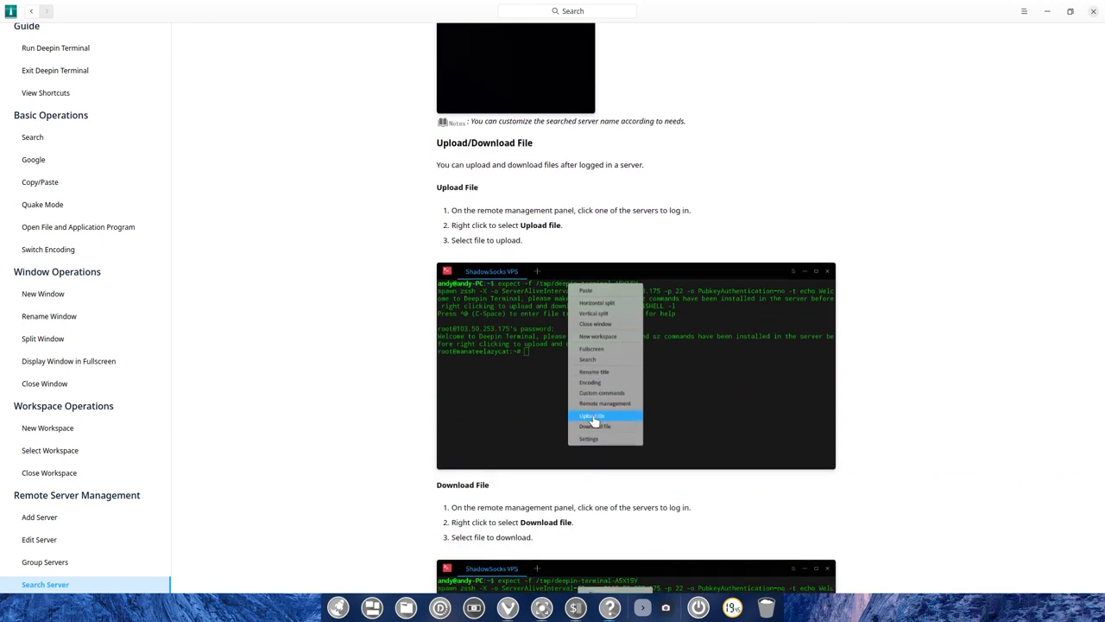
scroll("down", 3)
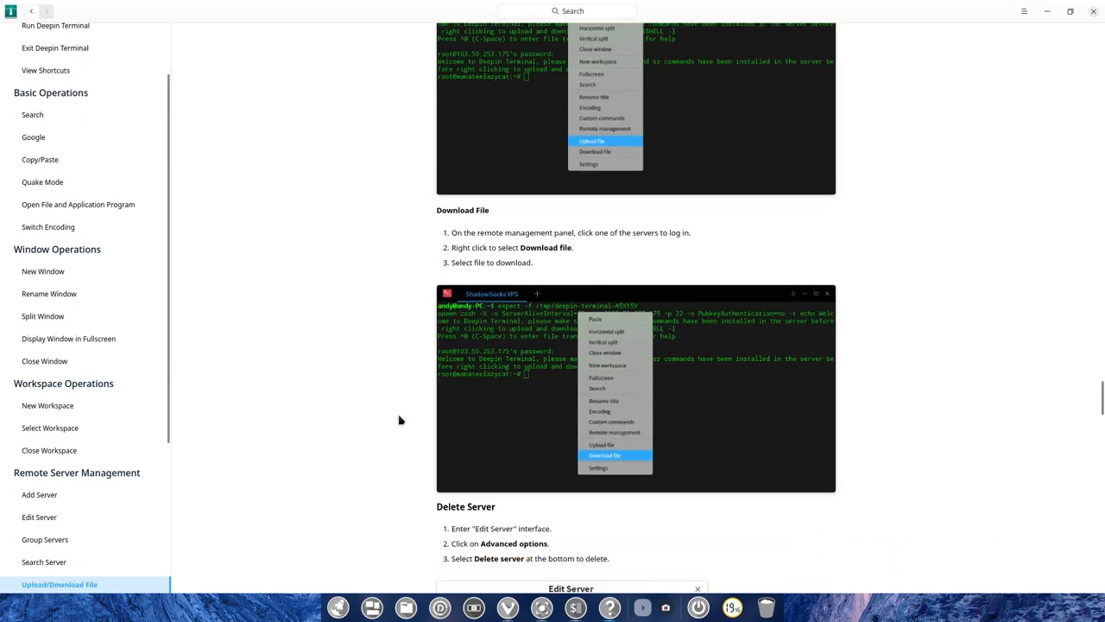
scroll("down", 3)
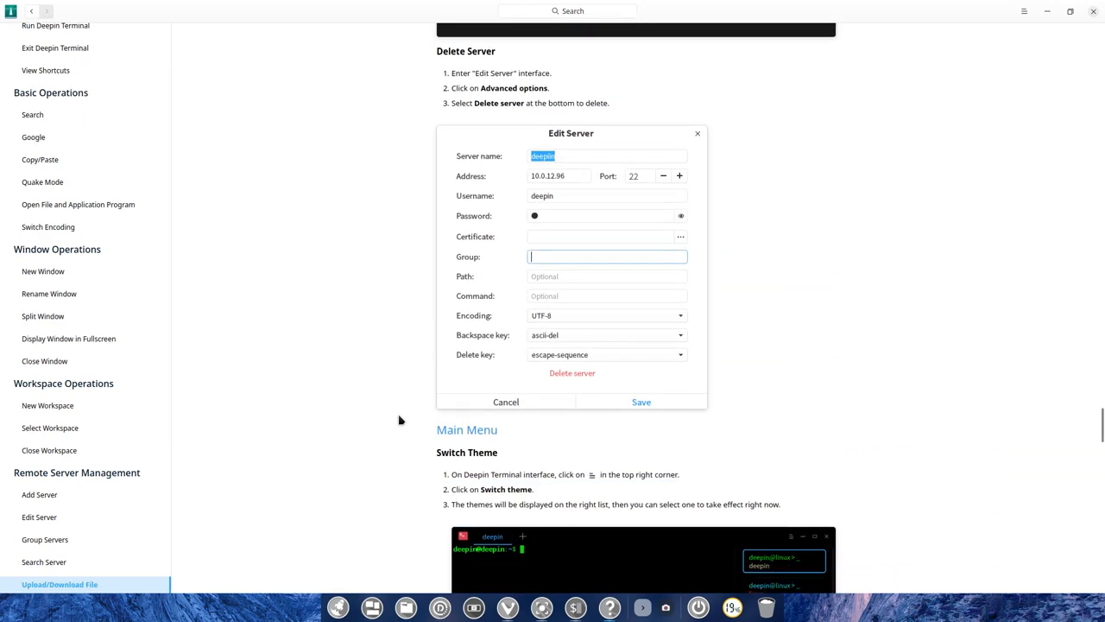
scroll("down", 3)
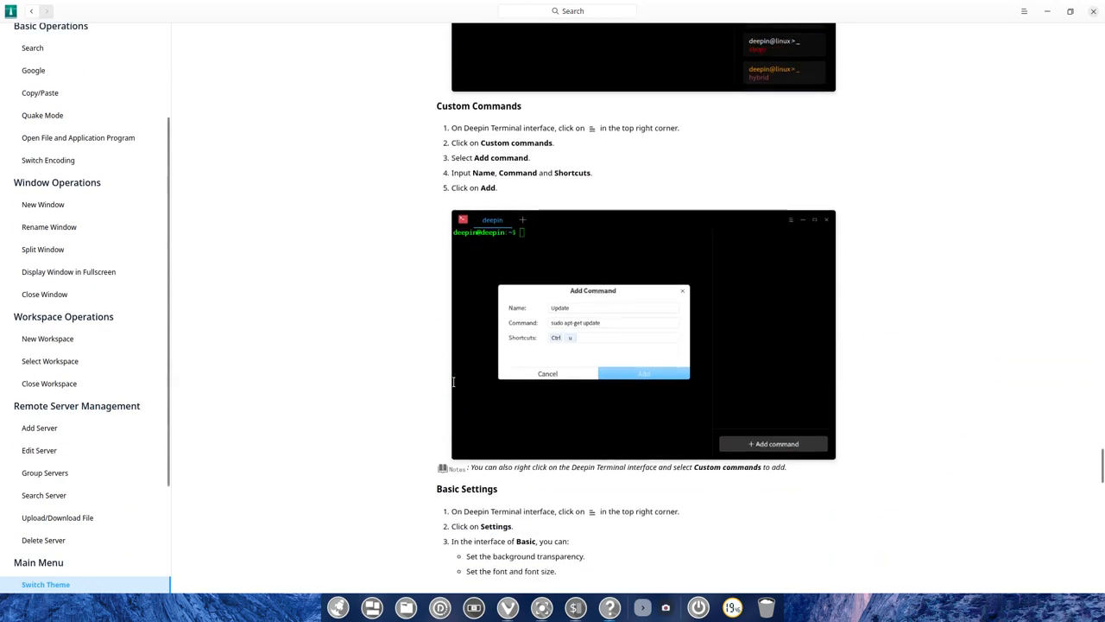
scroll("down", 3)
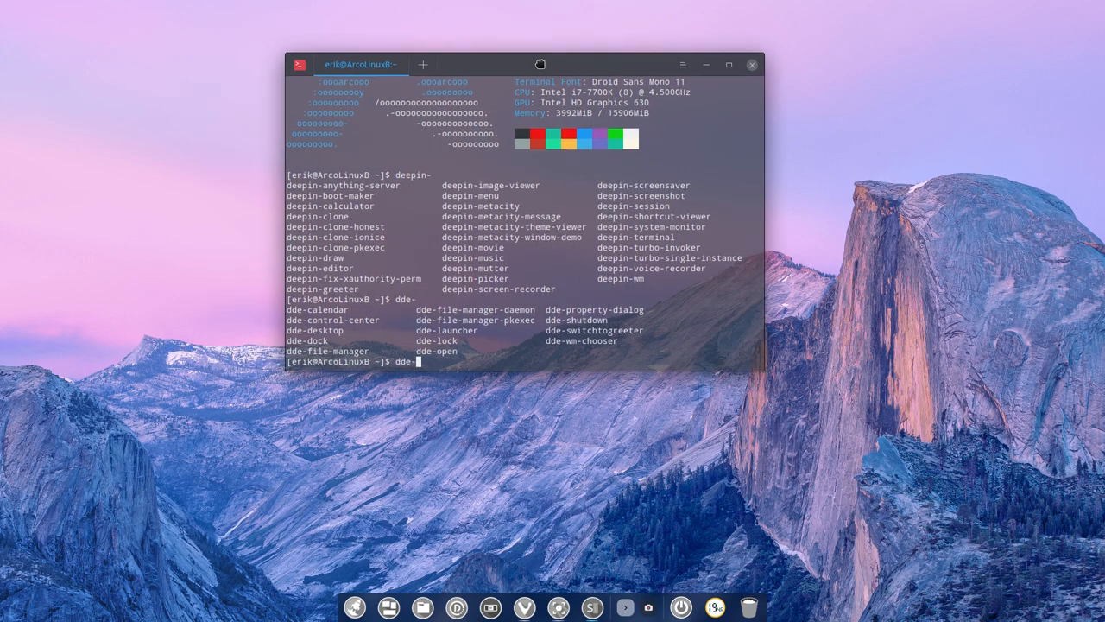
left_click(701, 72)
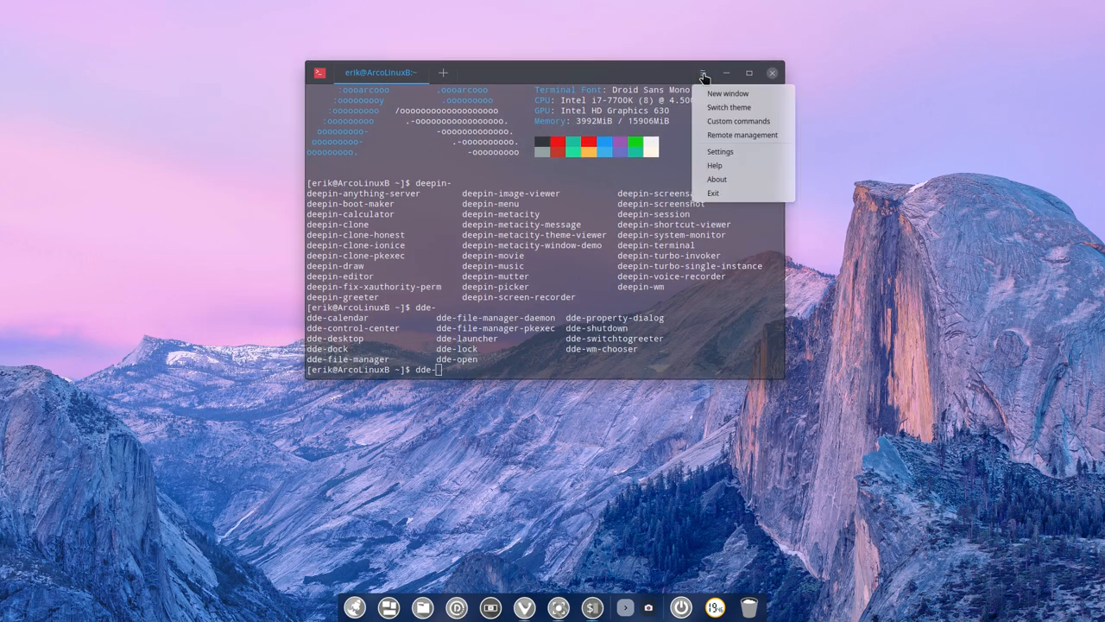
mouse_move(728, 179)
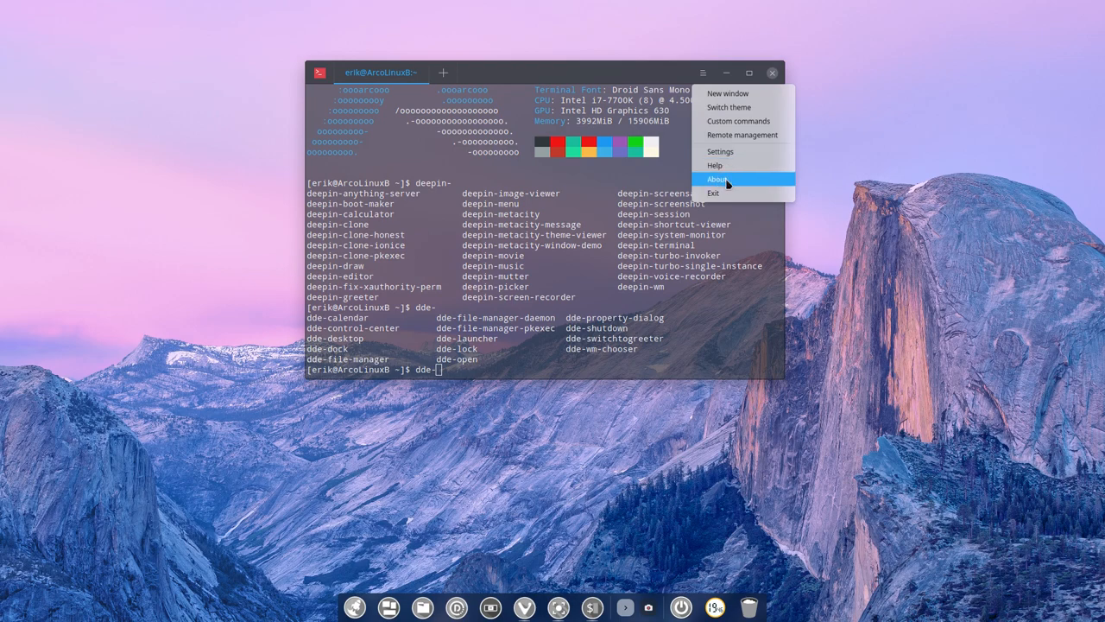
left_click(717, 179)
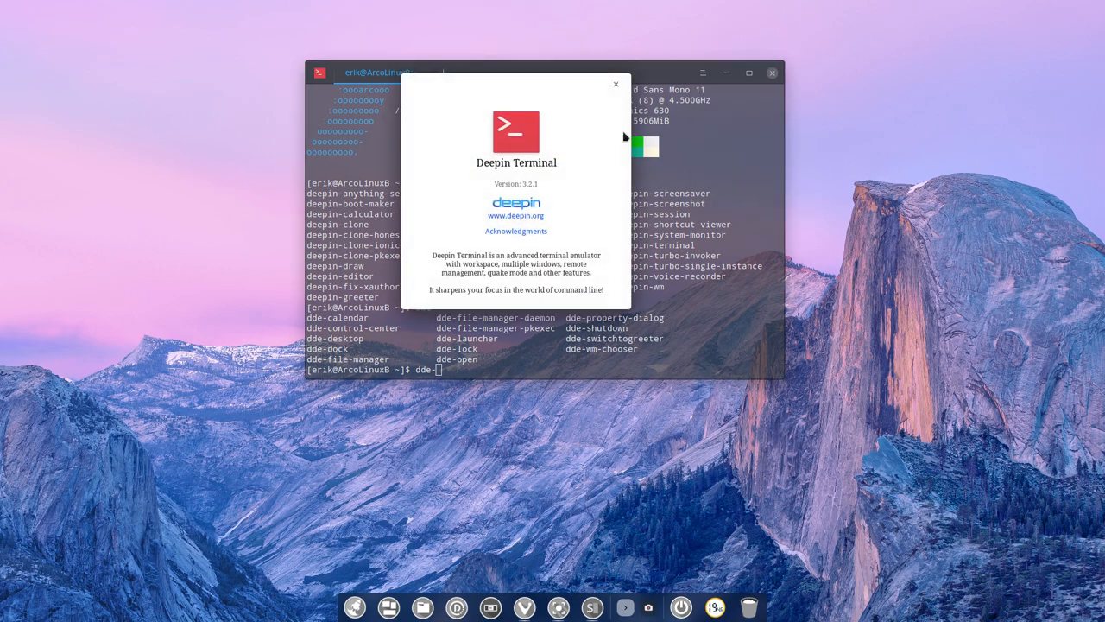
left_click(615, 83)
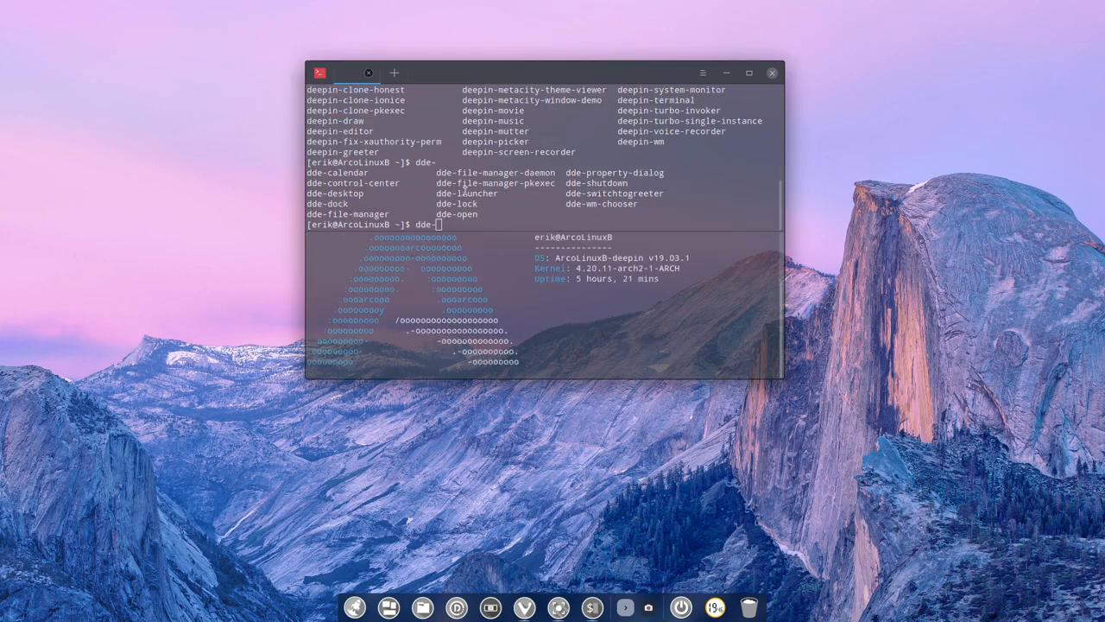
- Vertically split the lower pane into two side-by-side shells and maximize the terminal window
right_click(535, 302)
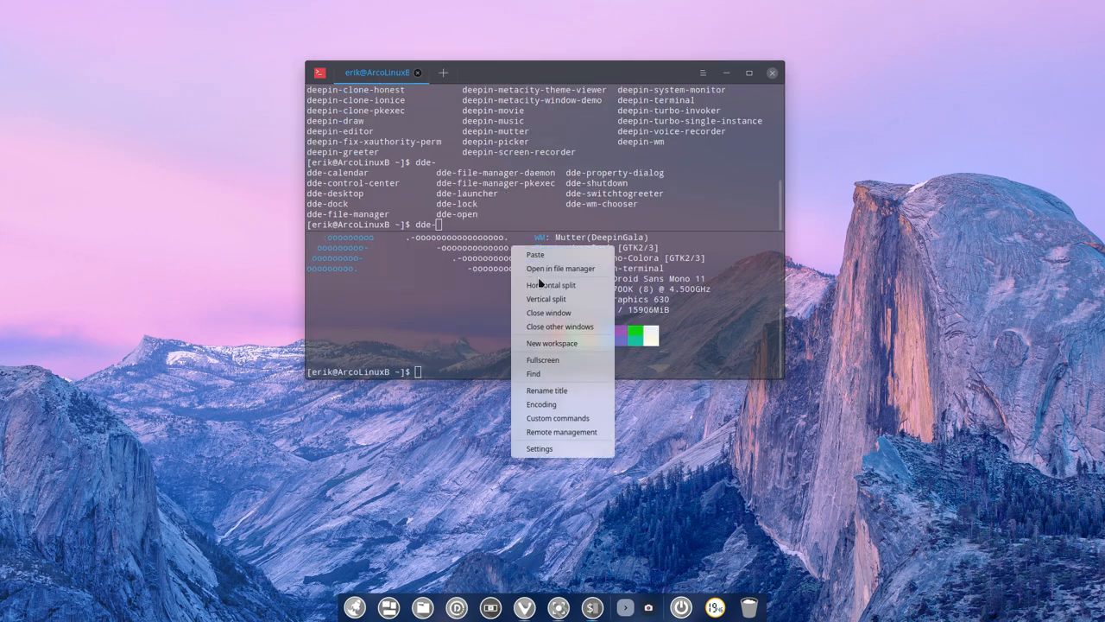
left_click(545, 298)
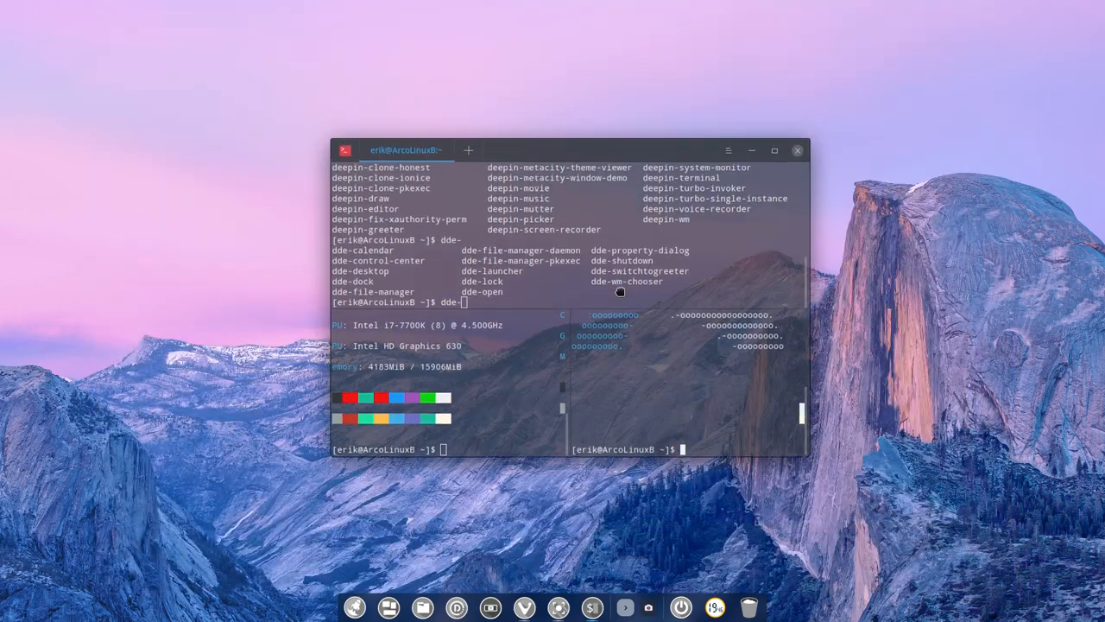
left_click(774, 150)
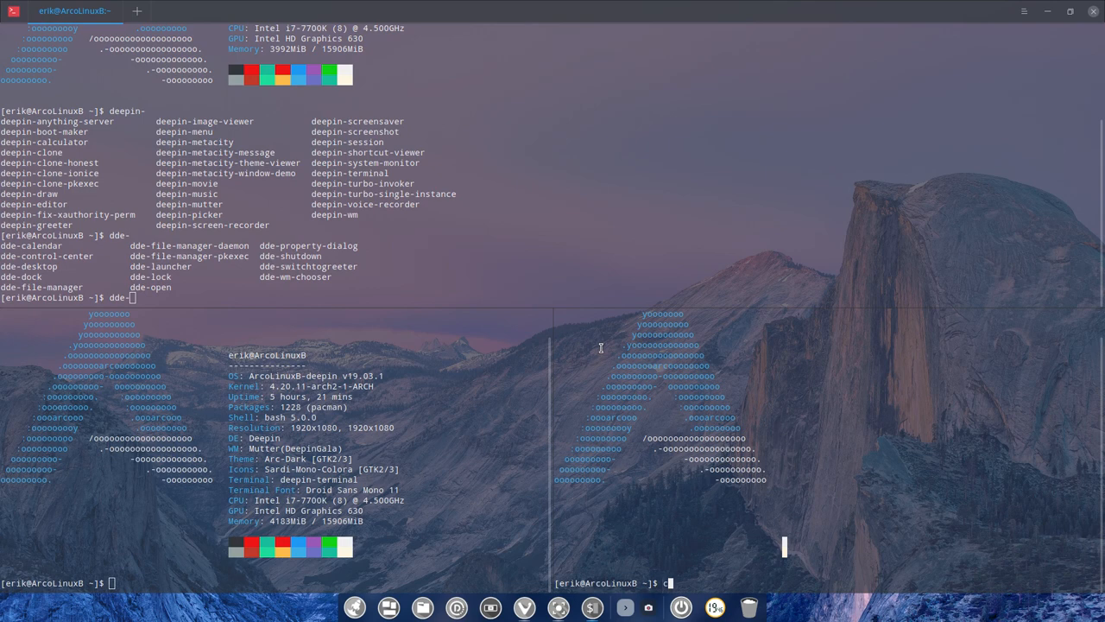
- Enter cmatrix and pipes, run gotop in the top pane, then begin 'cmatrix -'
type("cmatrix")
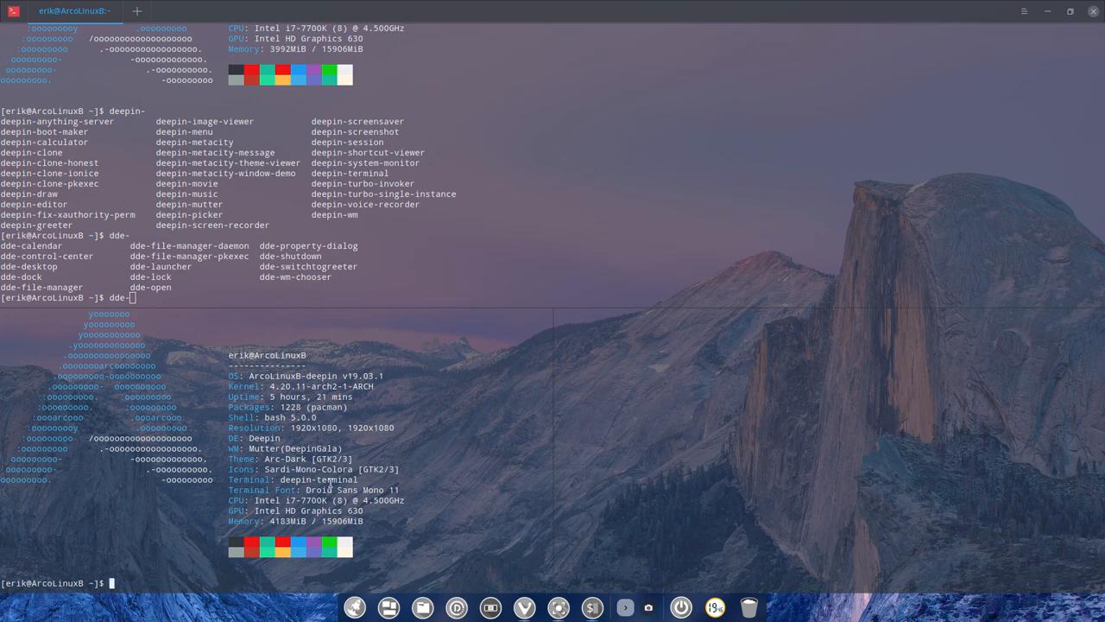
type("pipes")
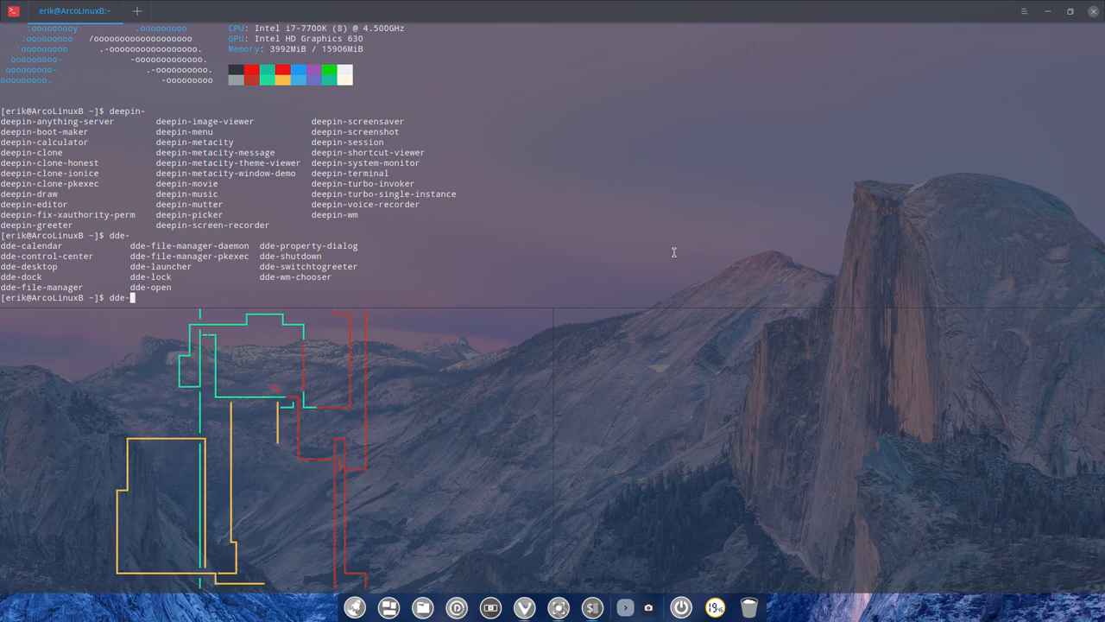
type("A")
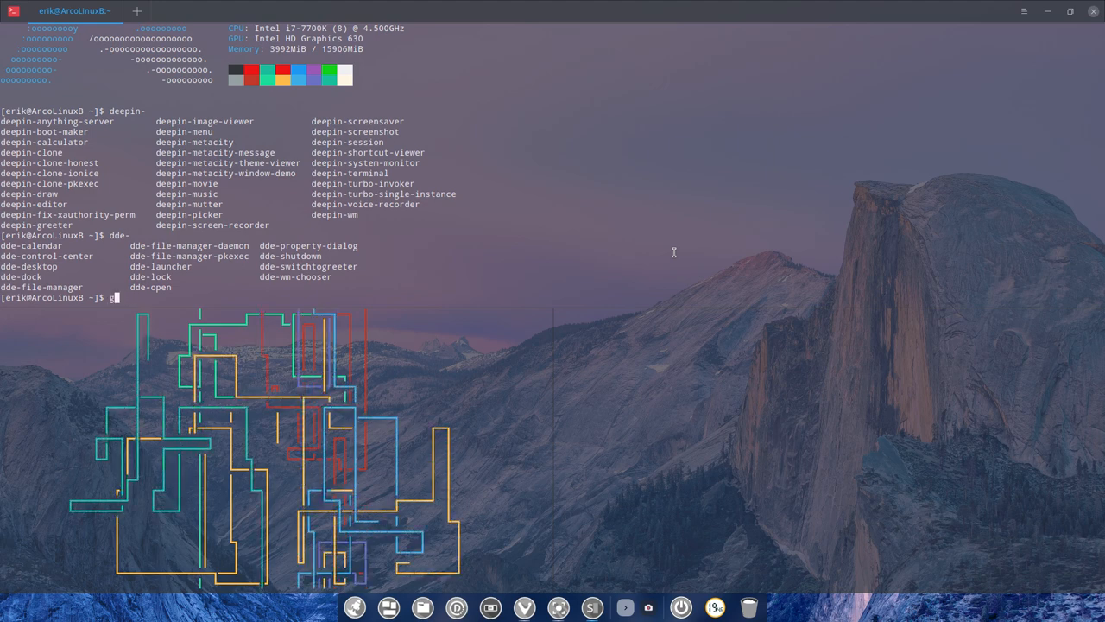
type("otop")
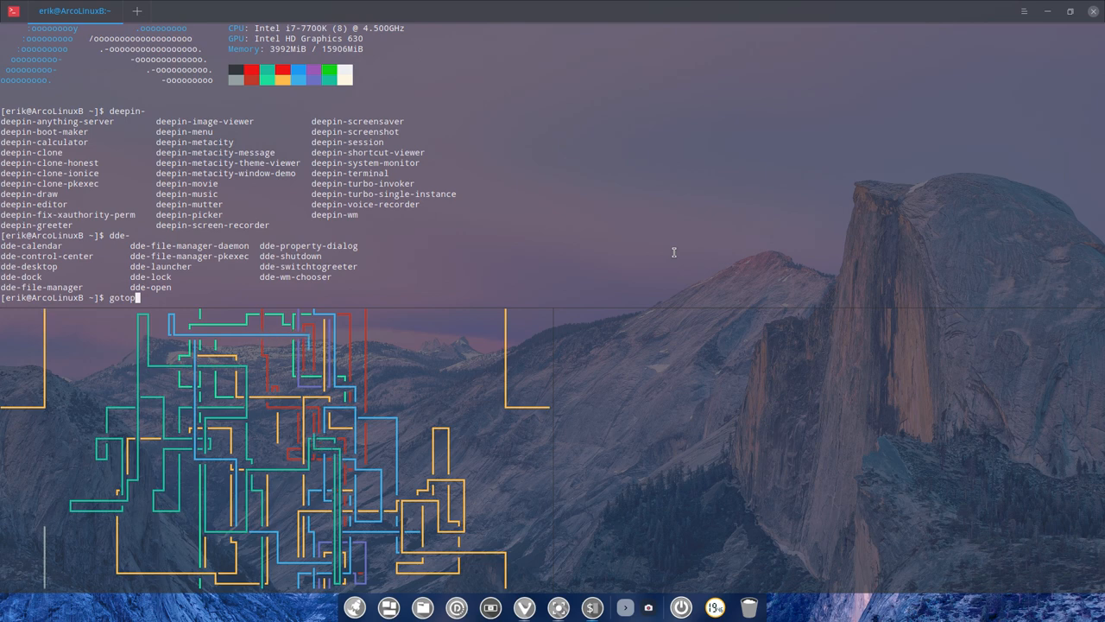
key("Return")
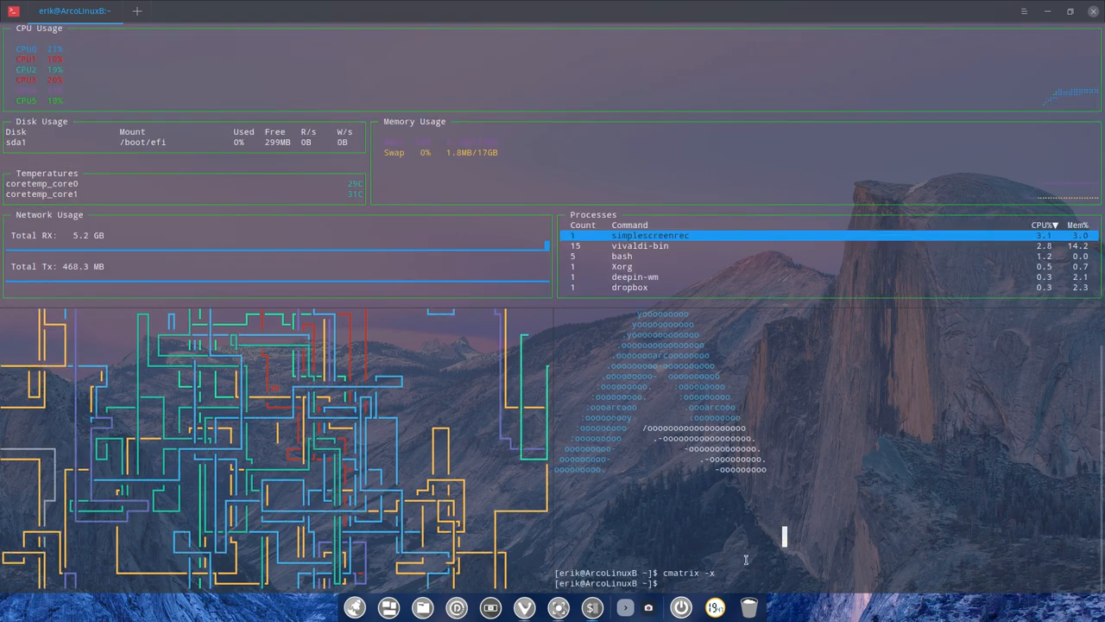
type("c")
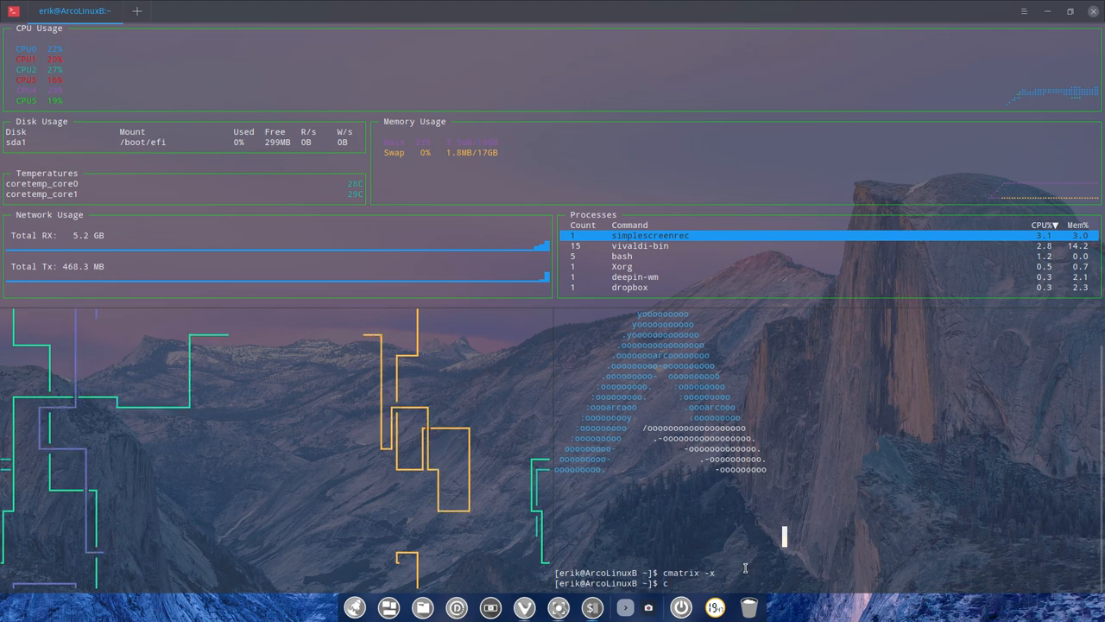
type("matrix -")
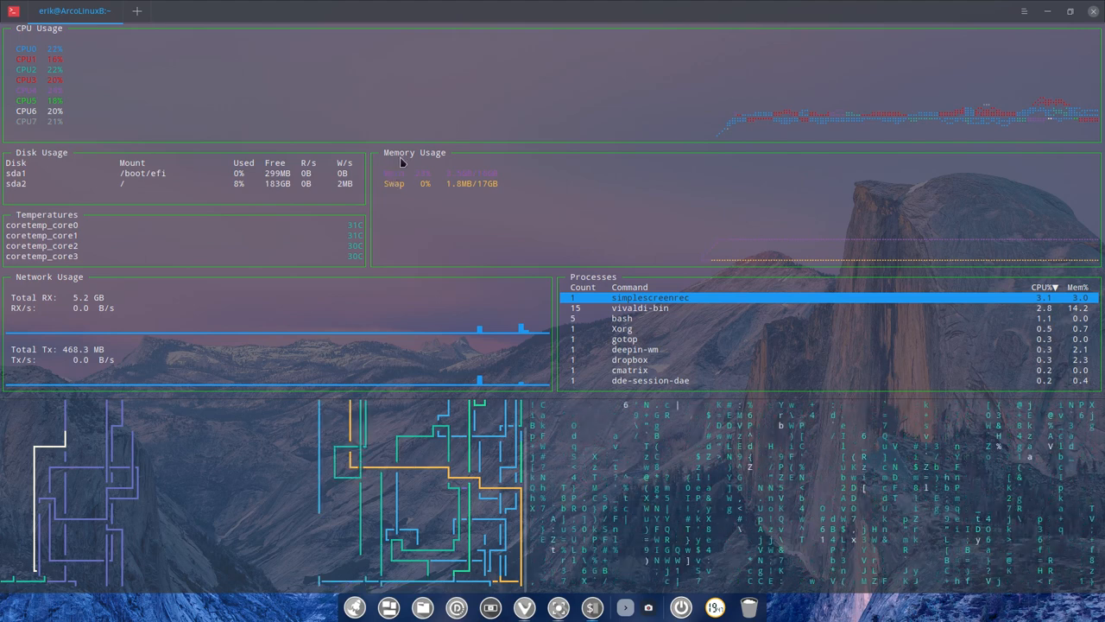
right_click(402, 160)
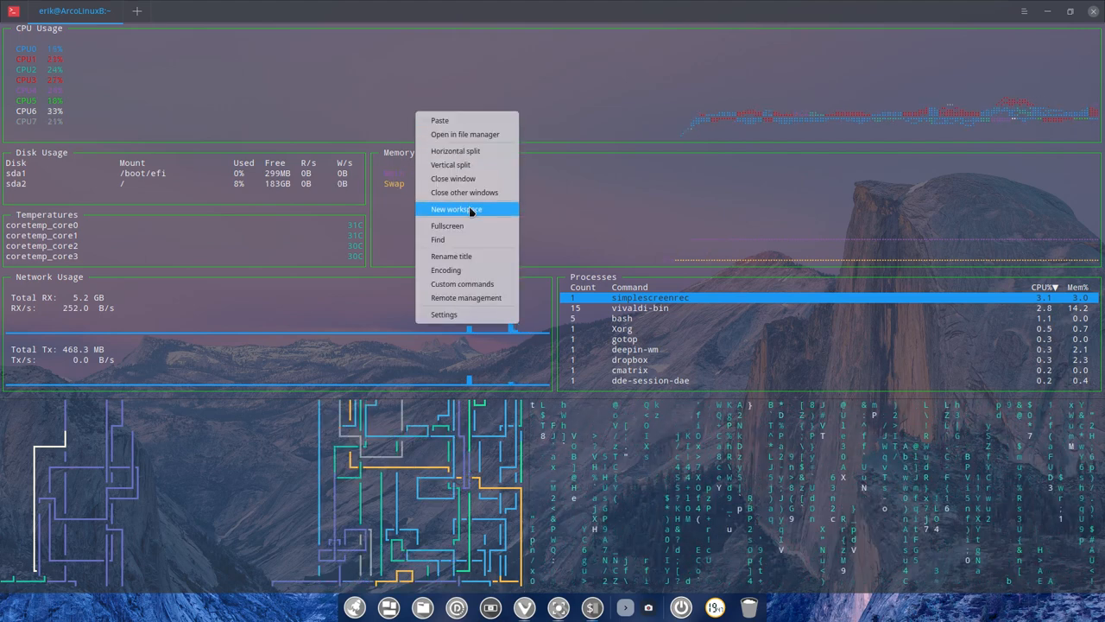
mouse_move(461, 178)
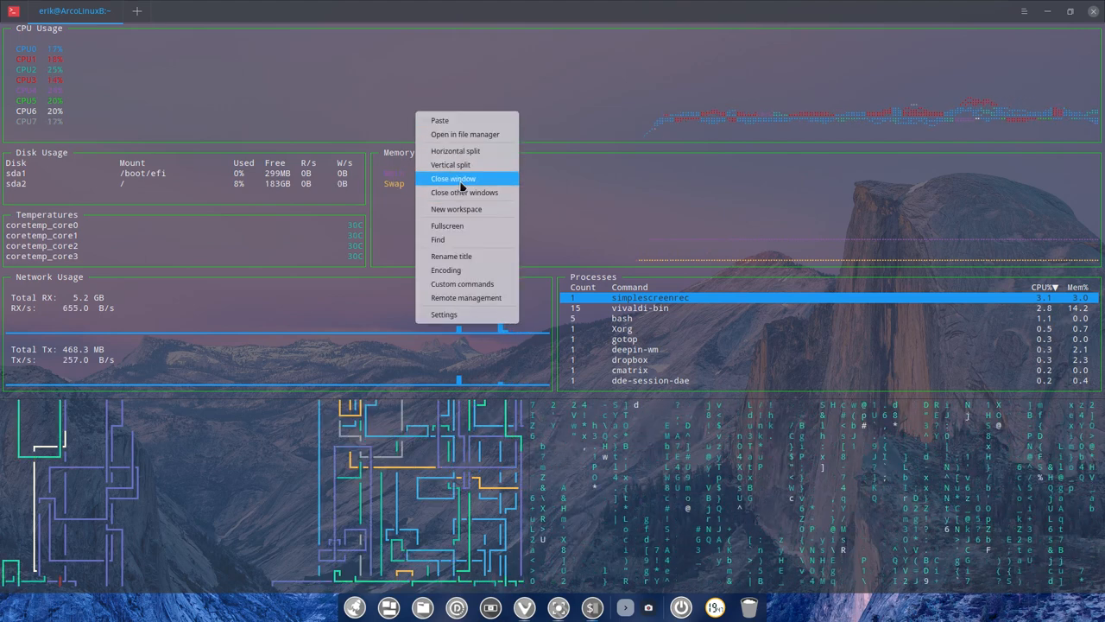
mouse_move(471, 137)
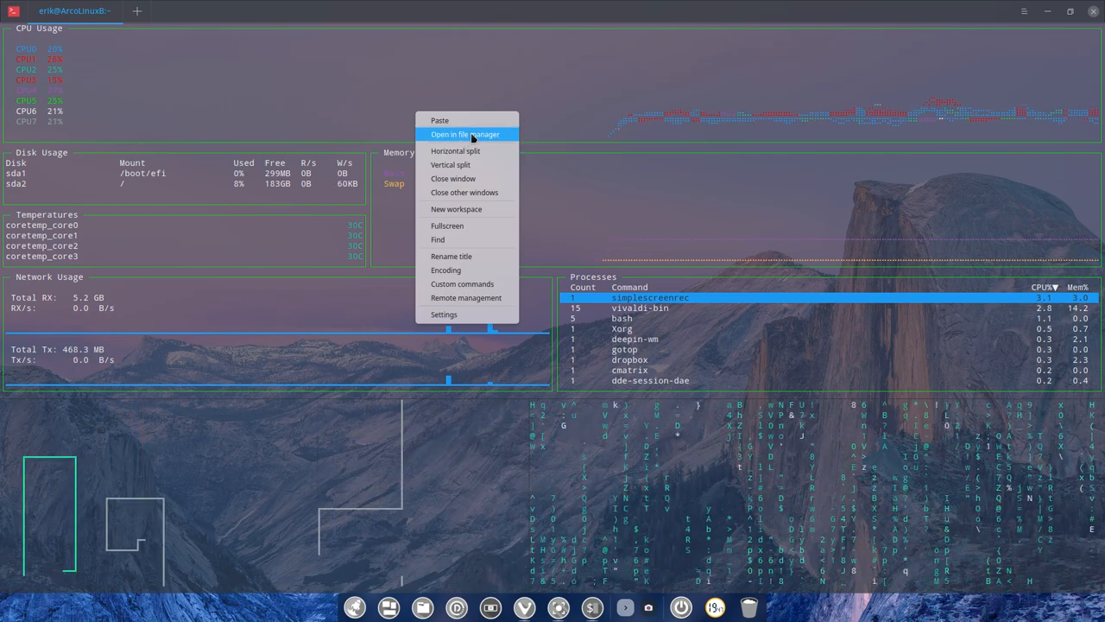
mouse_move(463, 226)
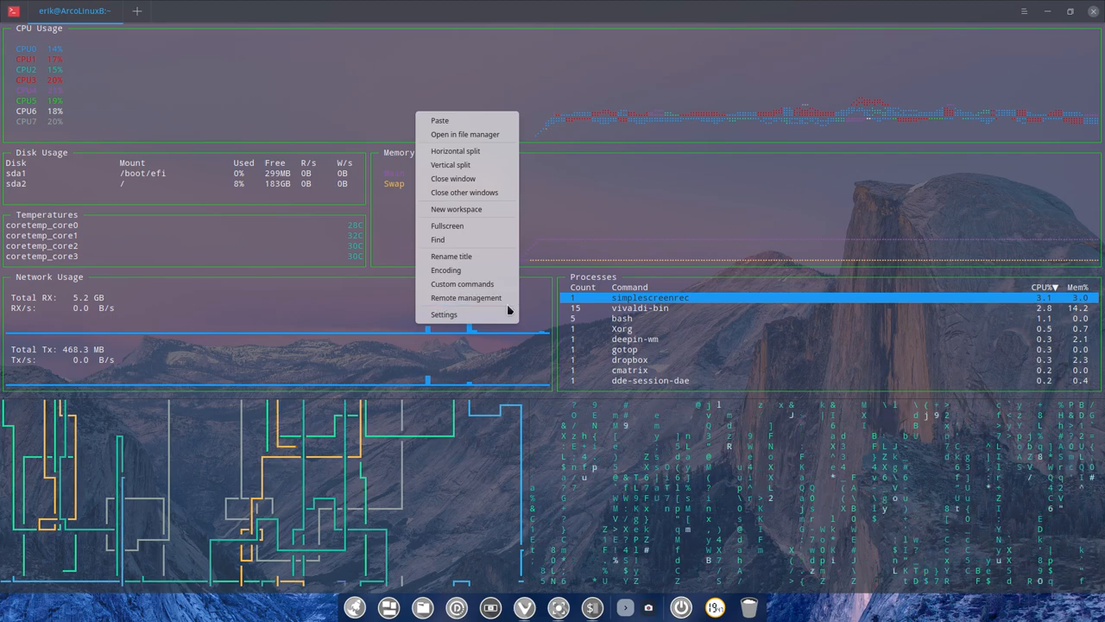
left_click(443, 315)
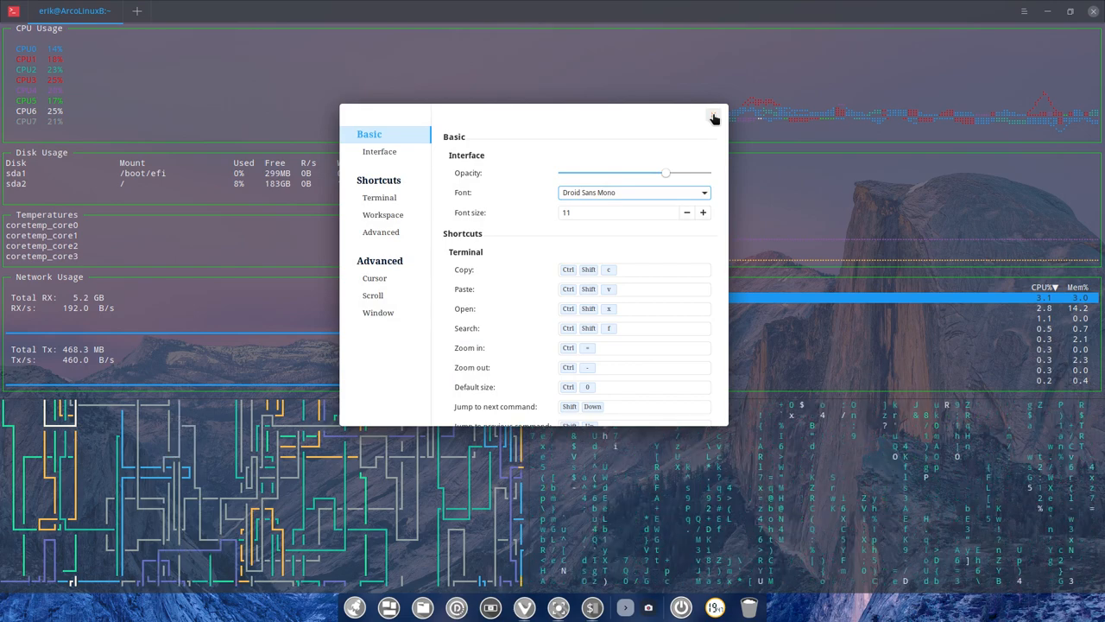
left_click(712, 118)
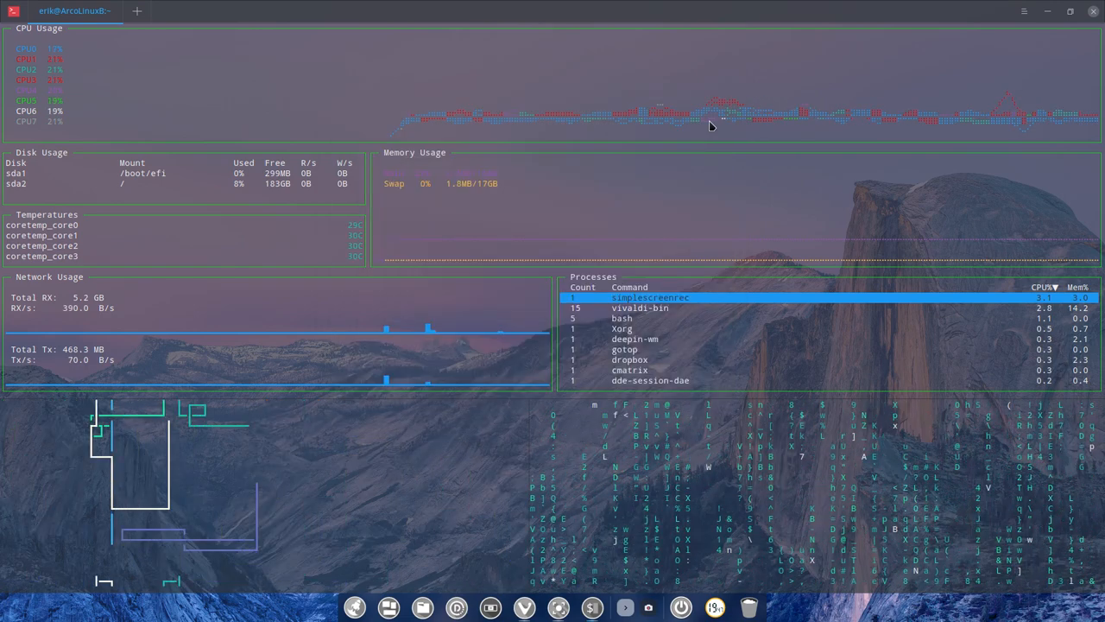